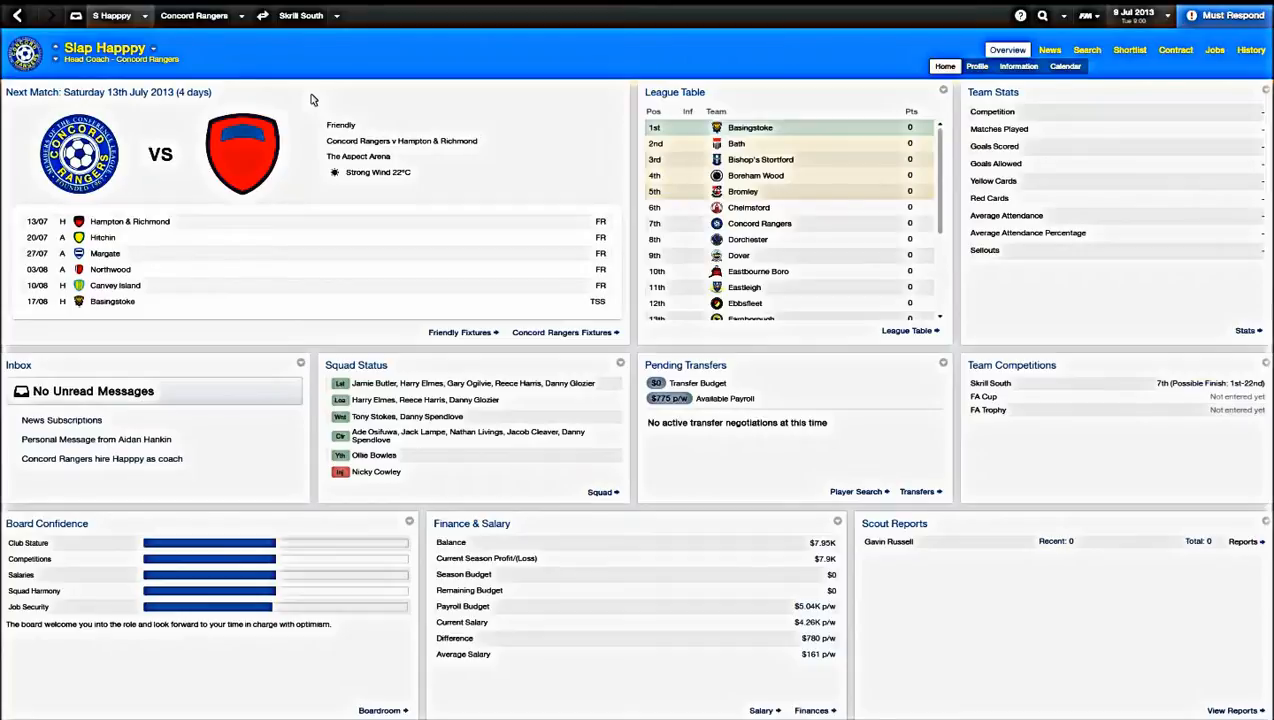
pyautogui.moveTo(318, 92)
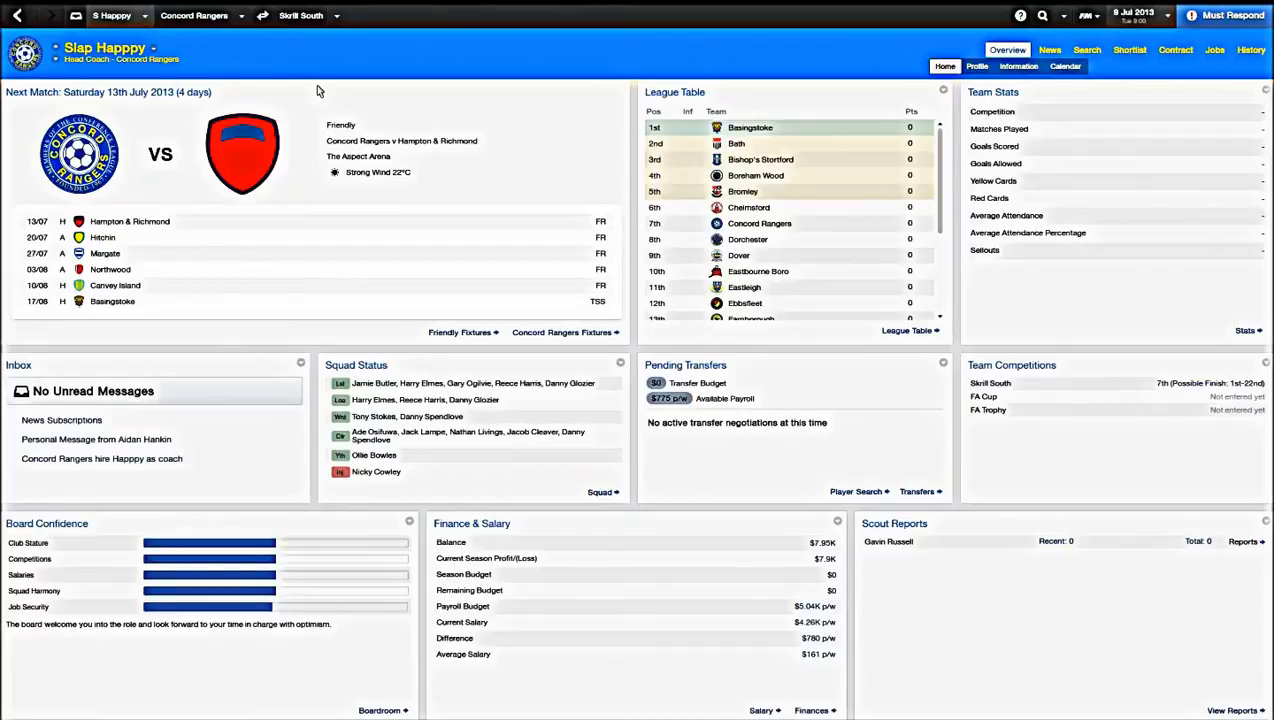
pyautogui.moveTo(246, 32)
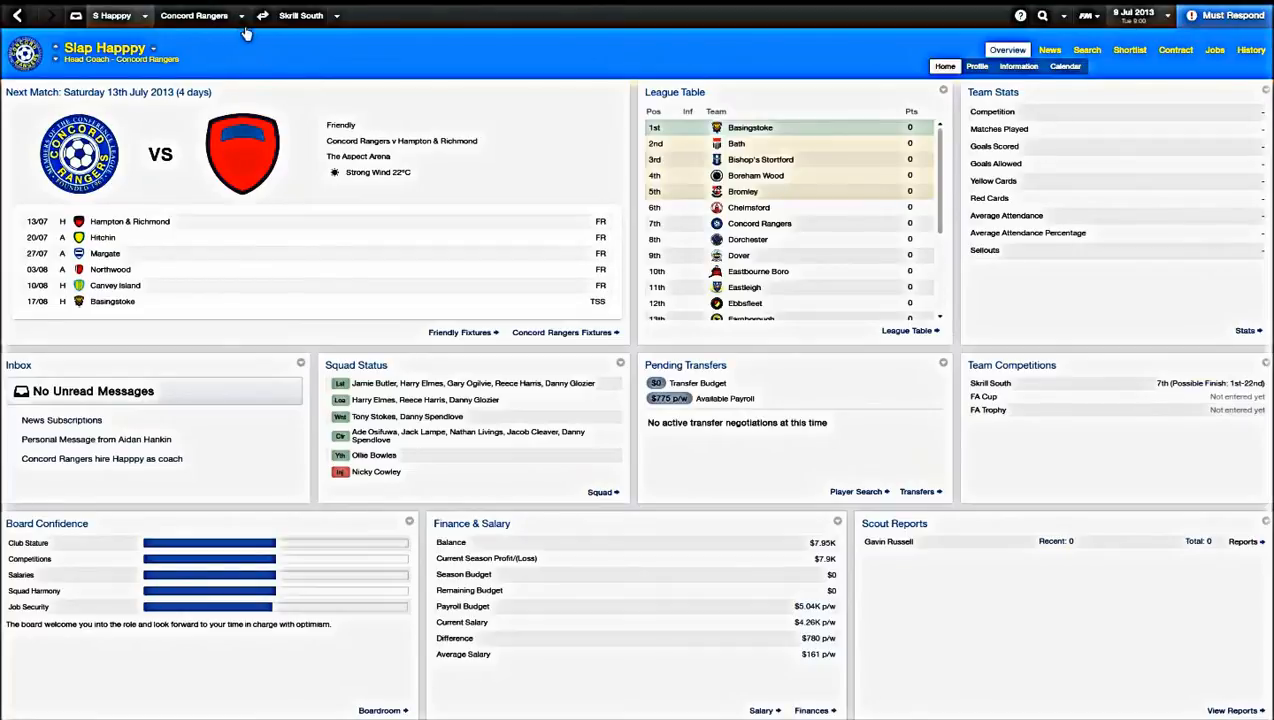
pyautogui.moveTo(240, 16)
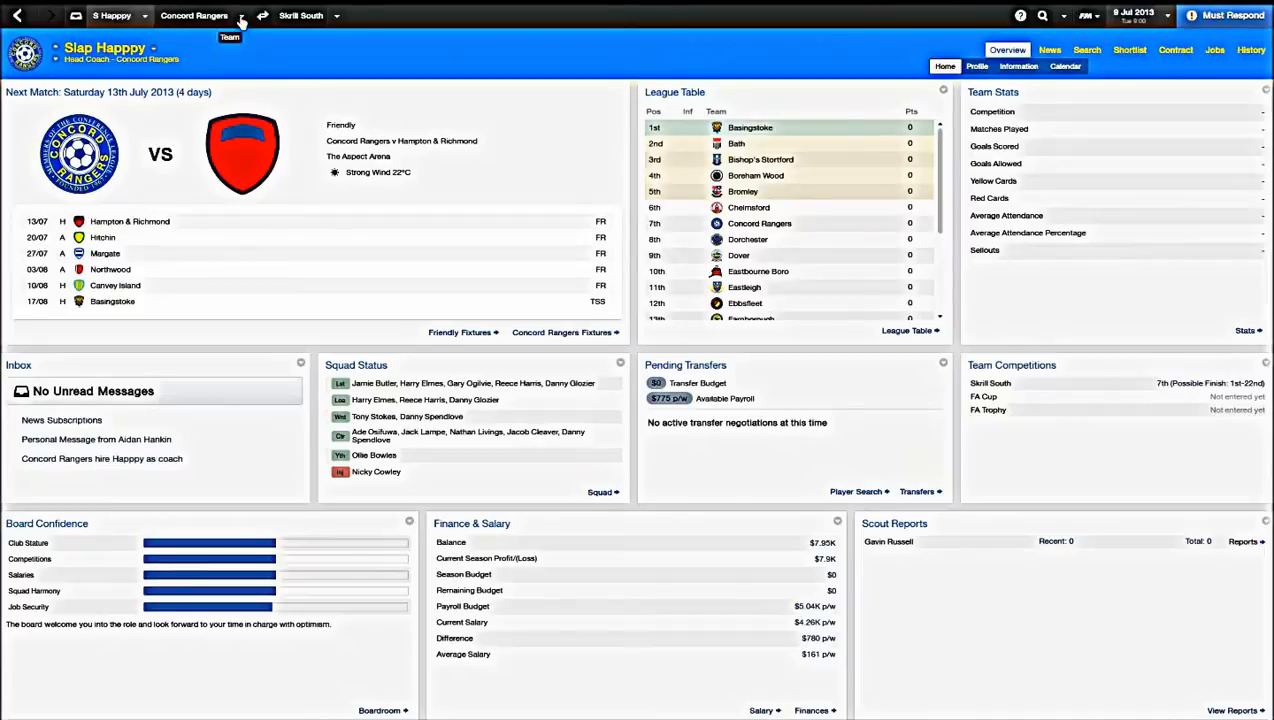
# Show Concord Rangers' finances page with the $0 transfer budget and monthly balance
pyautogui.click(240, 16)
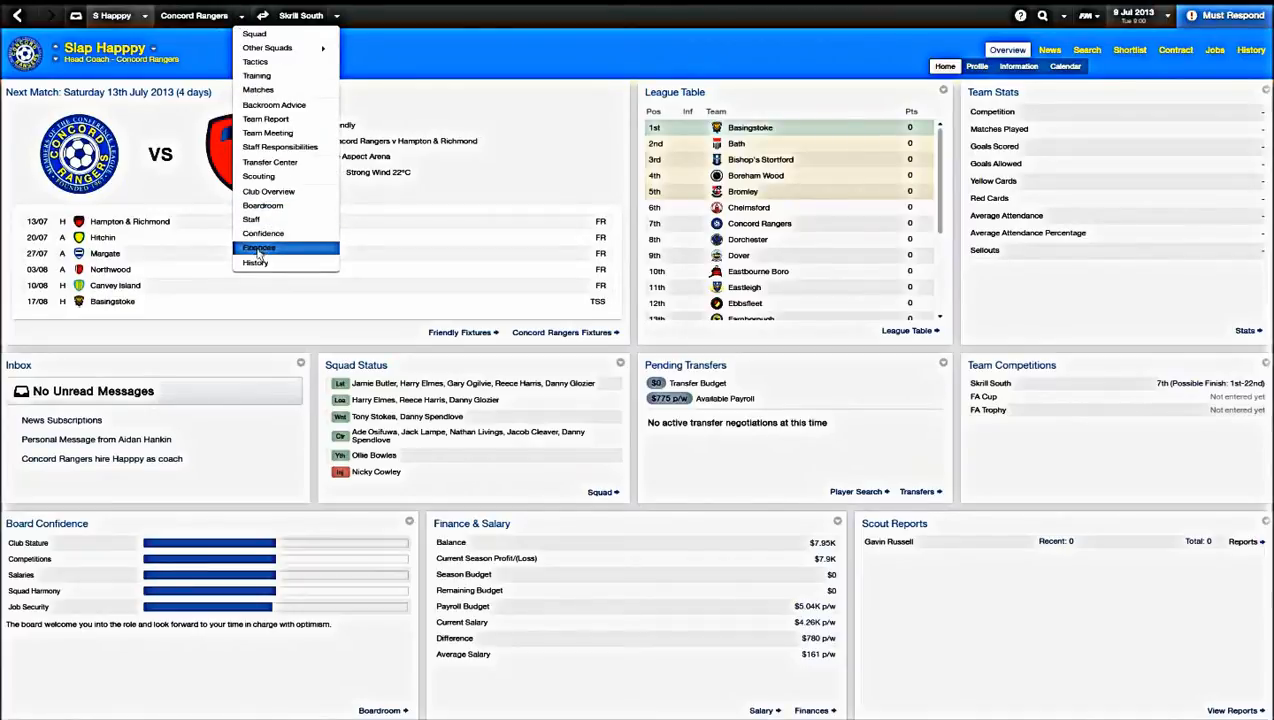
pyautogui.click(260, 248)
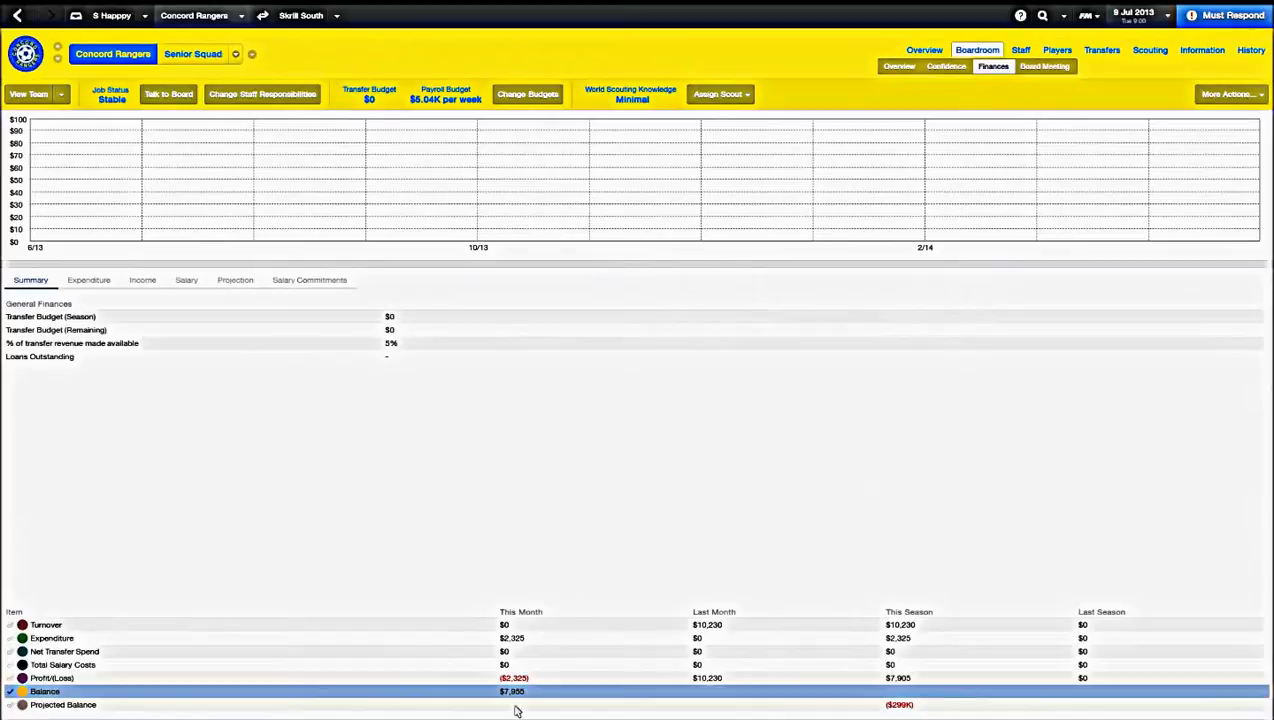
pyautogui.moveTo(518, 692)
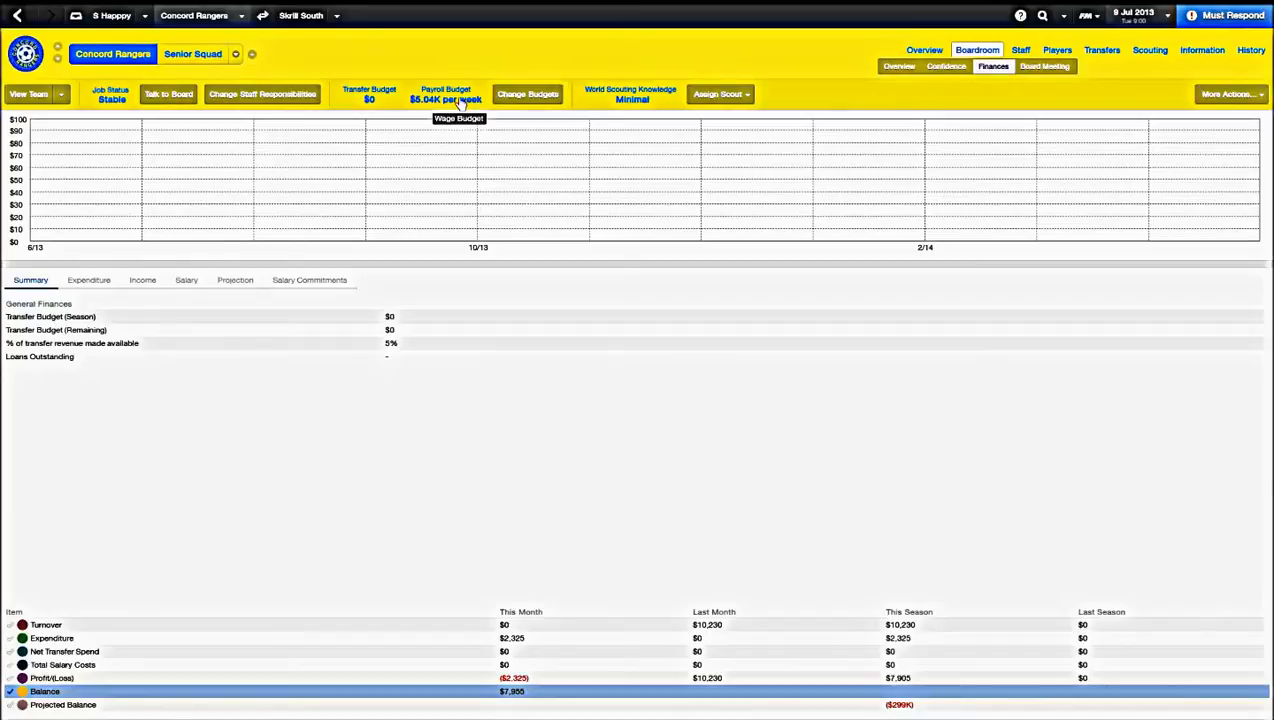
pyautogui.moveTo(502, 570)
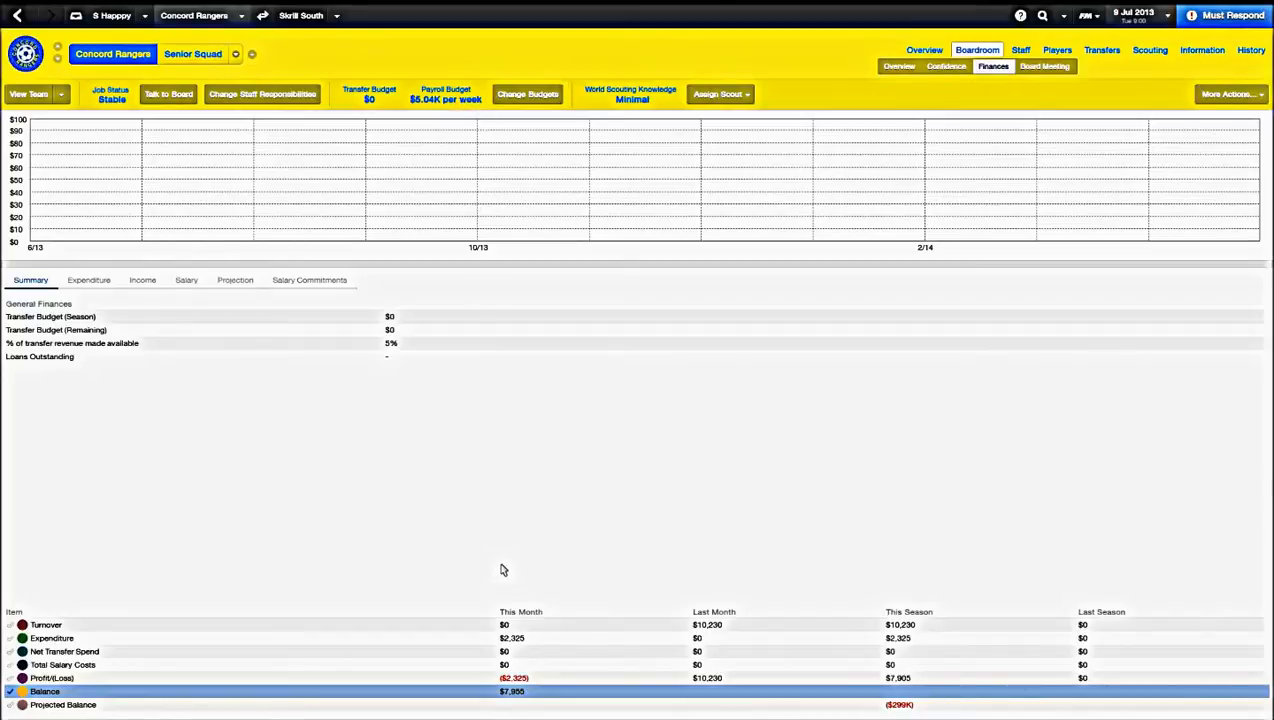
pyautogui.moveTo(486, 564)
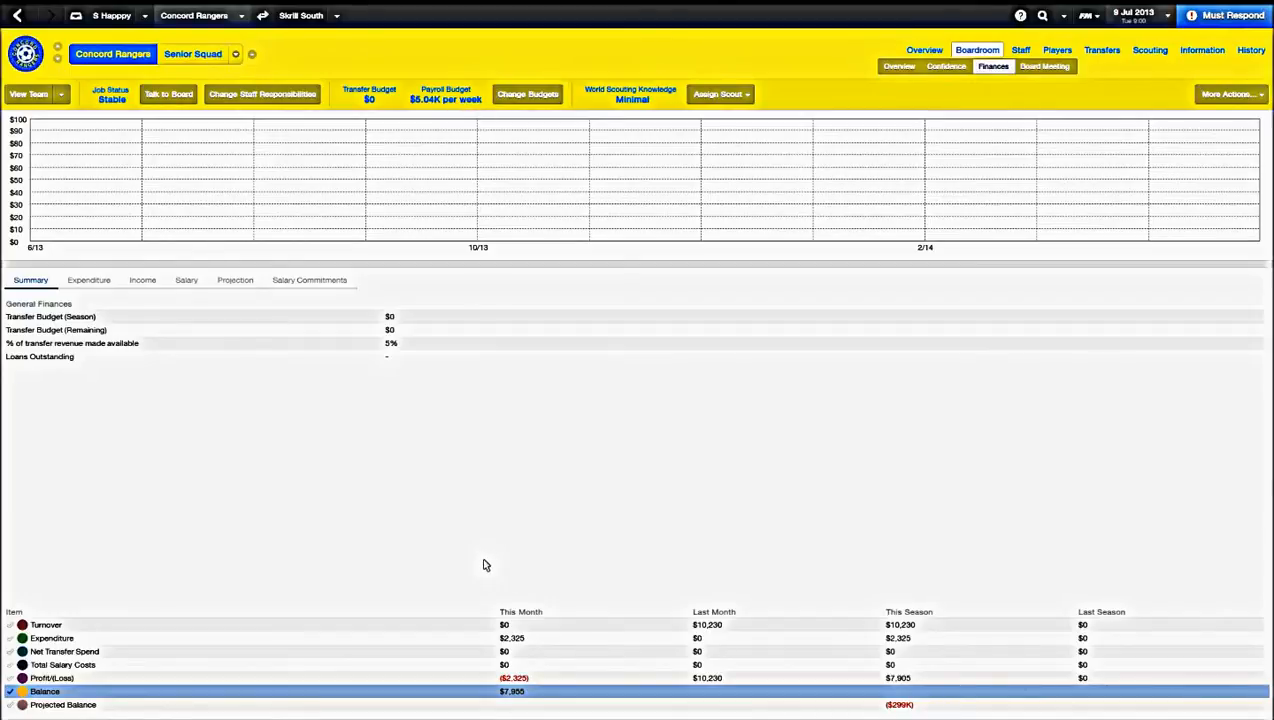
pyautogui.moveTo(198, 256)
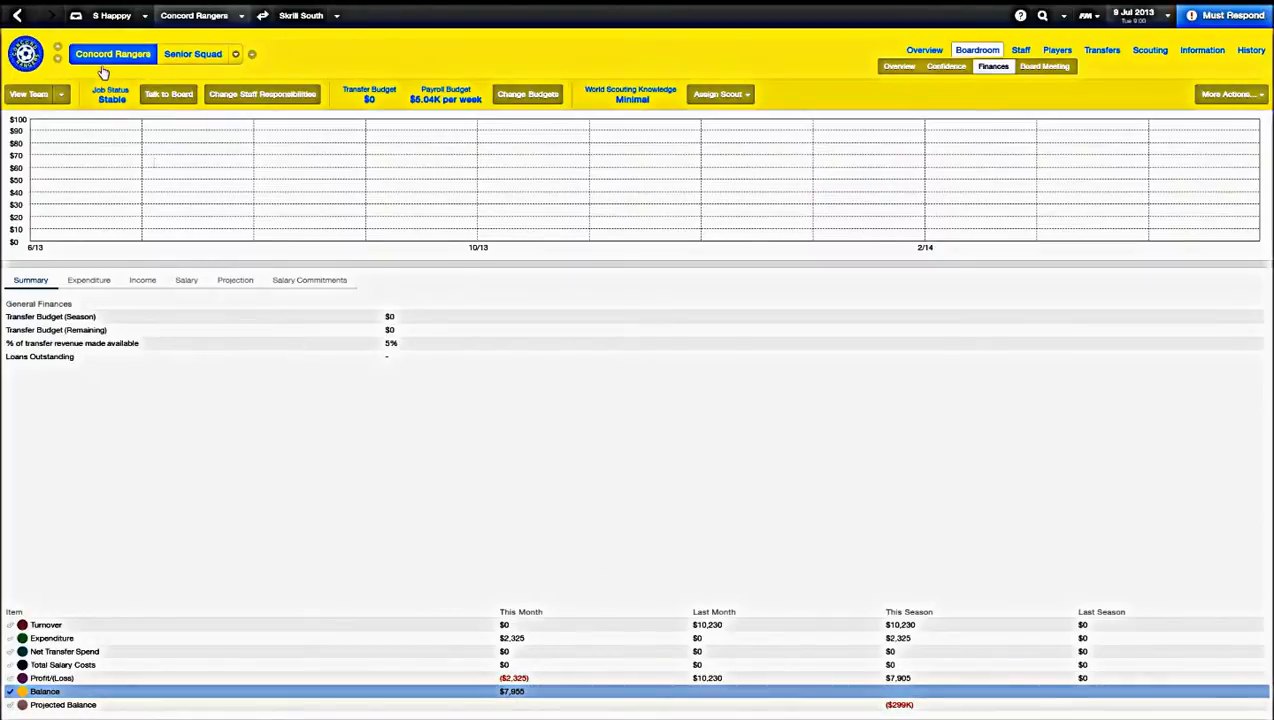
# Go home, then show the club's staff list with roles, contracts and salaries
pyautogui.click(924, 48)
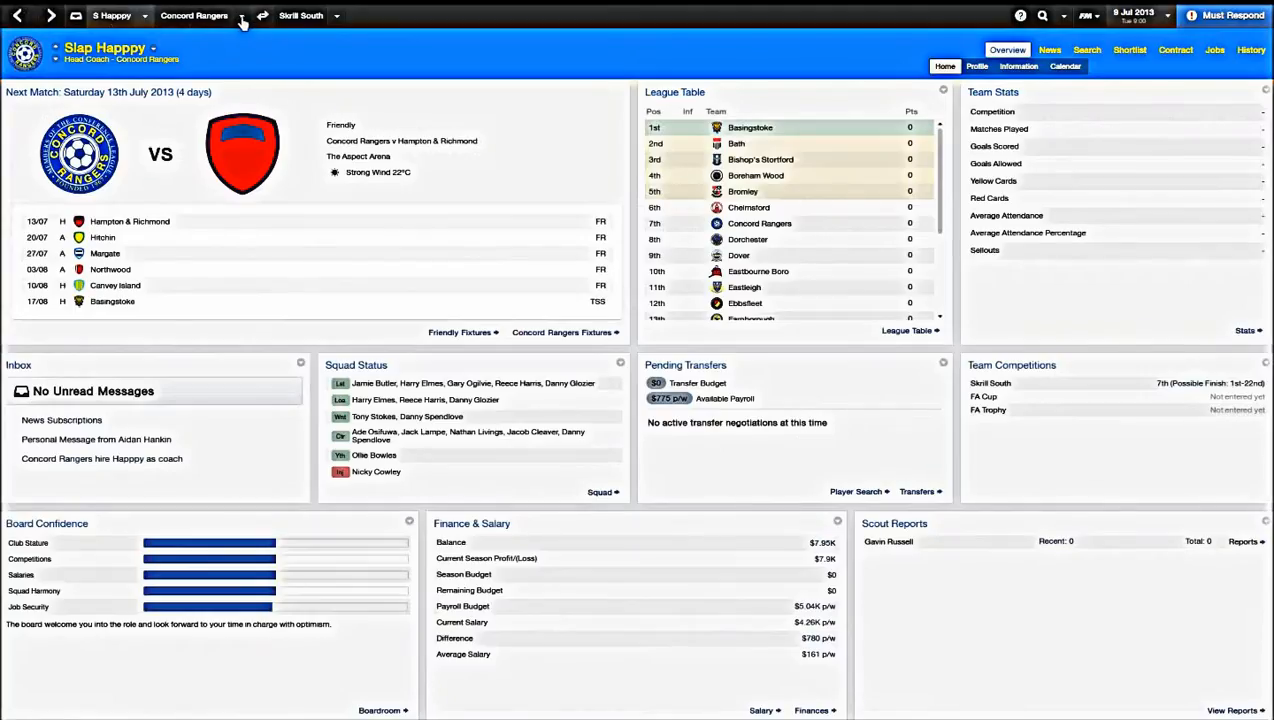
pyautogui.click(240, 16)
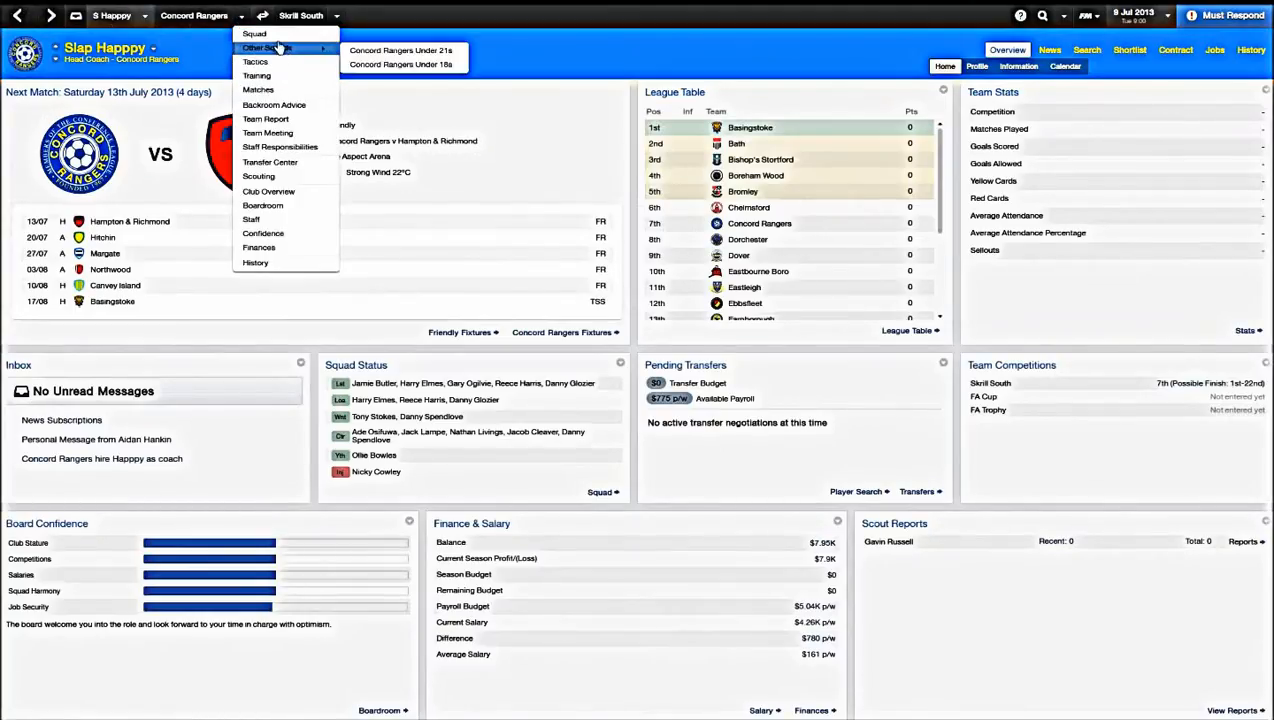
pyautogui.click(252, 218)
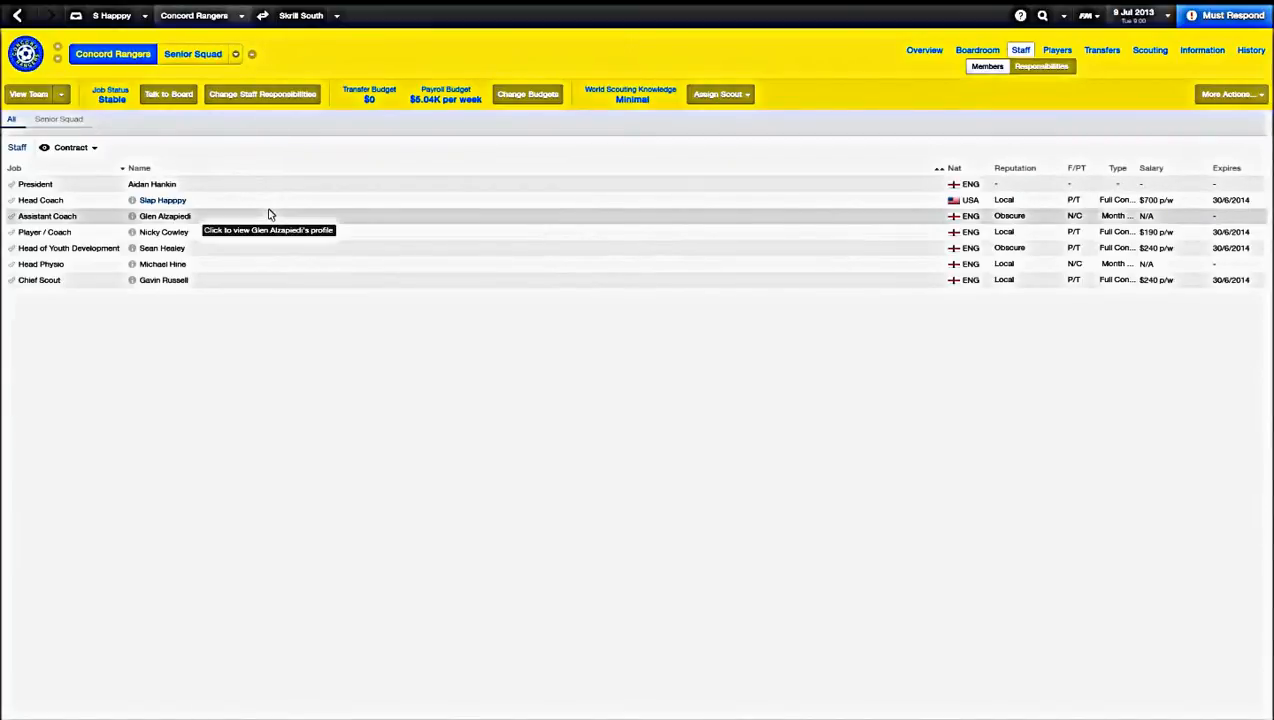
pyautogui.moveTo(268, 176)
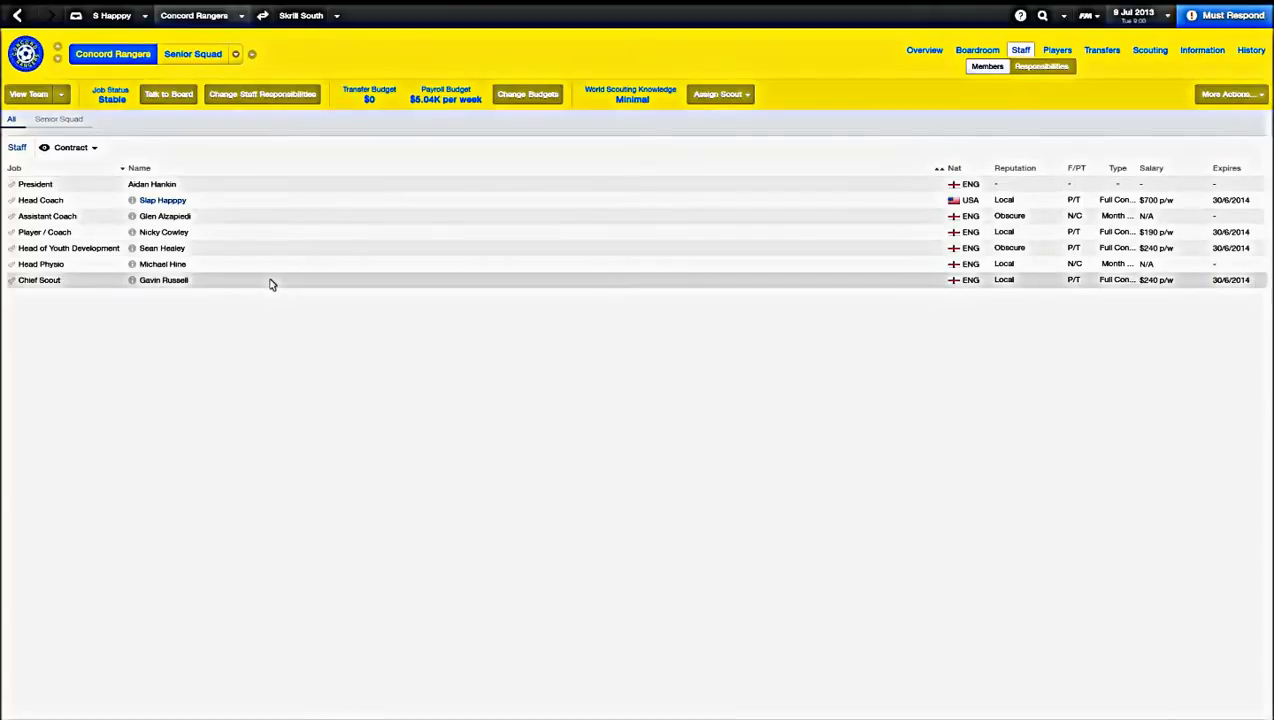
pyautogui.moveTo(268, 232)
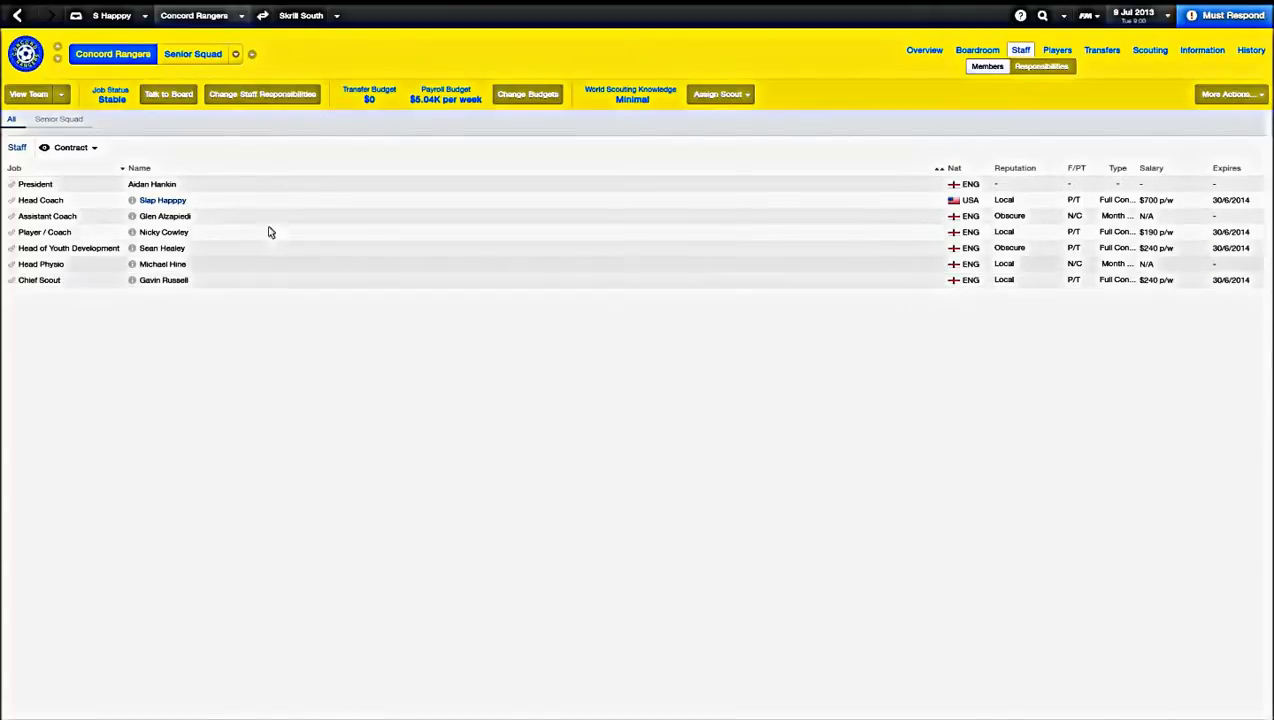
pyautogui.moveTo(1090, 216)
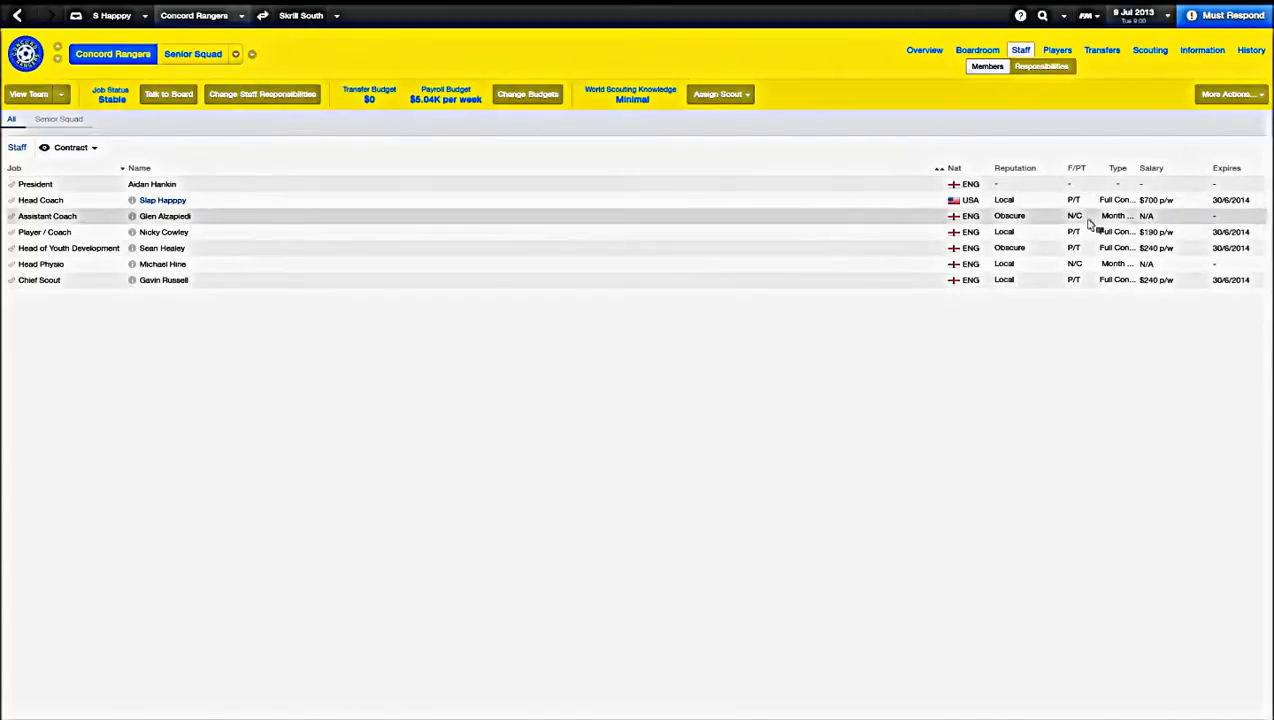
pyautogui.moveTo(1070, 232)
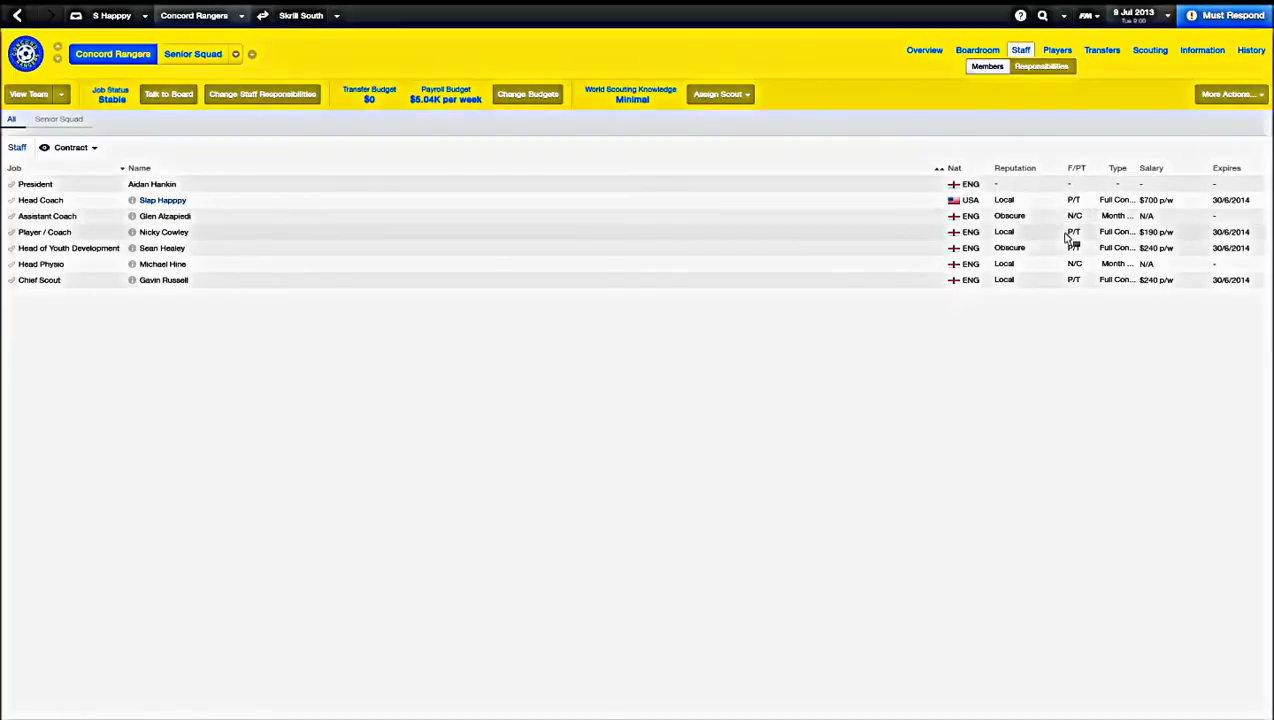
pyautogui.moveTo(388, 280)
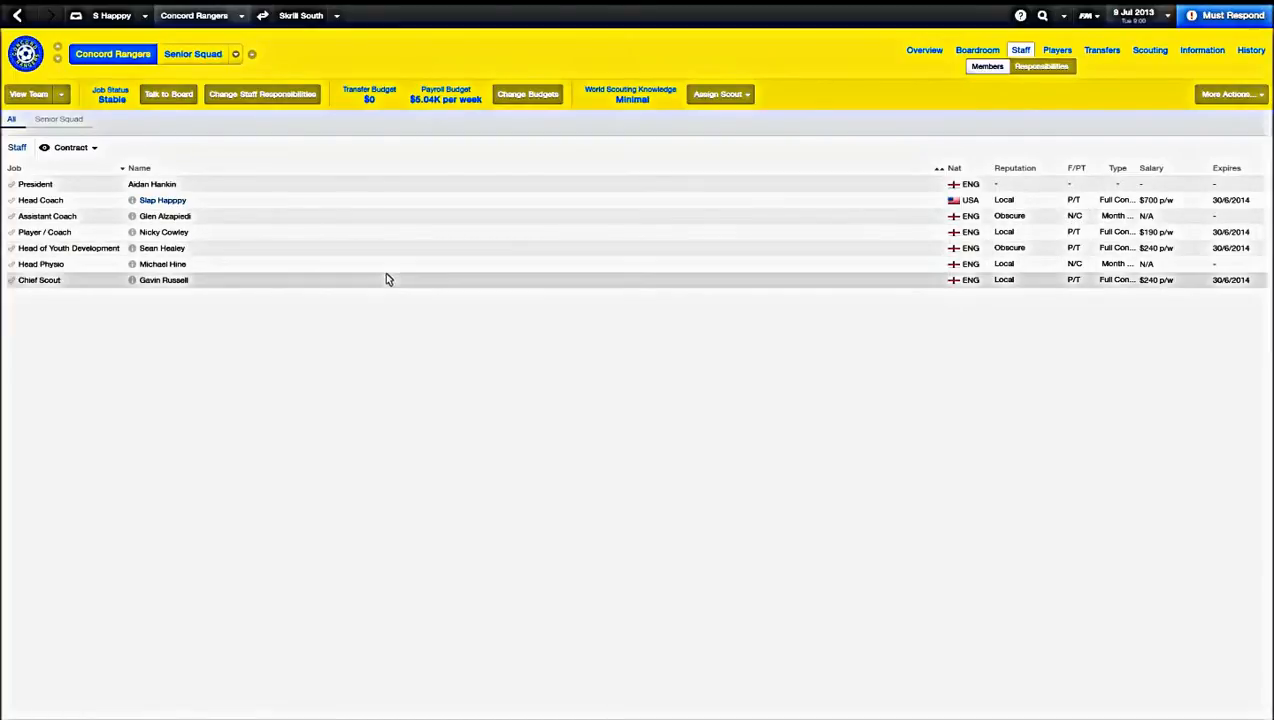
pyautogui.moveTo(384, 276)
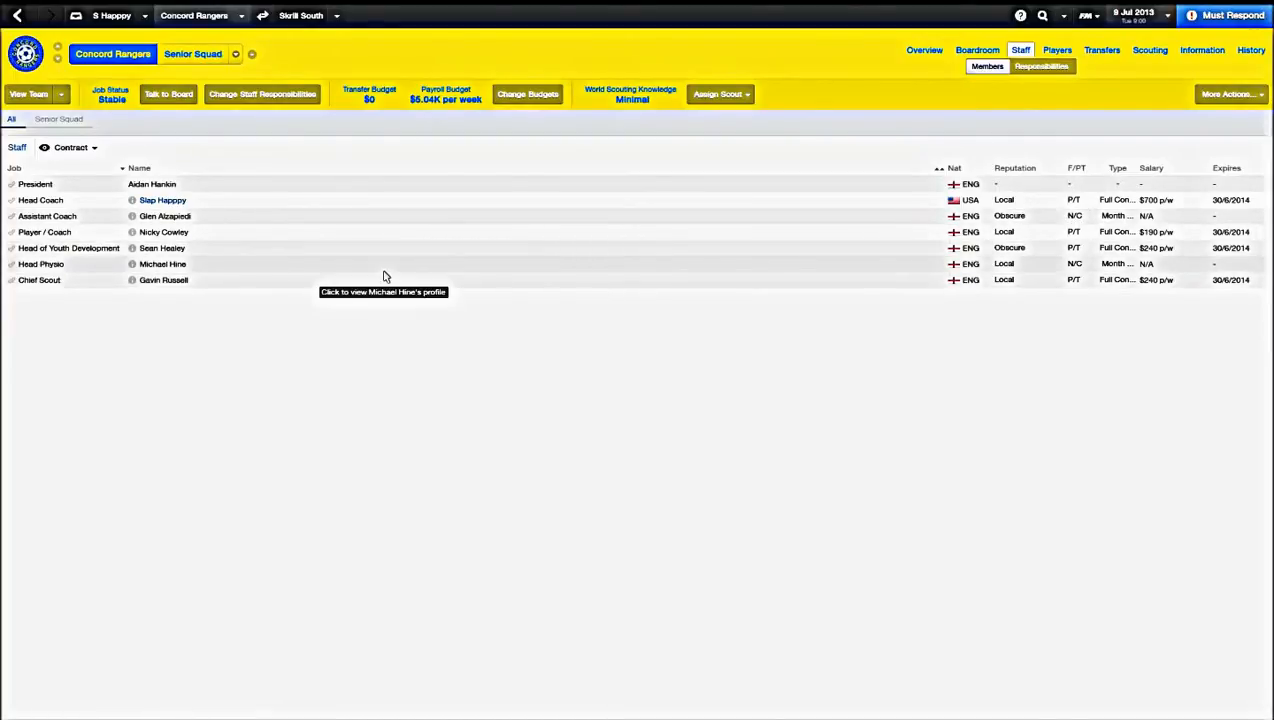
pyautogui.moveTo(30, 90)
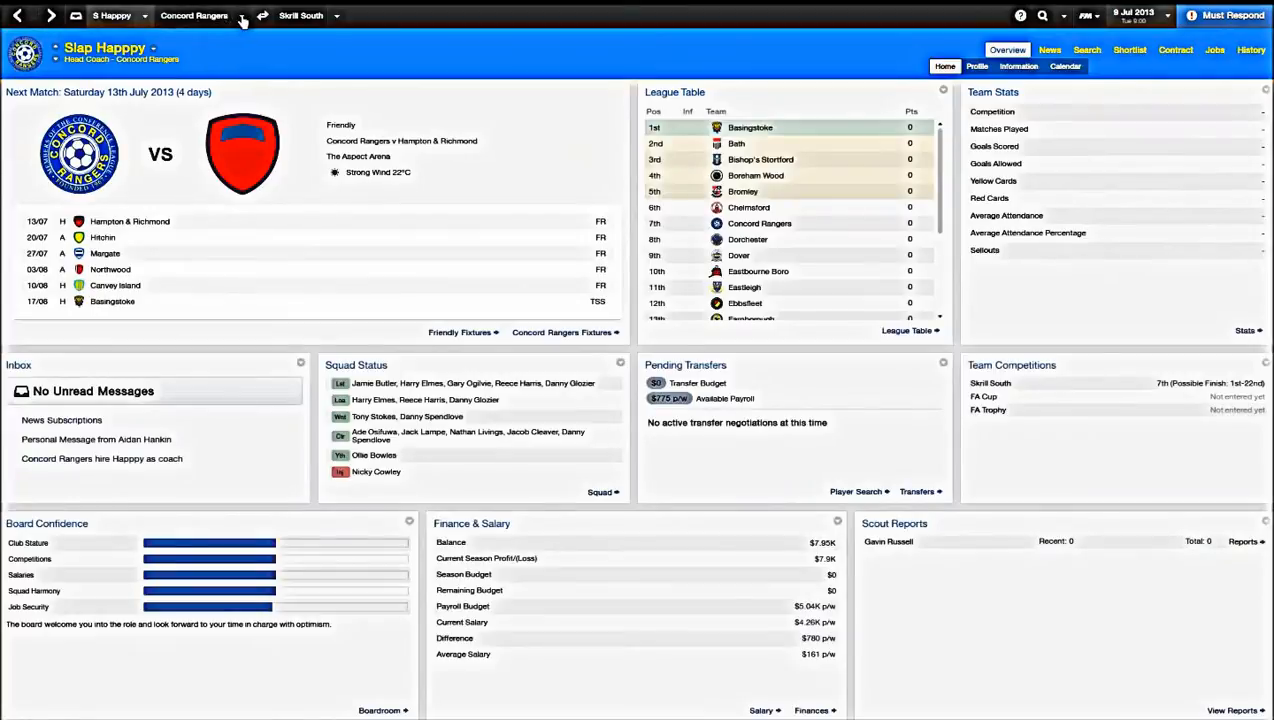
# Show the Concord Rangers senior squad list with positions, morale and condition
pyautogui.click(242, 16)
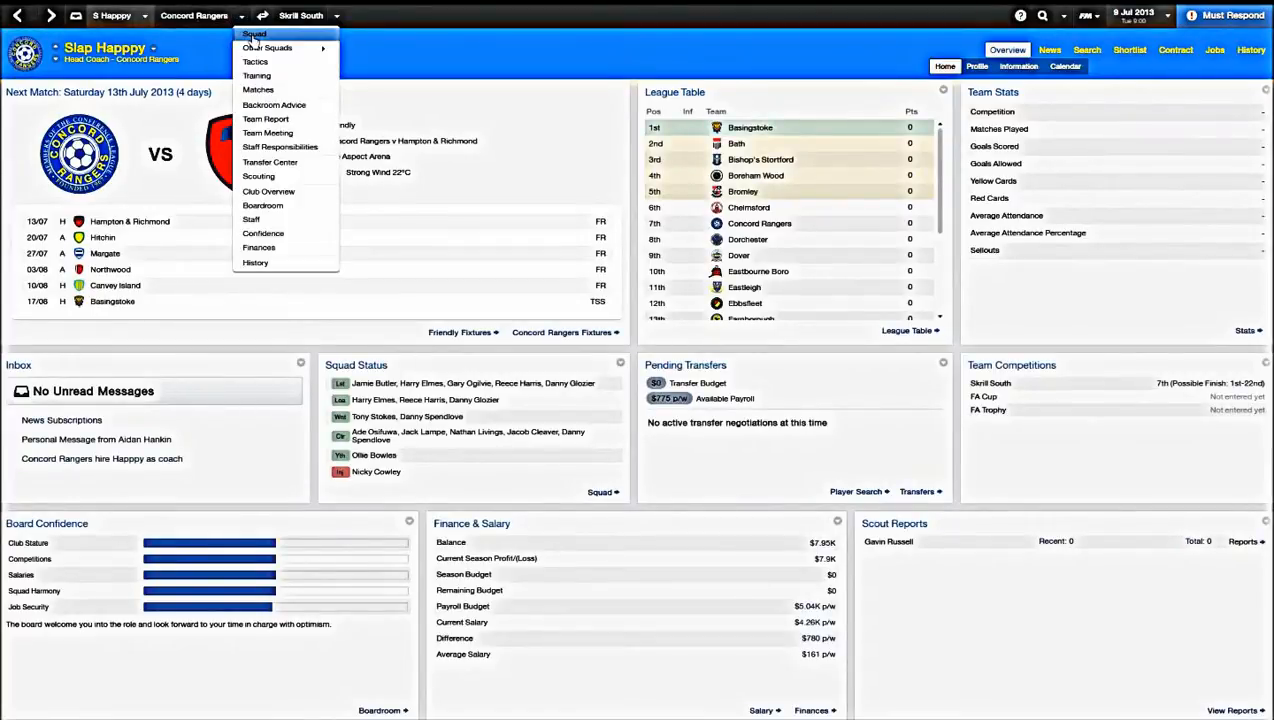
pyautogui.click(254, 32)
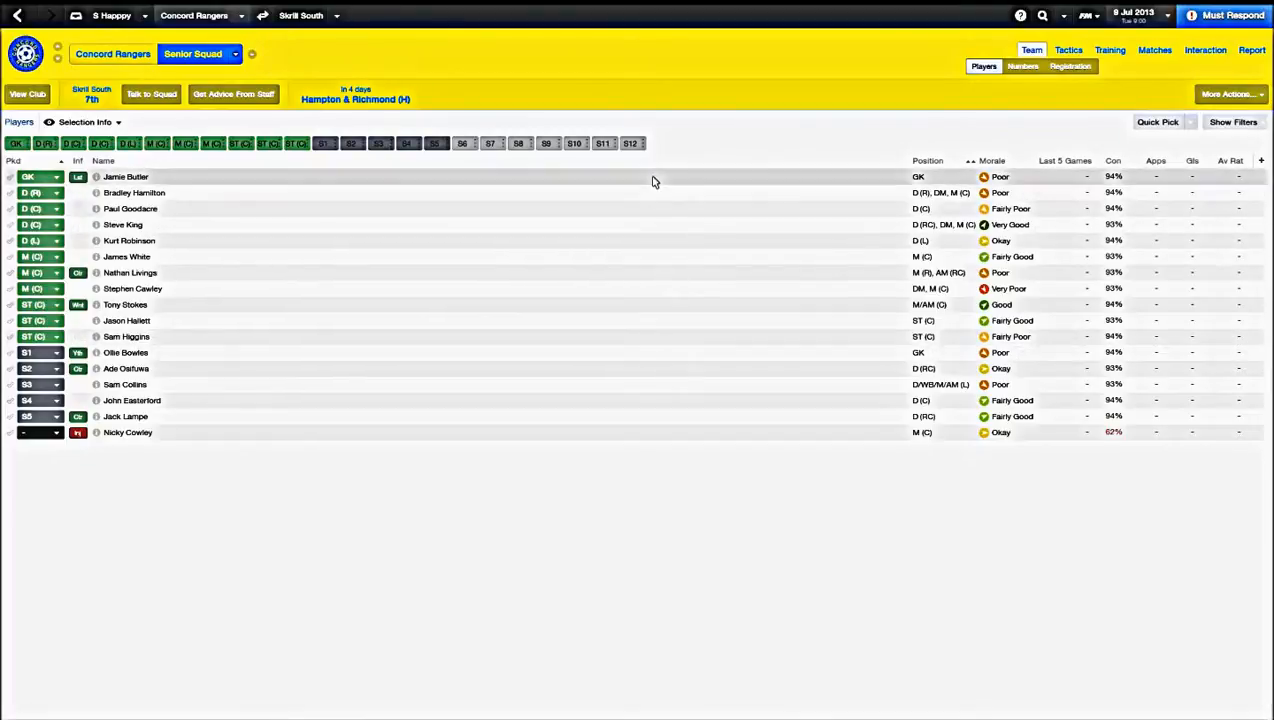
pyautogui.moveTo(666, 360)
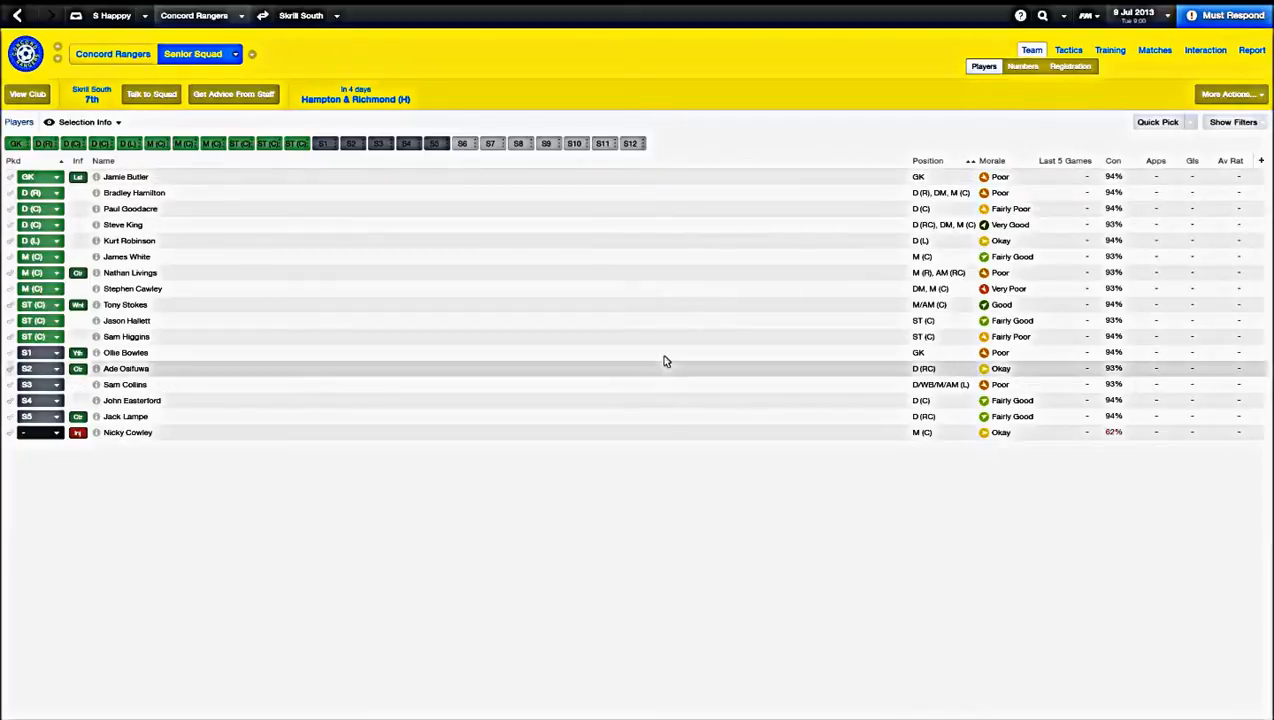
pyautogui.moveTo(640, 360)
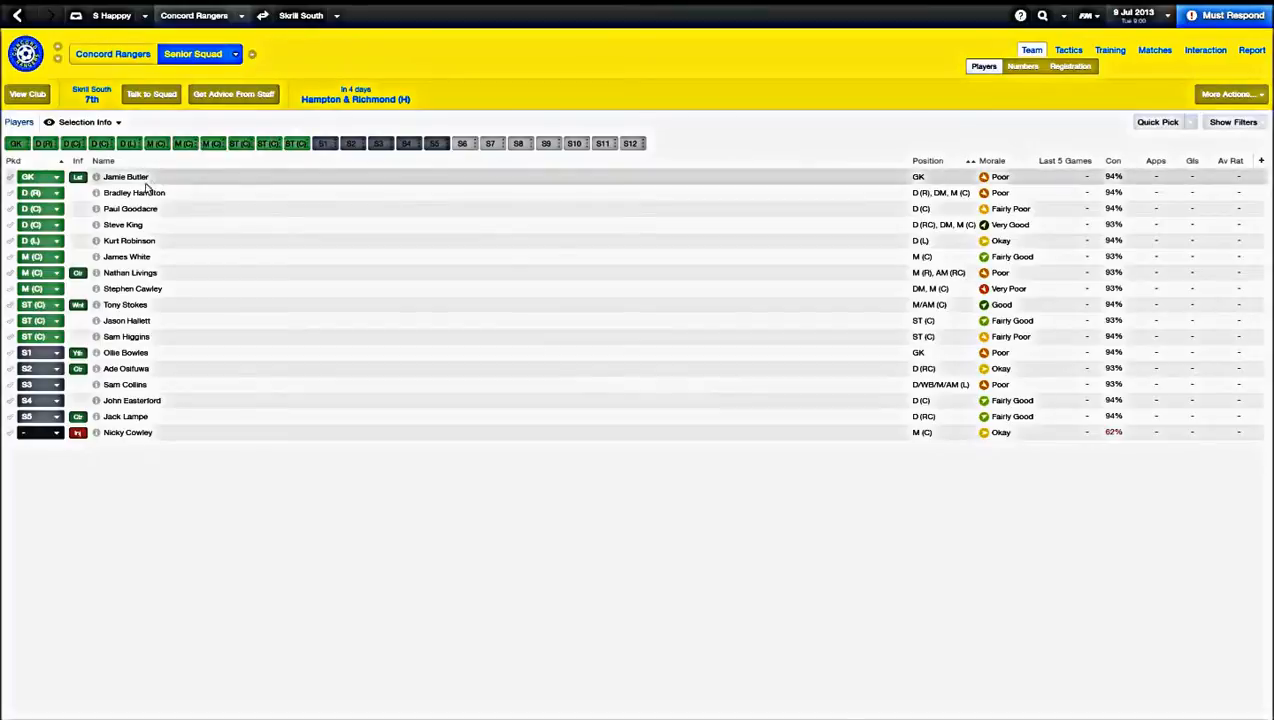
pyautogui.moveTo(126, 176)
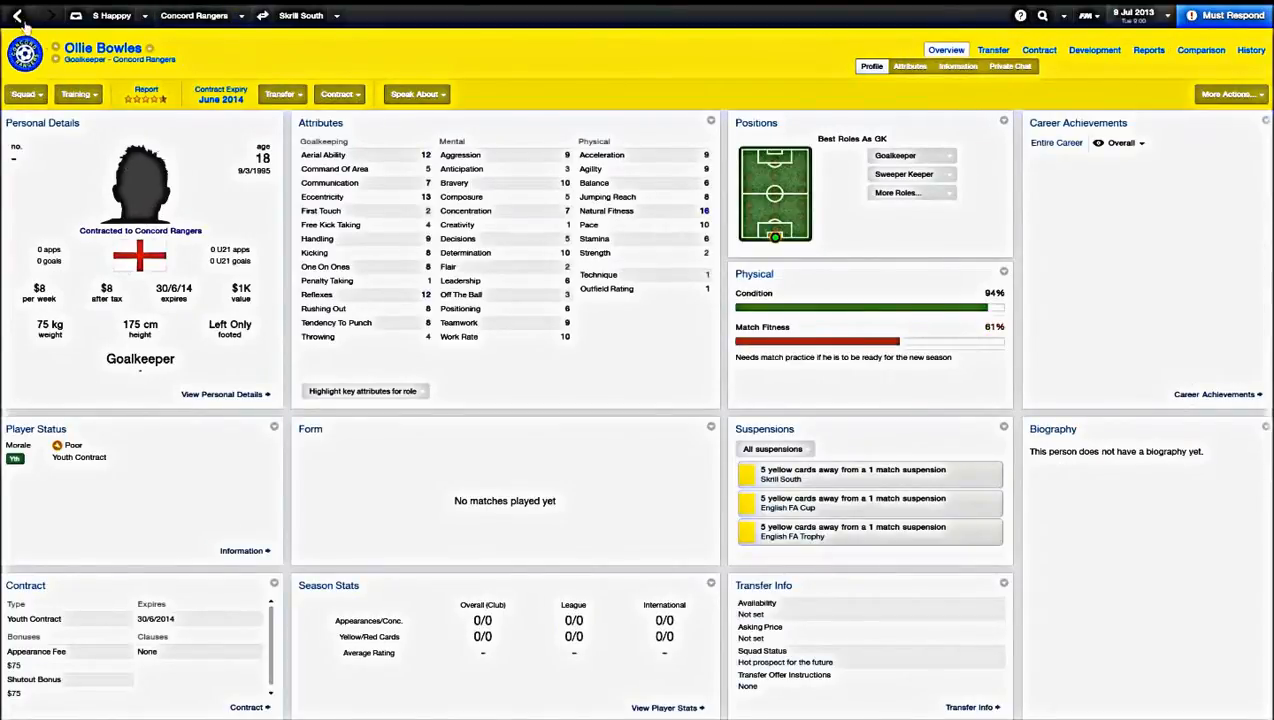
pyautogui.click(16, 16)
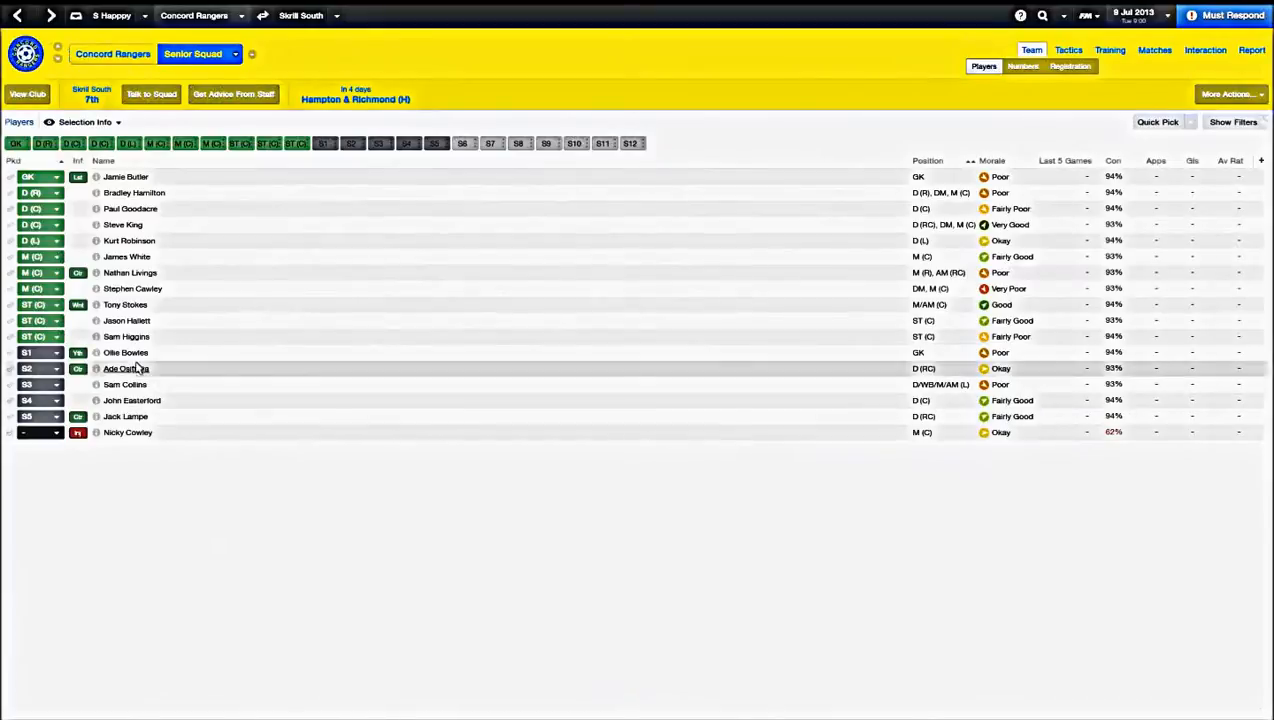
pyautogui.doubleClick(126, 352)
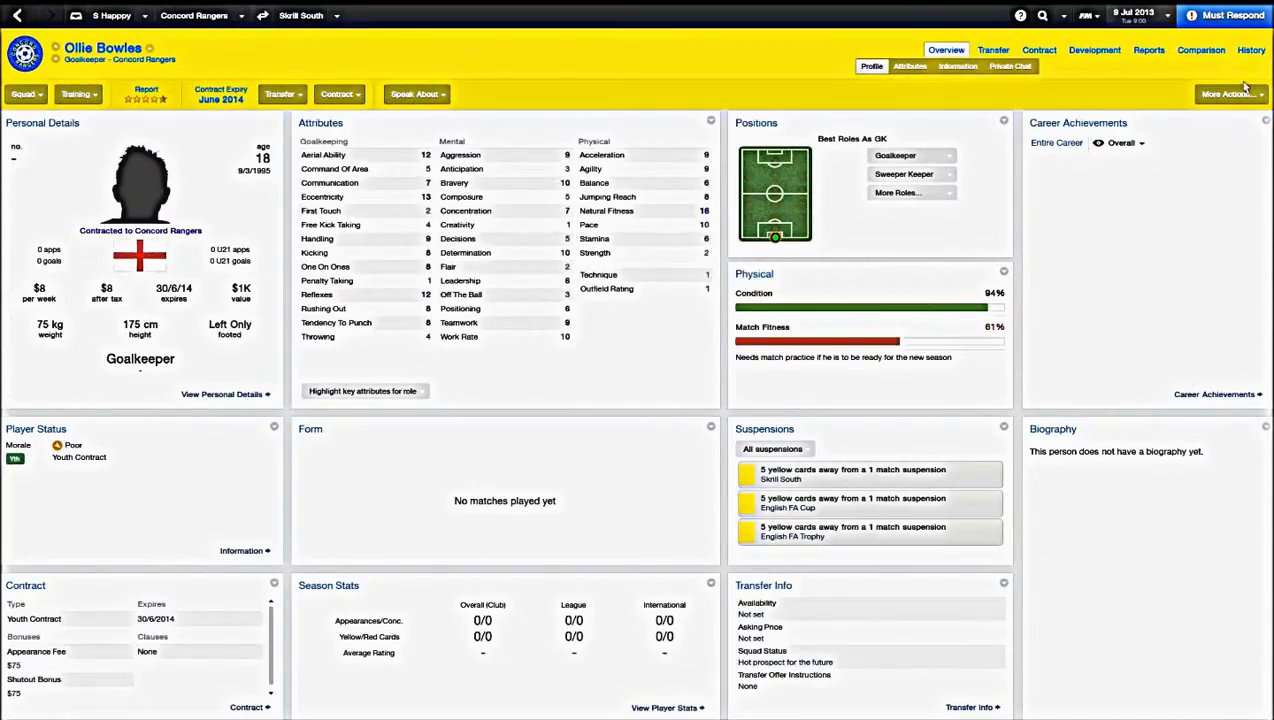
pyautogui.click(1228, 94)
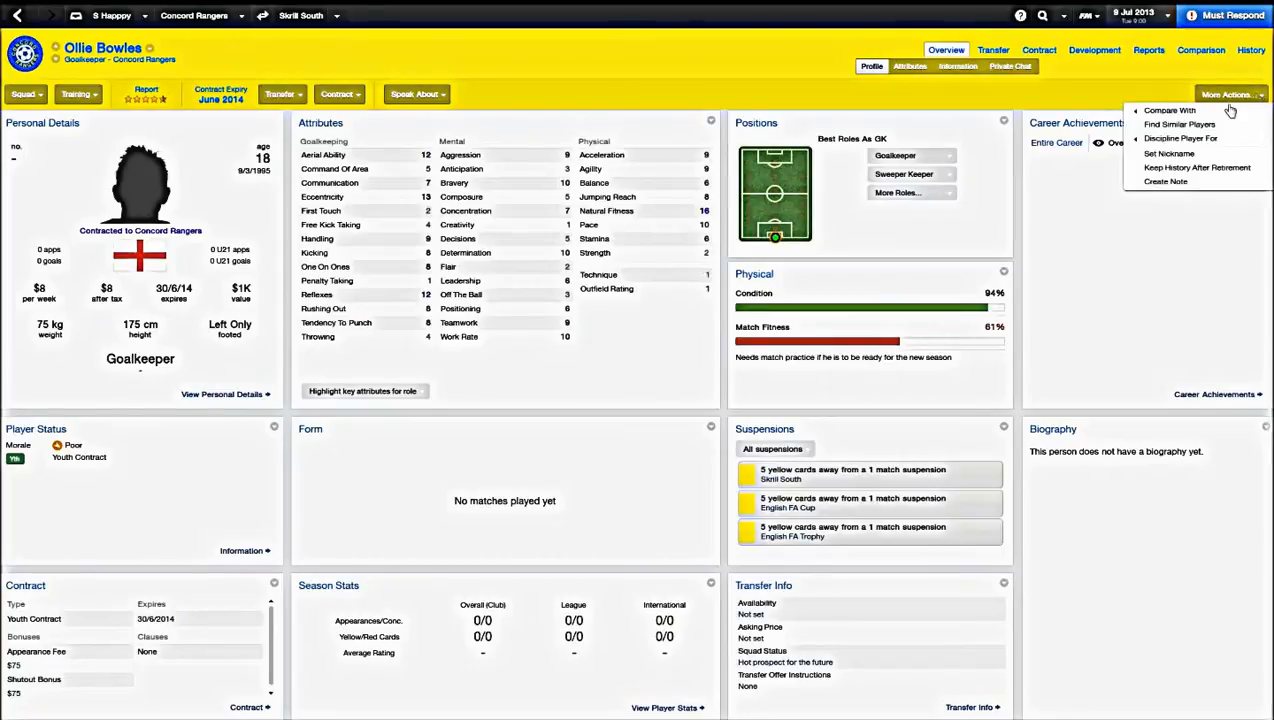
pyautogui.moveTo(1170, 110)
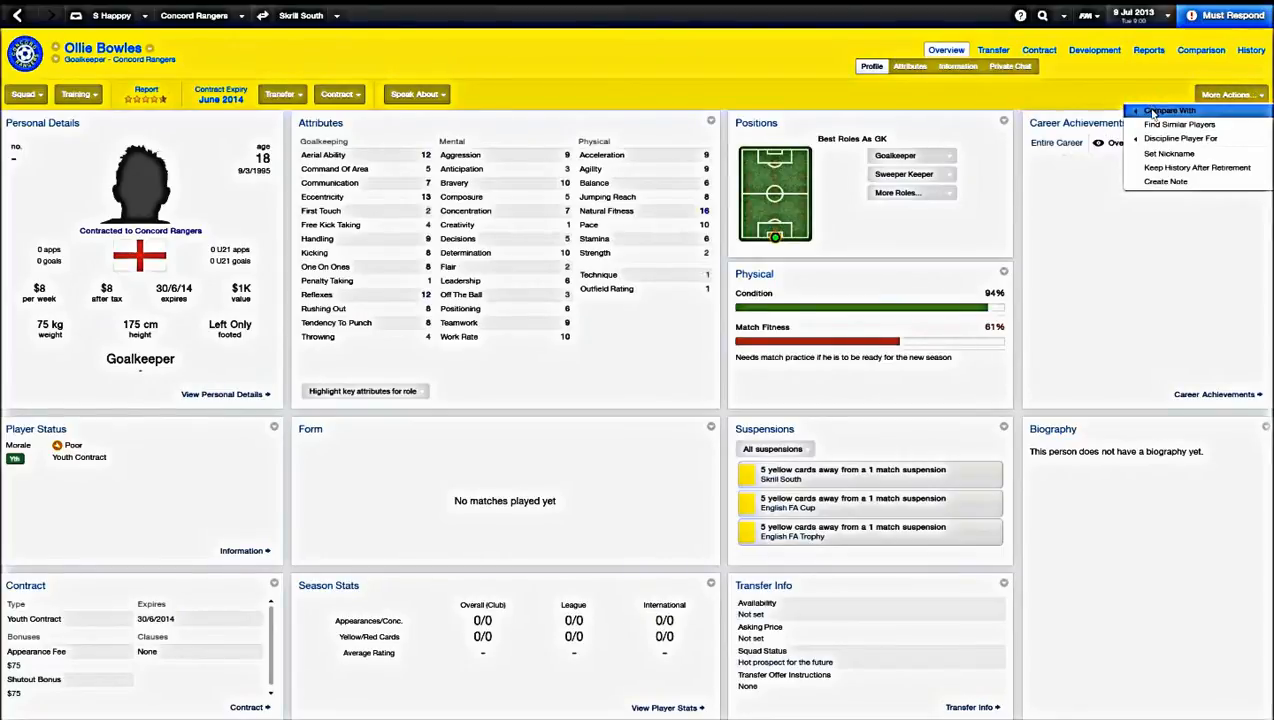
# Compare Ollie Bowles with Jamie Butler, highlighting Goalkeeper (Defend) key attributes
pyautogui.click(1170, 110)
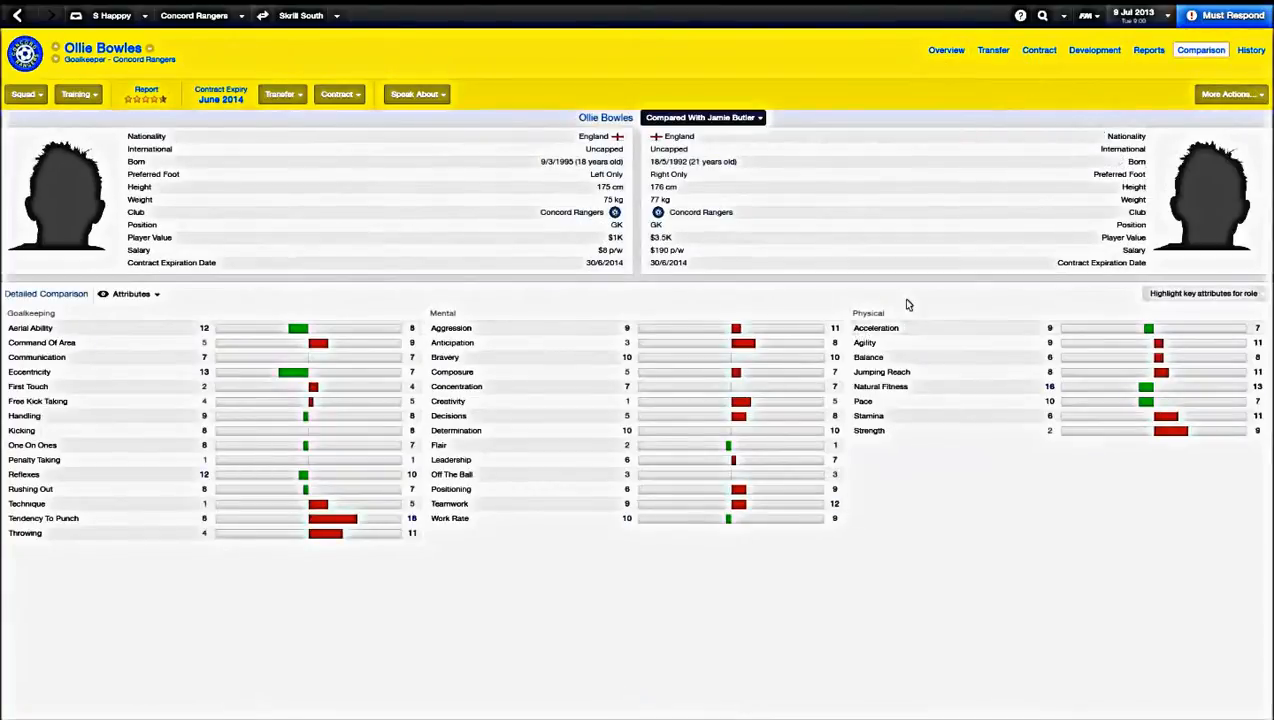
pyautogui.click(1204, 292)
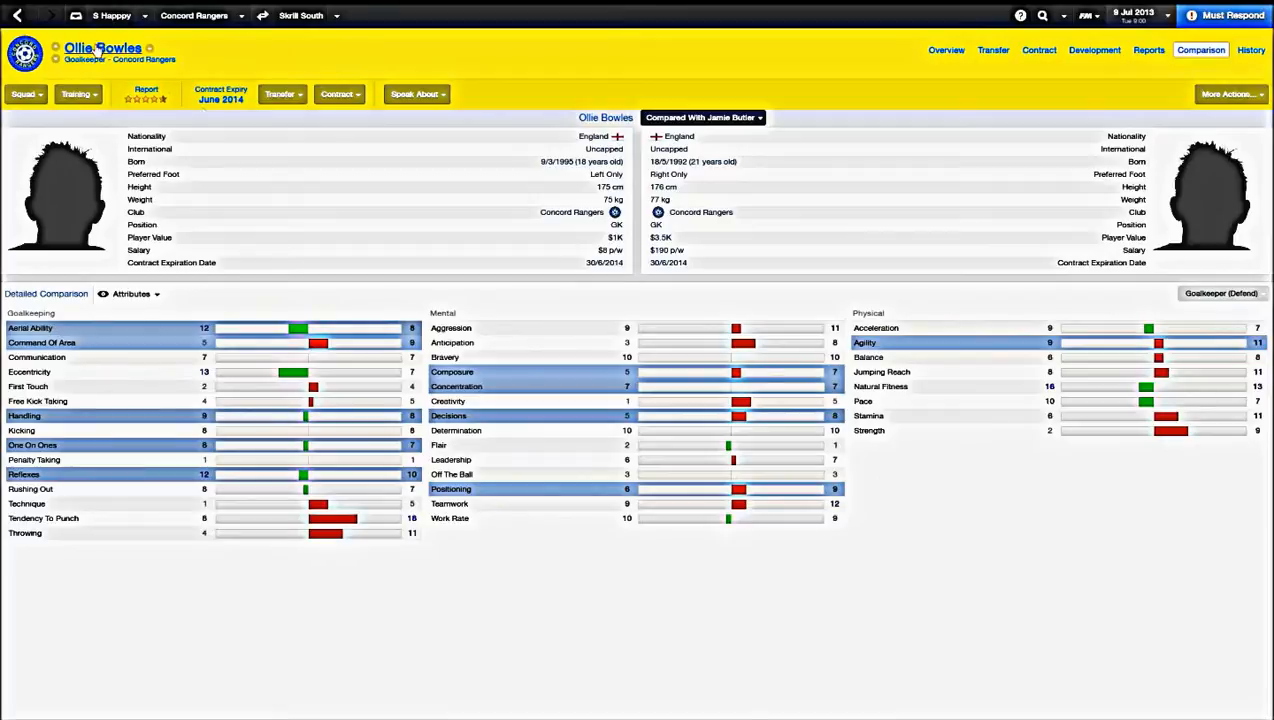
pyautogui.moveTo(1070, 312)
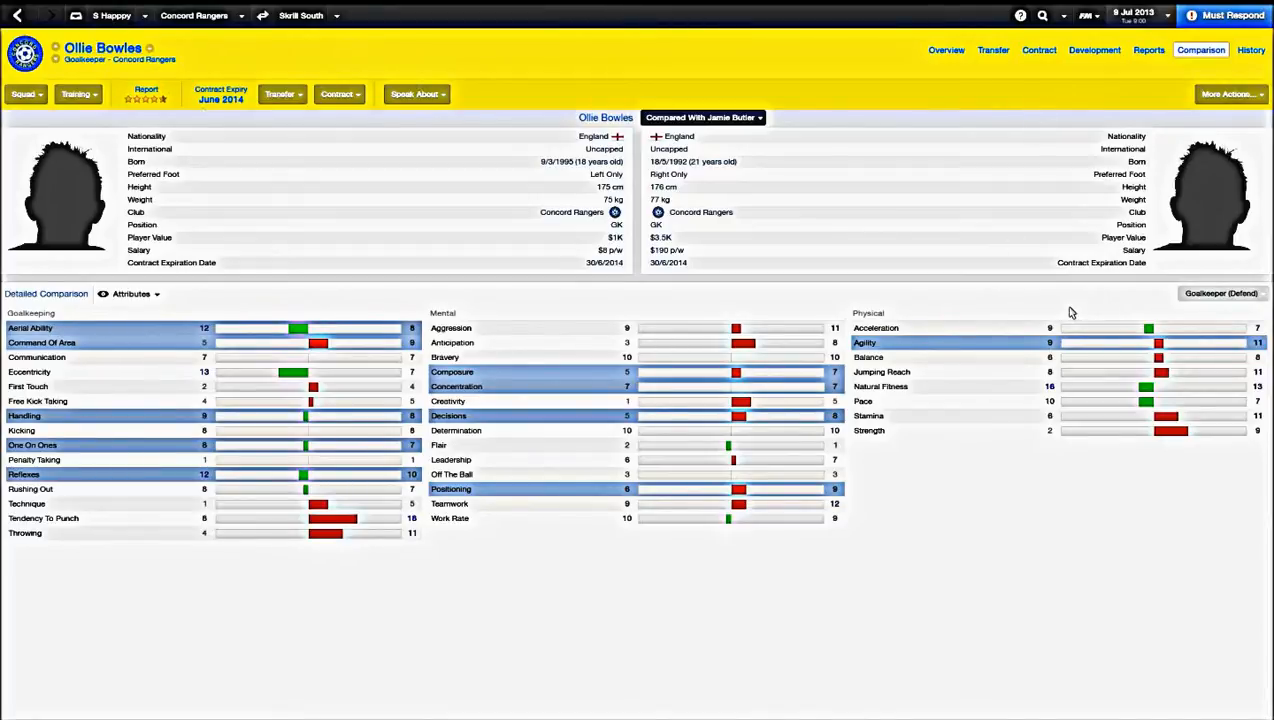
pyautogui.moveTo(1112, 328)
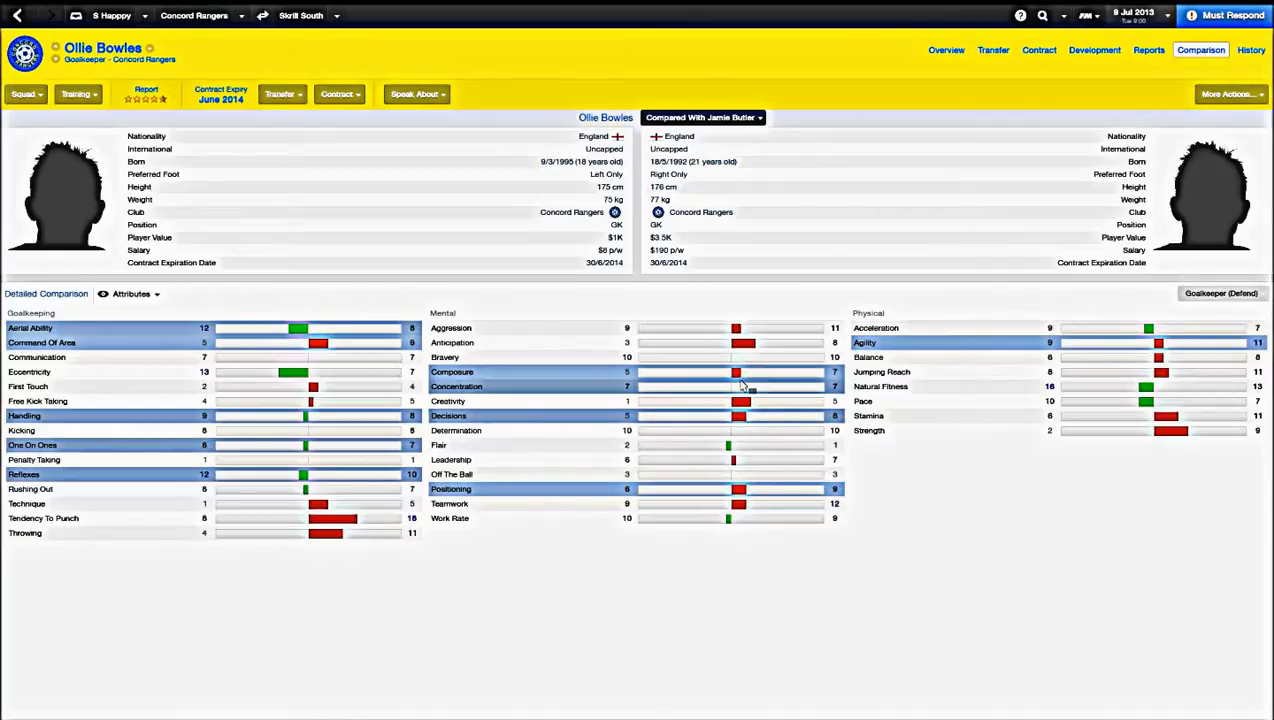
pyautogui.moveTo(764, 392)
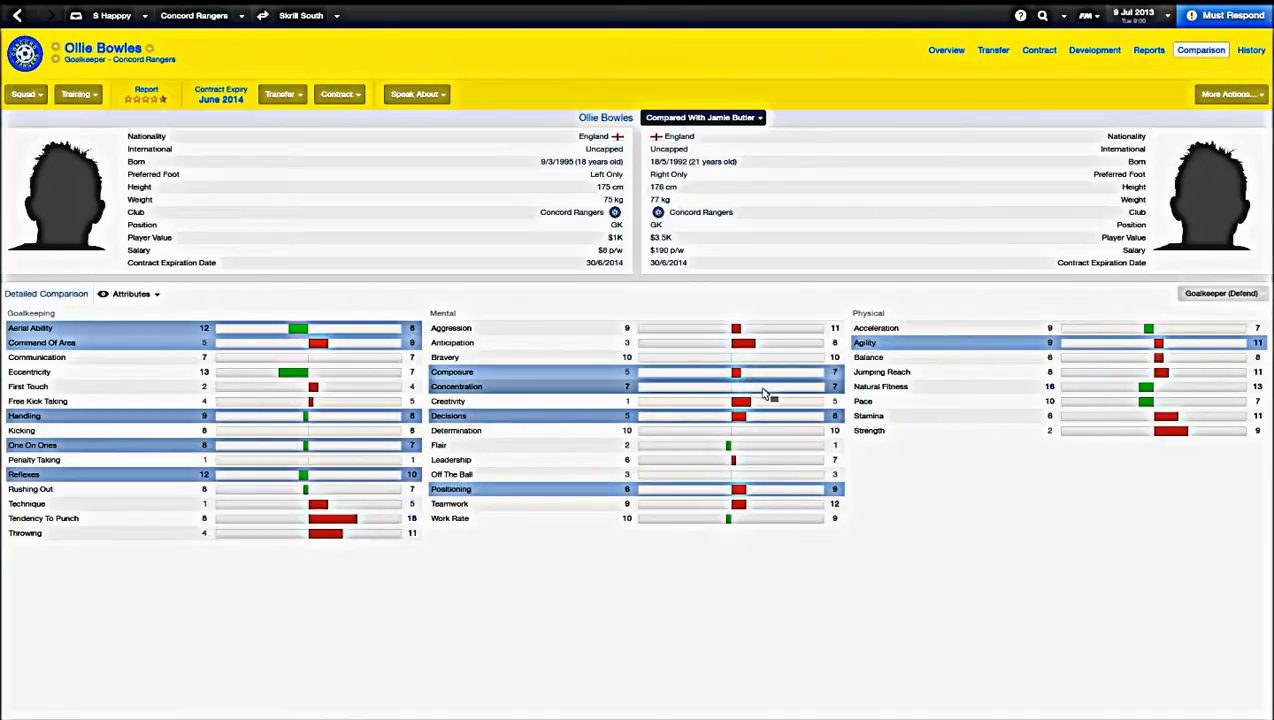
pyautogui.moveTo(770, 424)
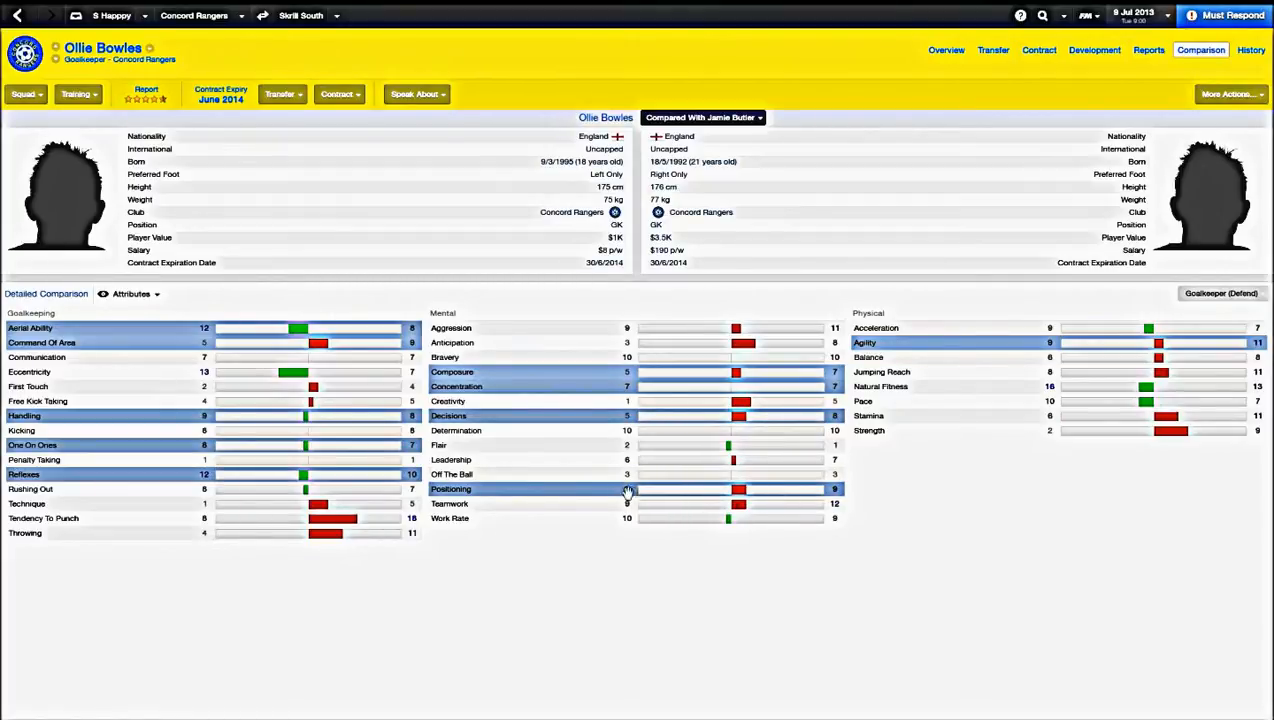
pyautogui.moveTo(276, 336)
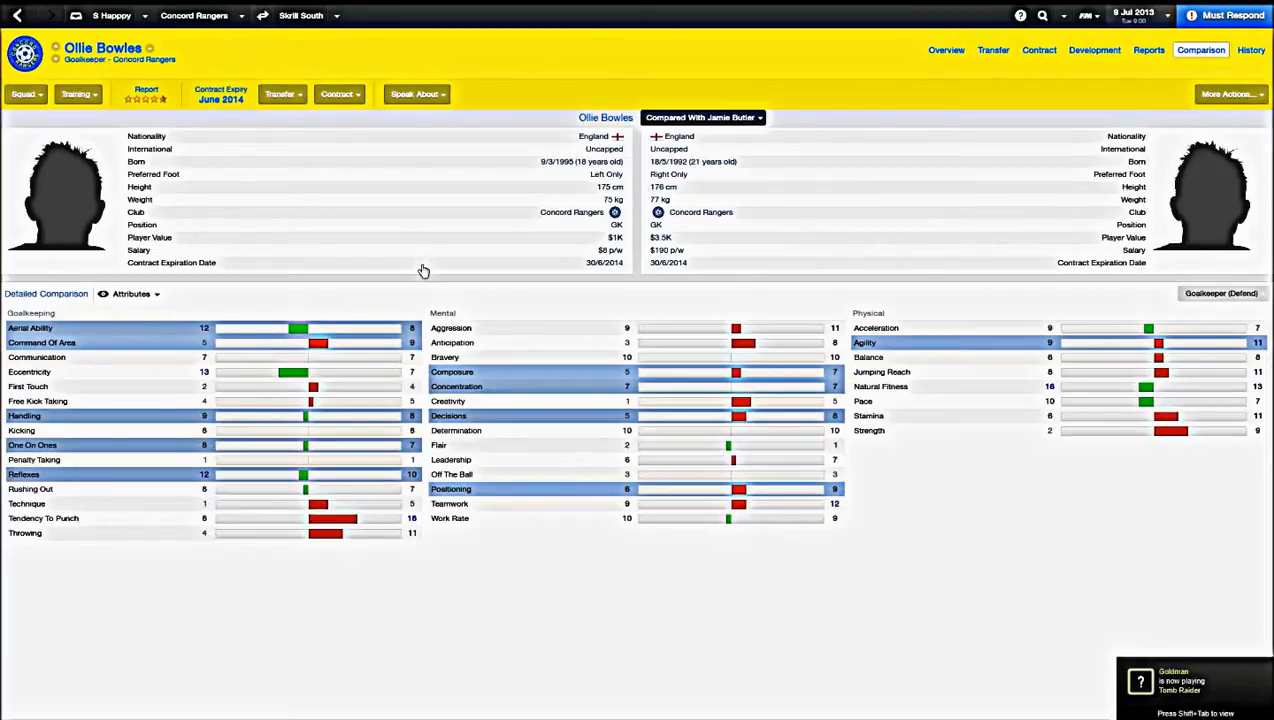
pyautogui.moveTo(640, 258)
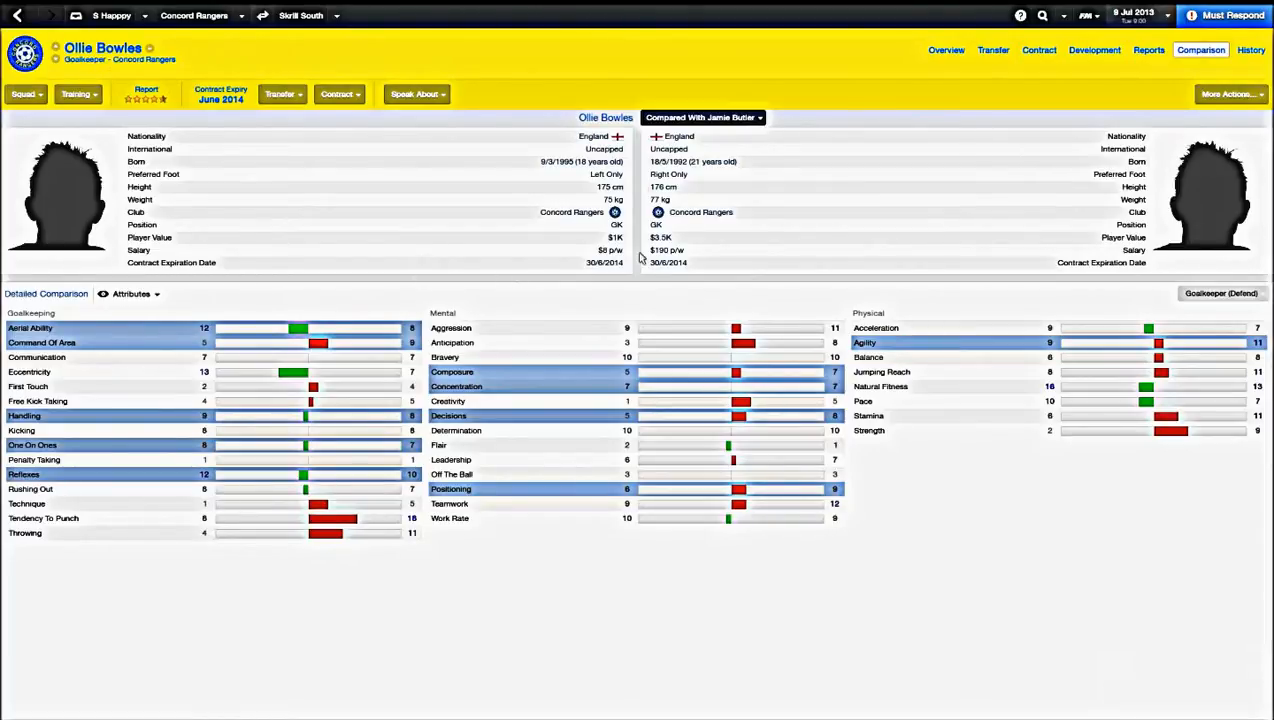
pyautogui.moveTo(688, 256)
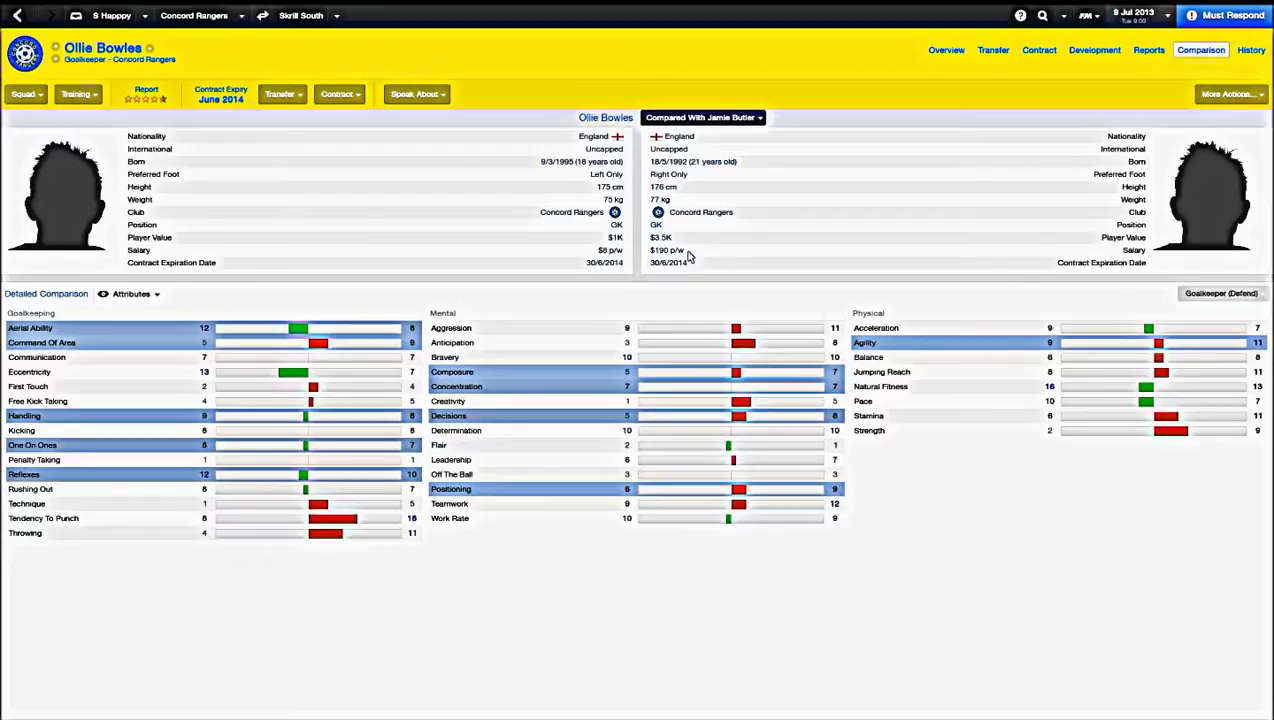
pyautogui.moveTo(618, 260)
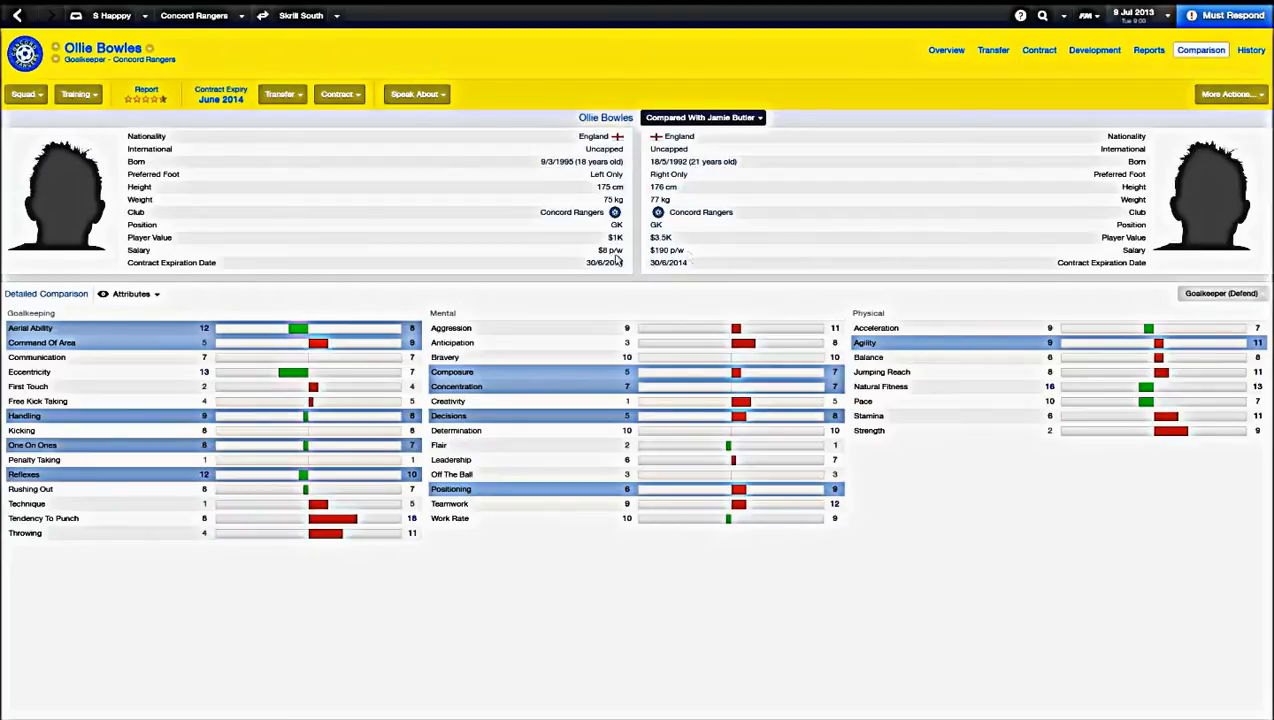
pyautogui.moveTo(616, 258)
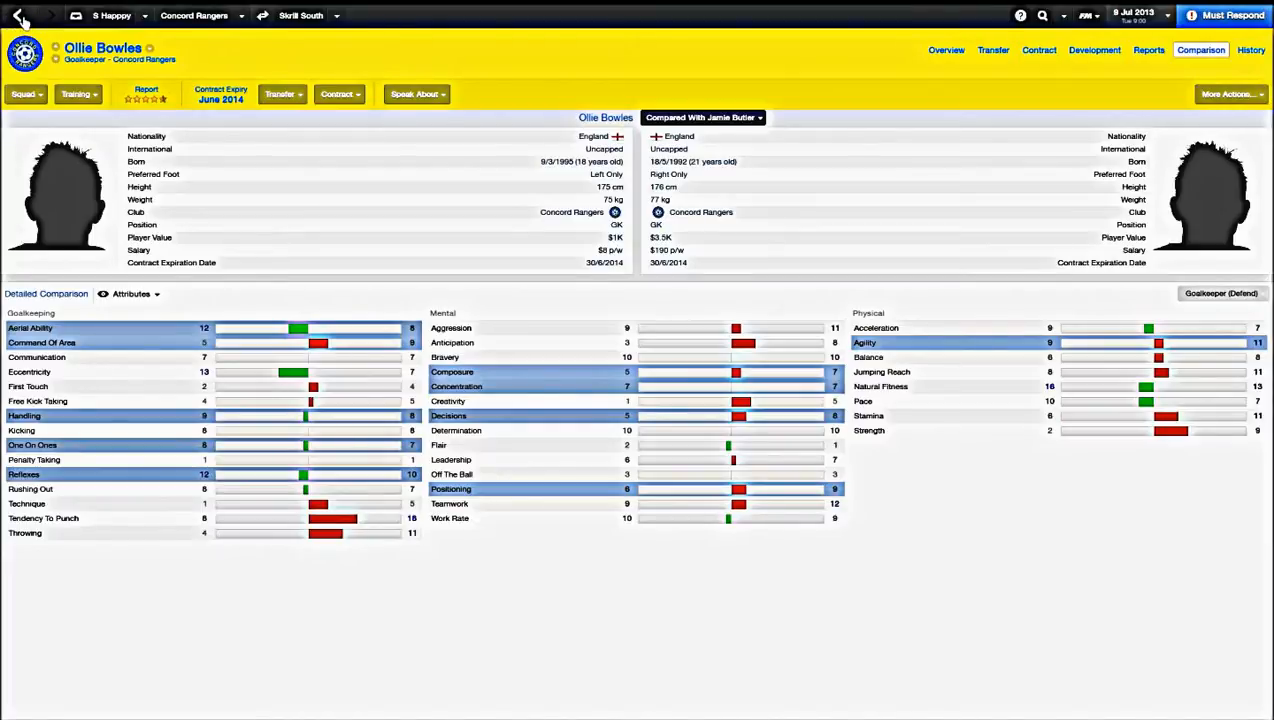
# Add the Scouting > Ability star-rating column to the senior squad list
pyautogui.click(18, 16)
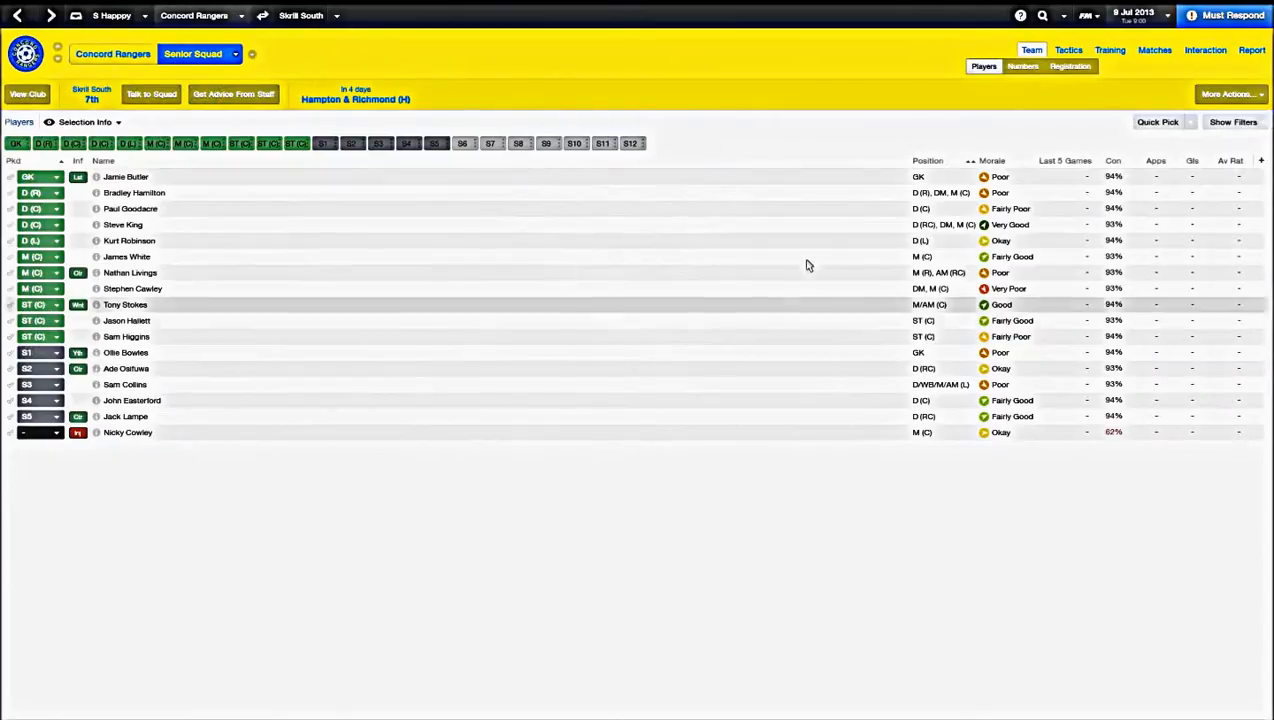
pyautogui.moveTo(184, 380)
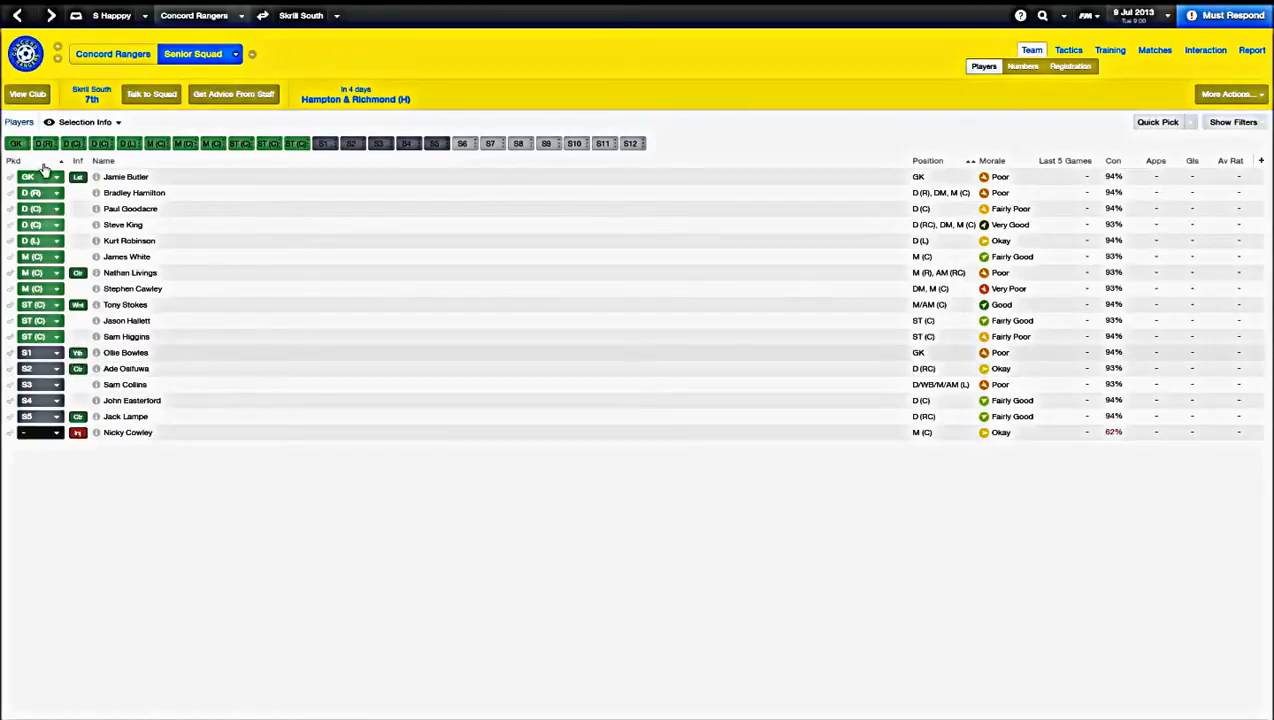
pyautogui.moveTo(40, 176)
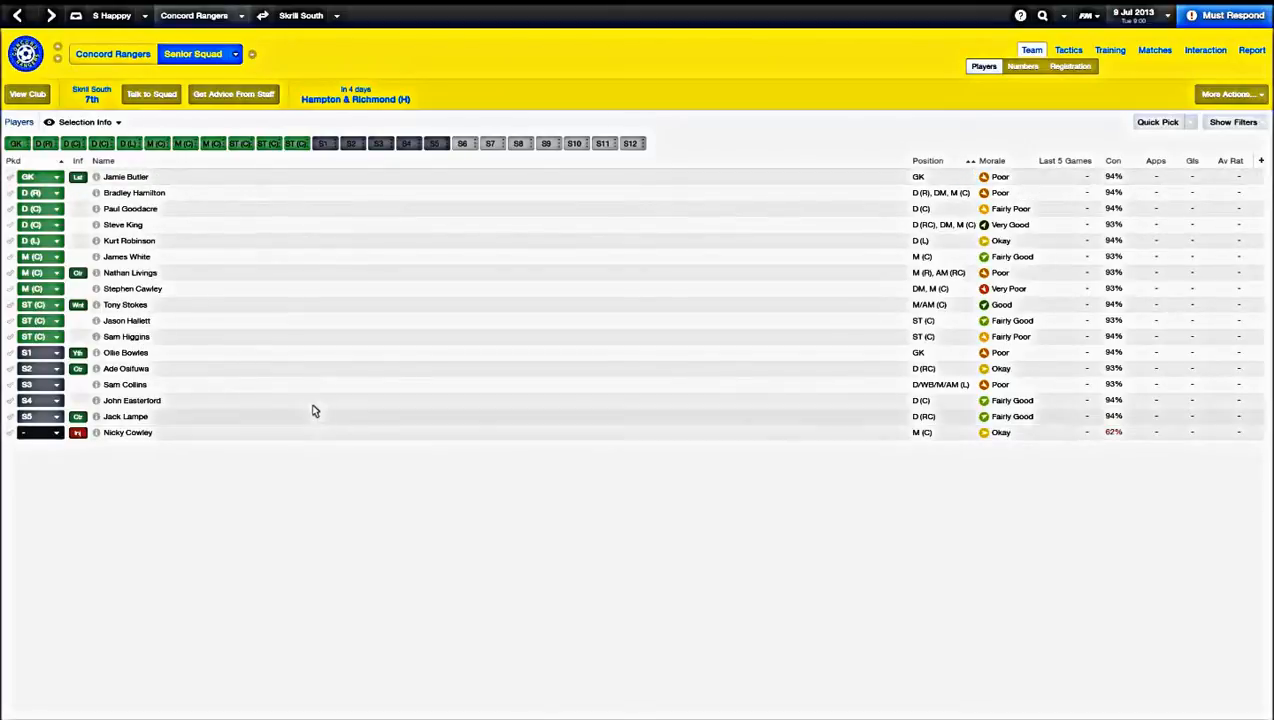
pyautogui.moveTo(204, 184)
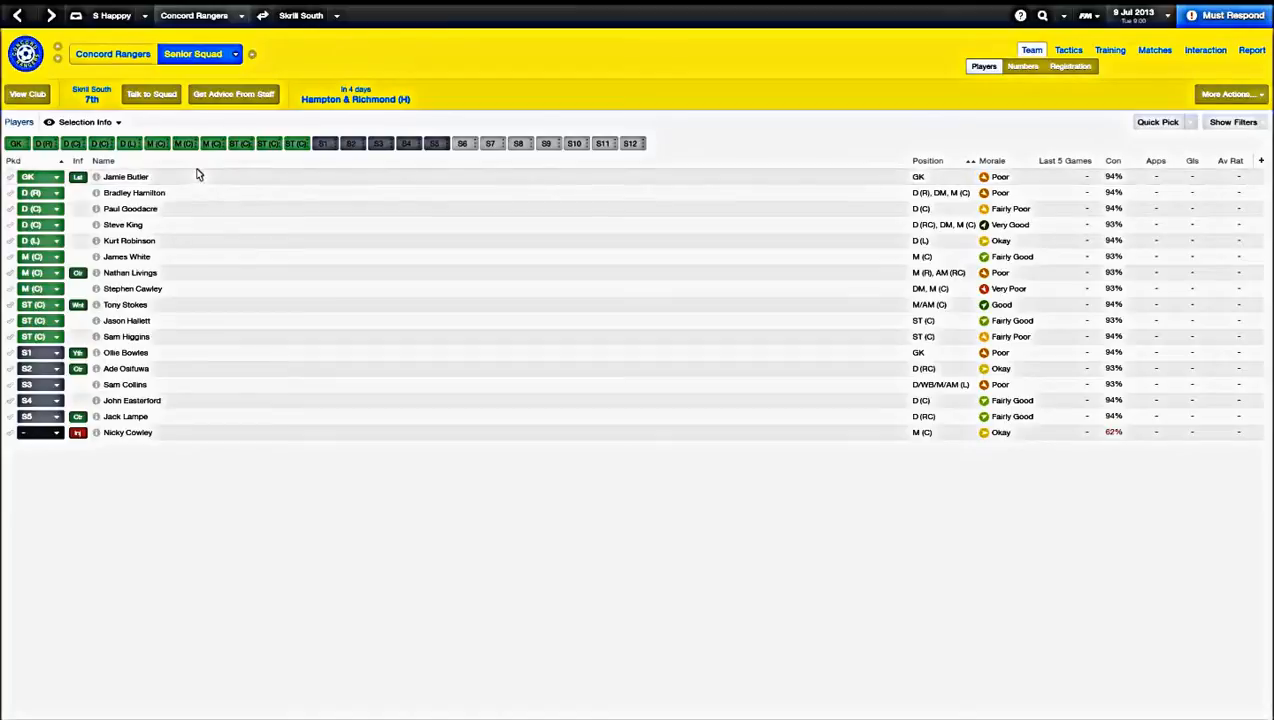
pyautogui.moveTo(1140, 148)
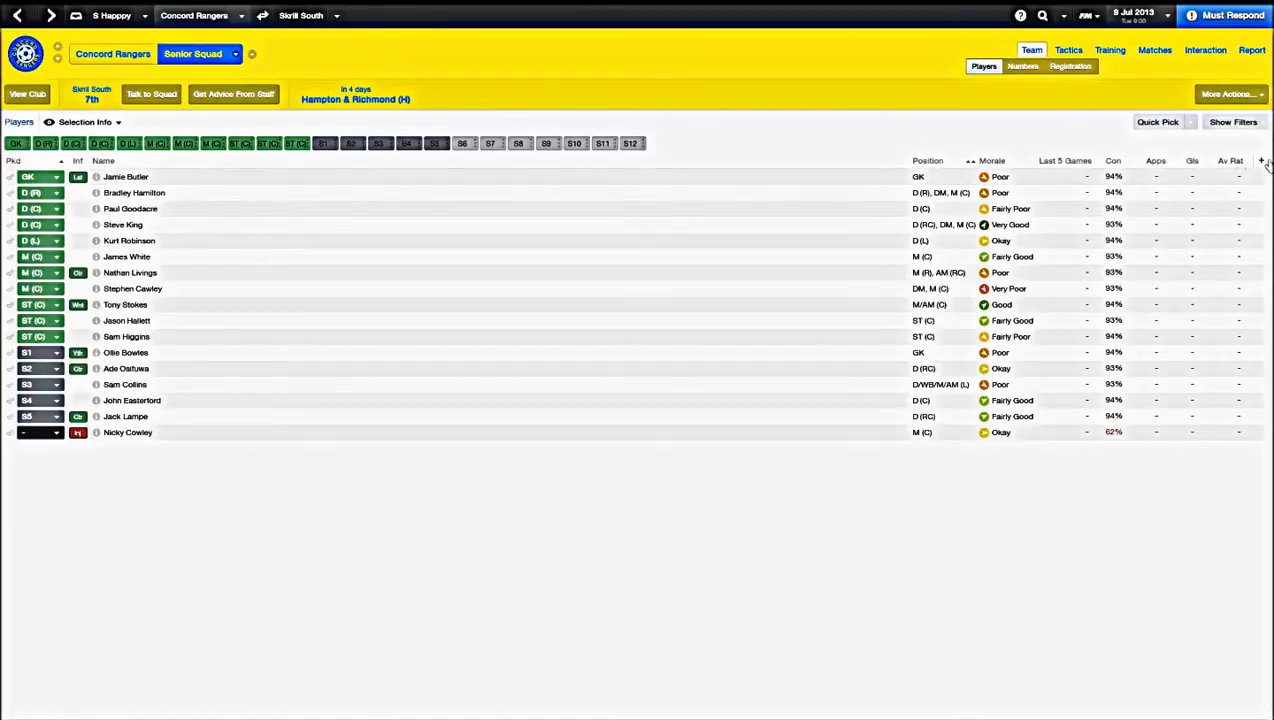
pyautogui.click(1260, 160)
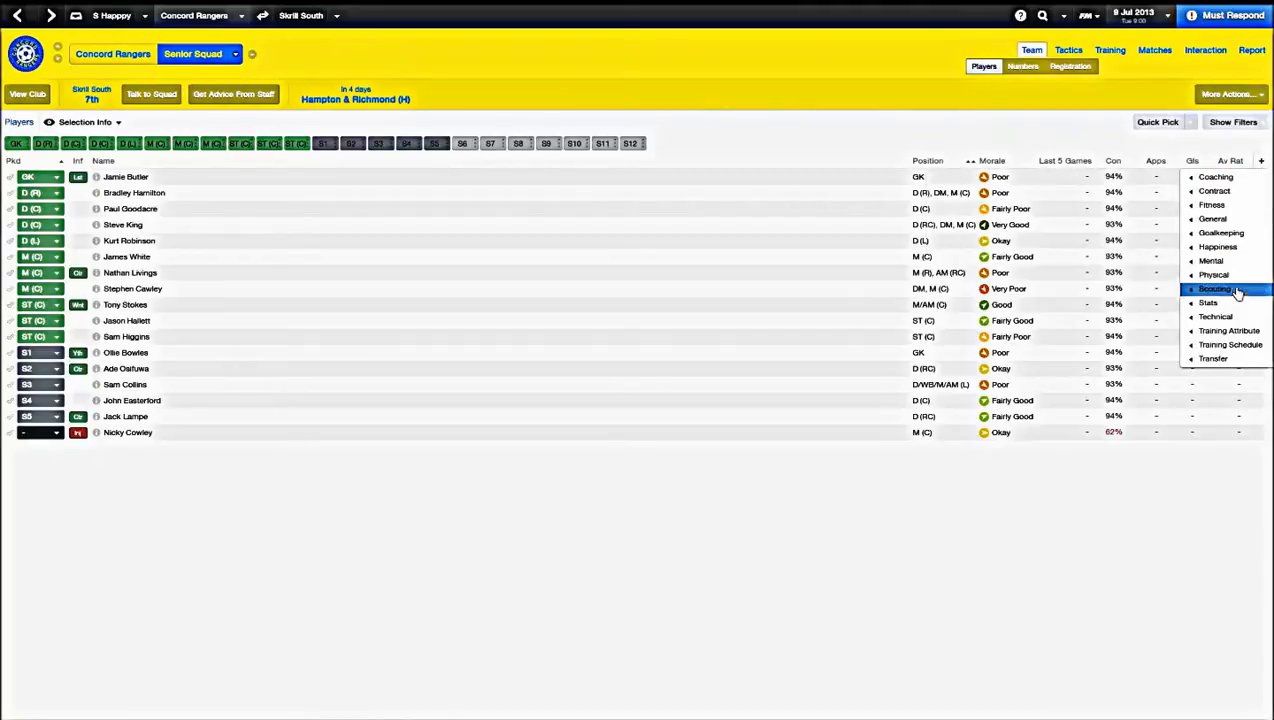
pyautogui.click(1216, 288)
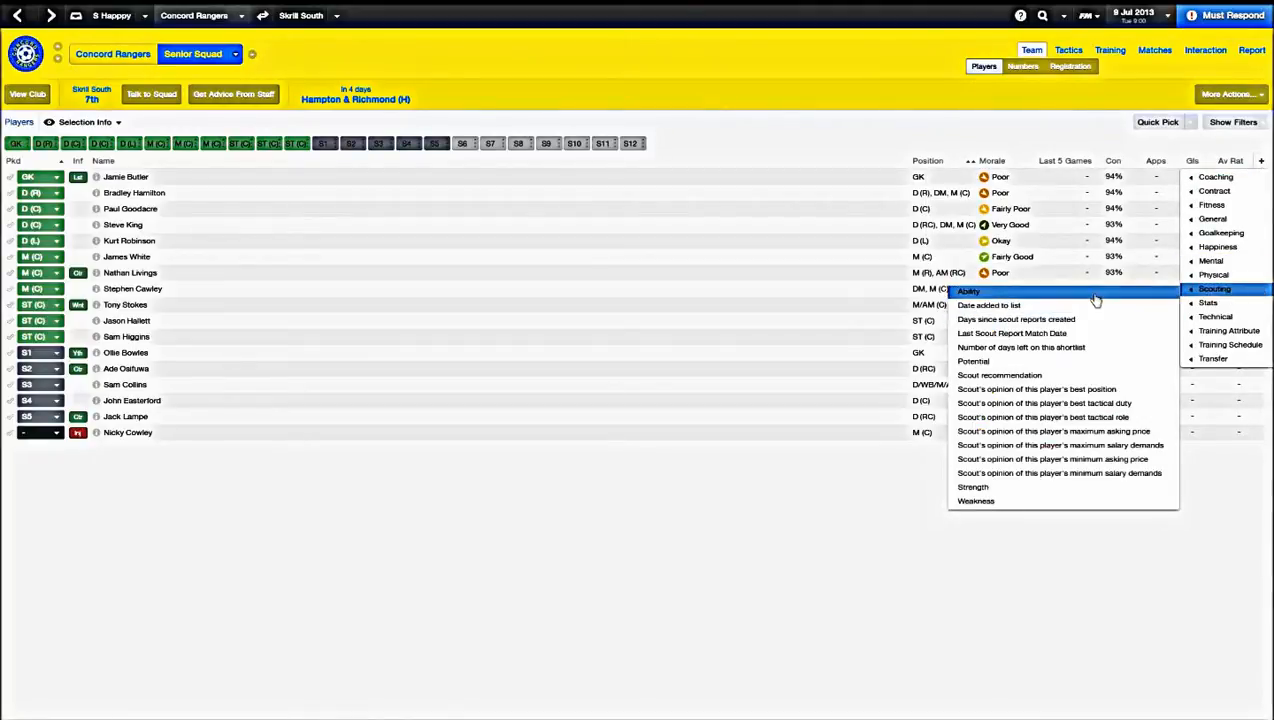
pyautogui.click(968, 290)
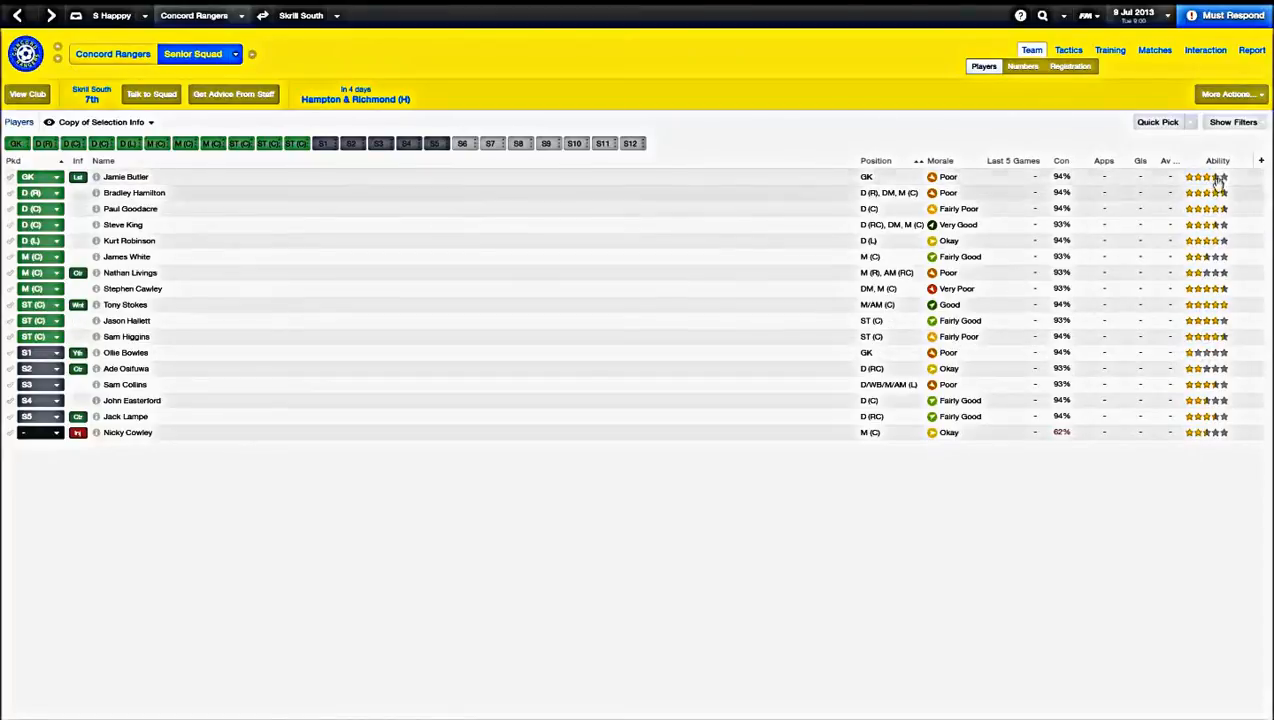
pyautogui.moveTo(1216, 176)
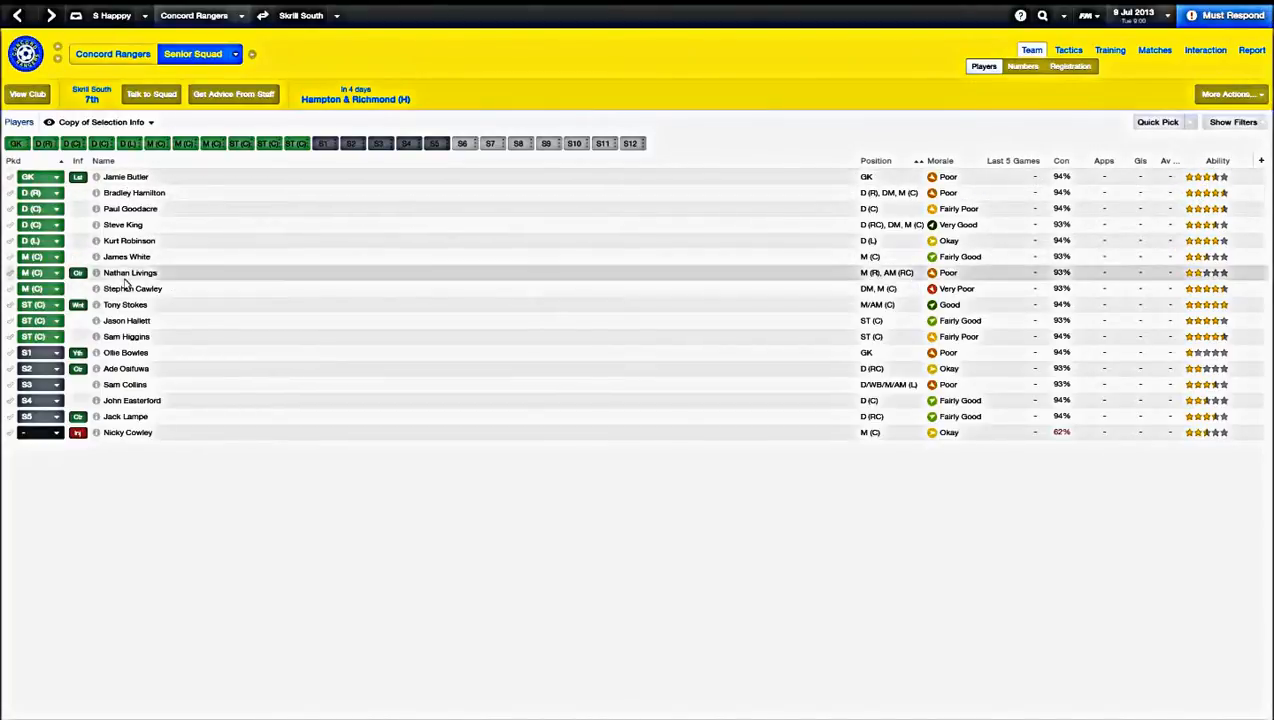
# Review Nathan Livings's player profile and return to the squad list
pyautogui.doubleClick(130, 272)
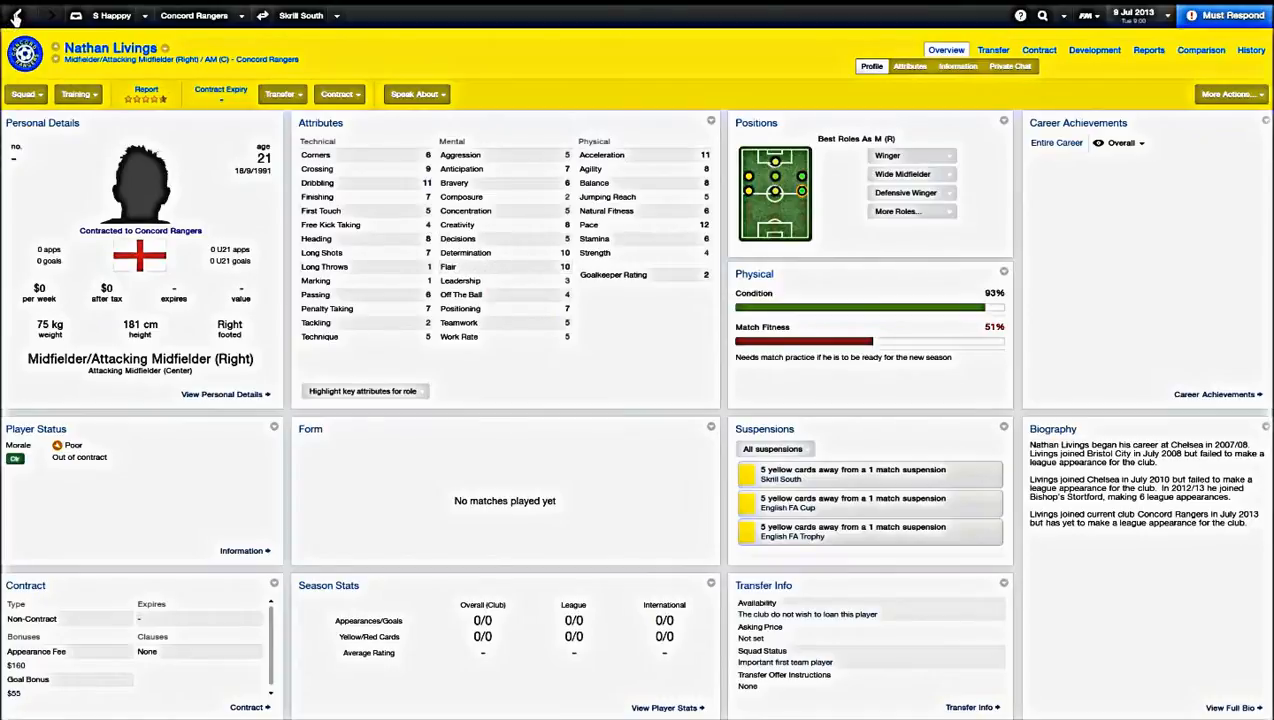
pyautogui.click(50, 16)
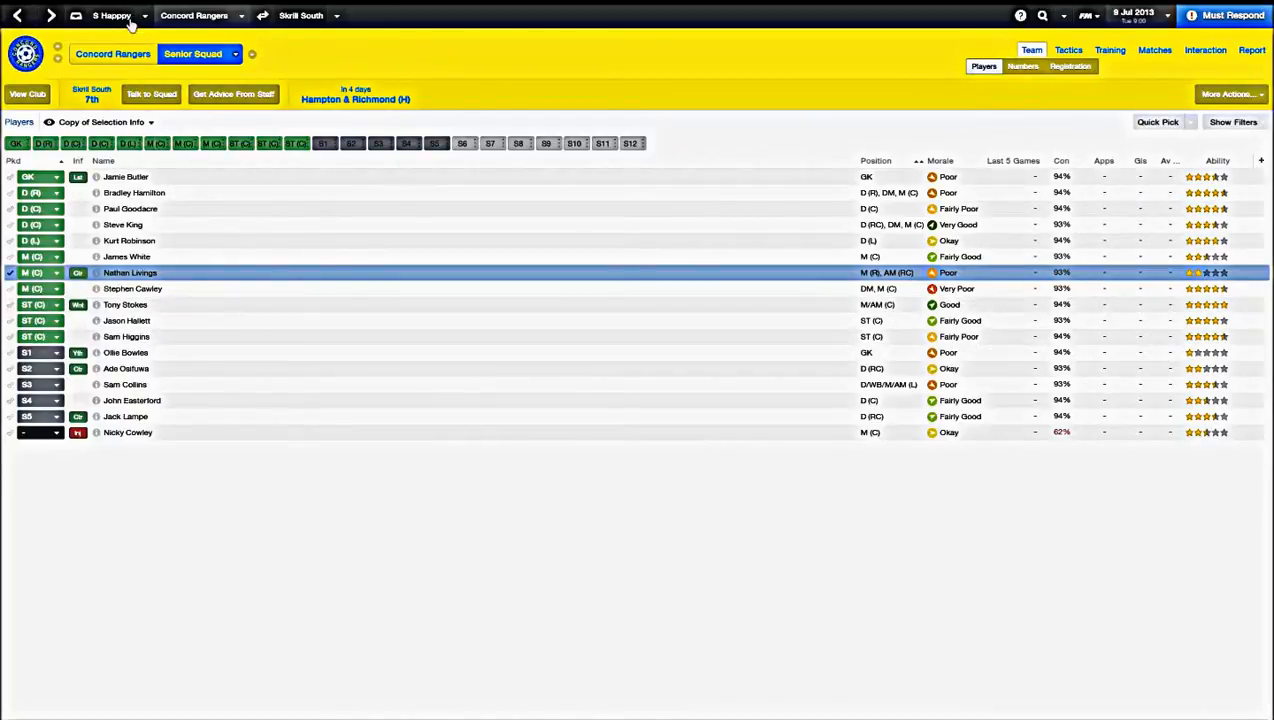
pyautogui.moveTo(132, 370)
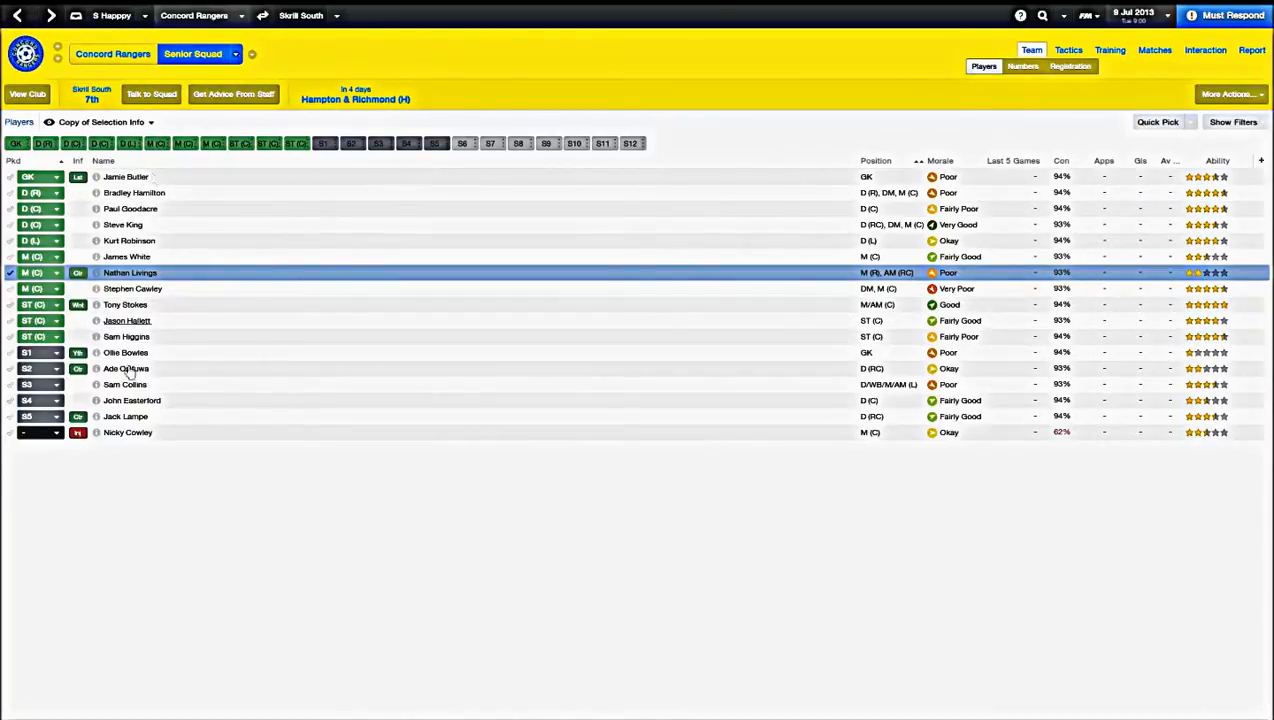
# Switch to the U21 squad and check Danny Spendlove's transfer status page
pyautogui.click(200, 54)
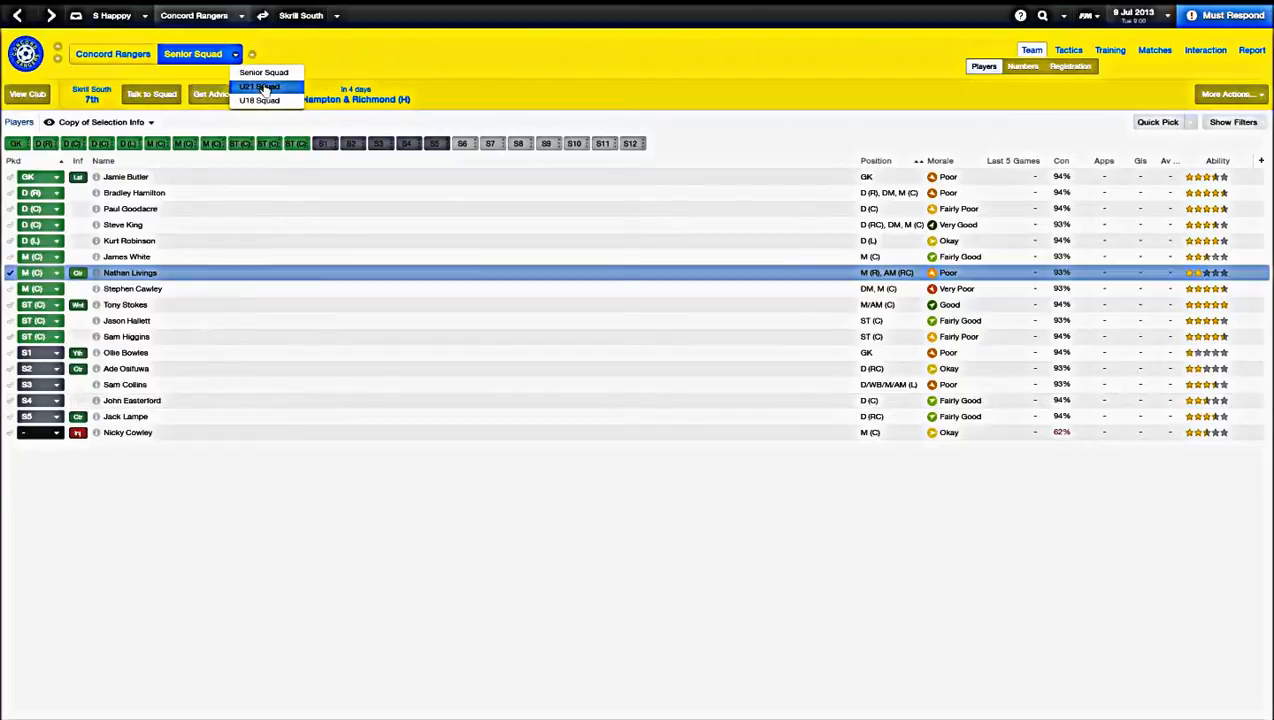
pyautogui.click(260, 86)
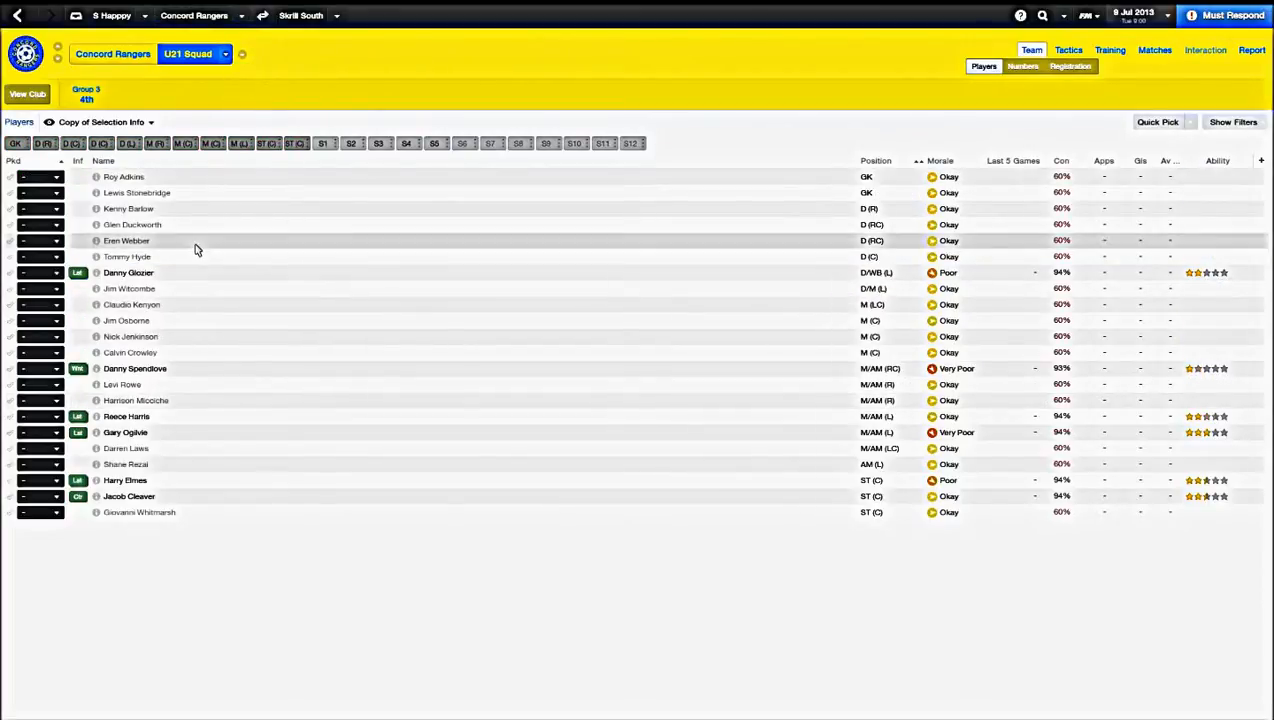
pyautogui.moveTo(242, 392)
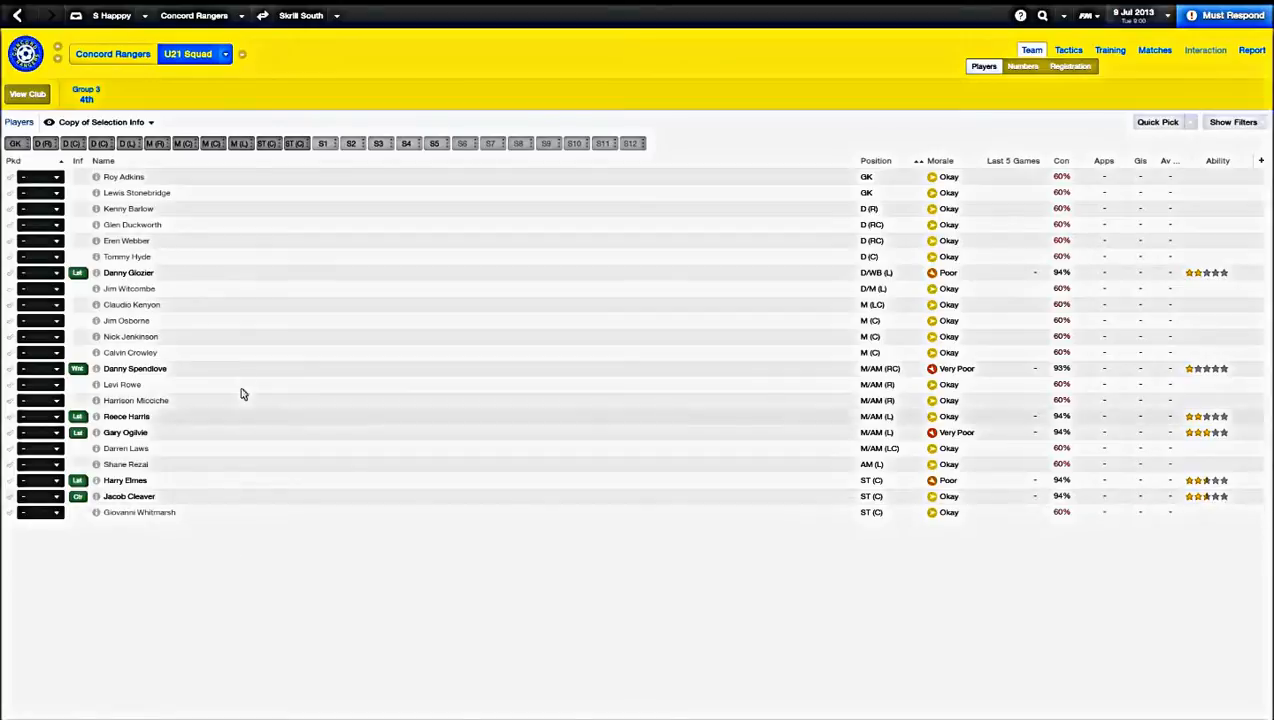
pyautogui.doubleClick(136, 368)
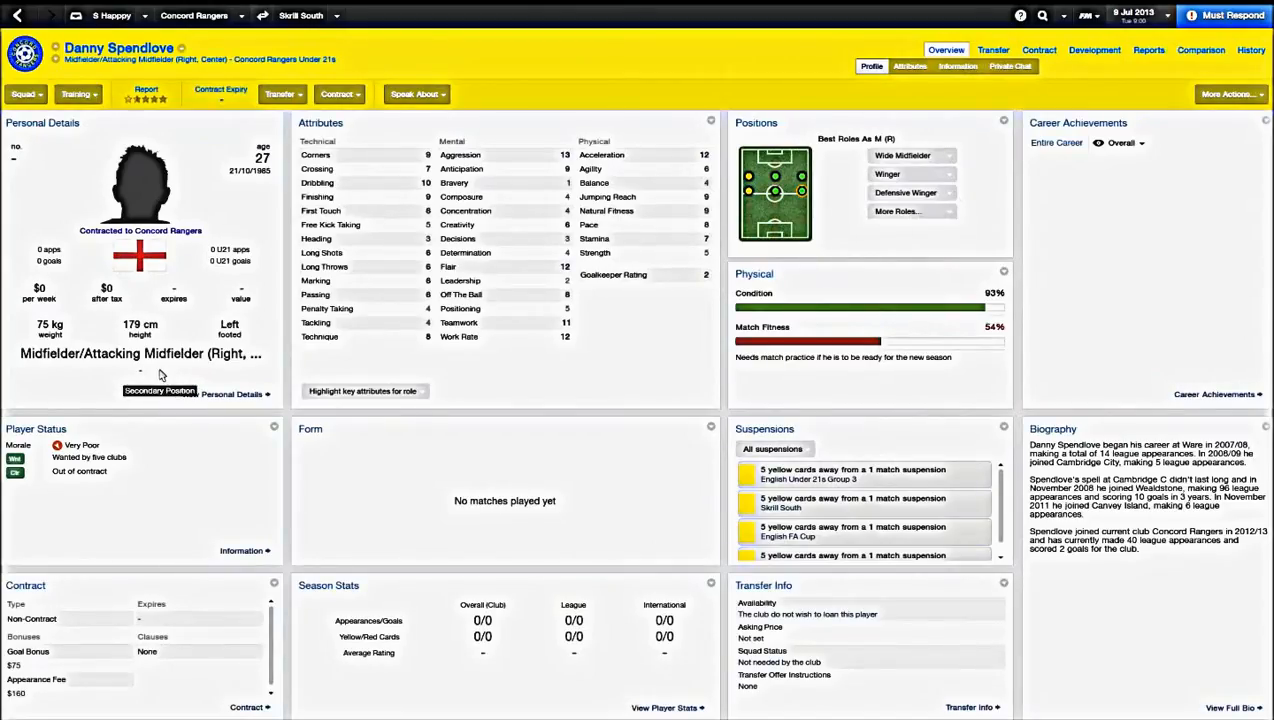
pyautogui.click(280, 94)
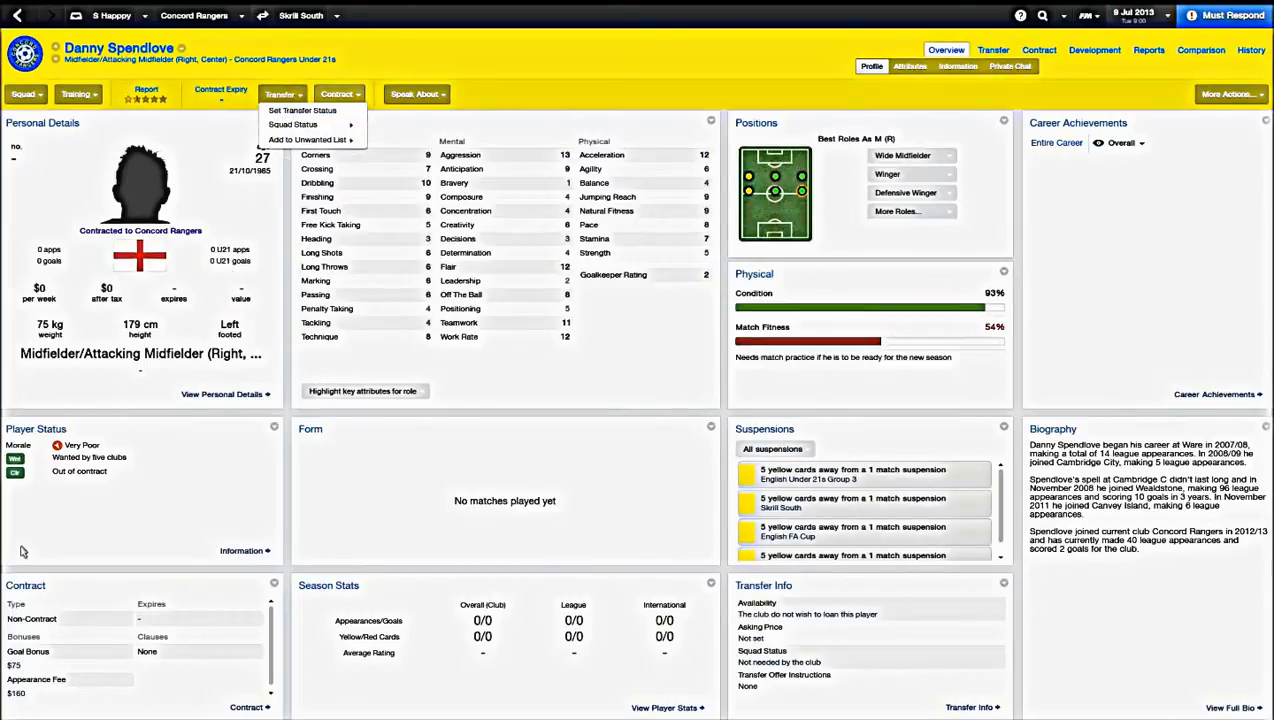
pyautogui.moveTo(302, 110)
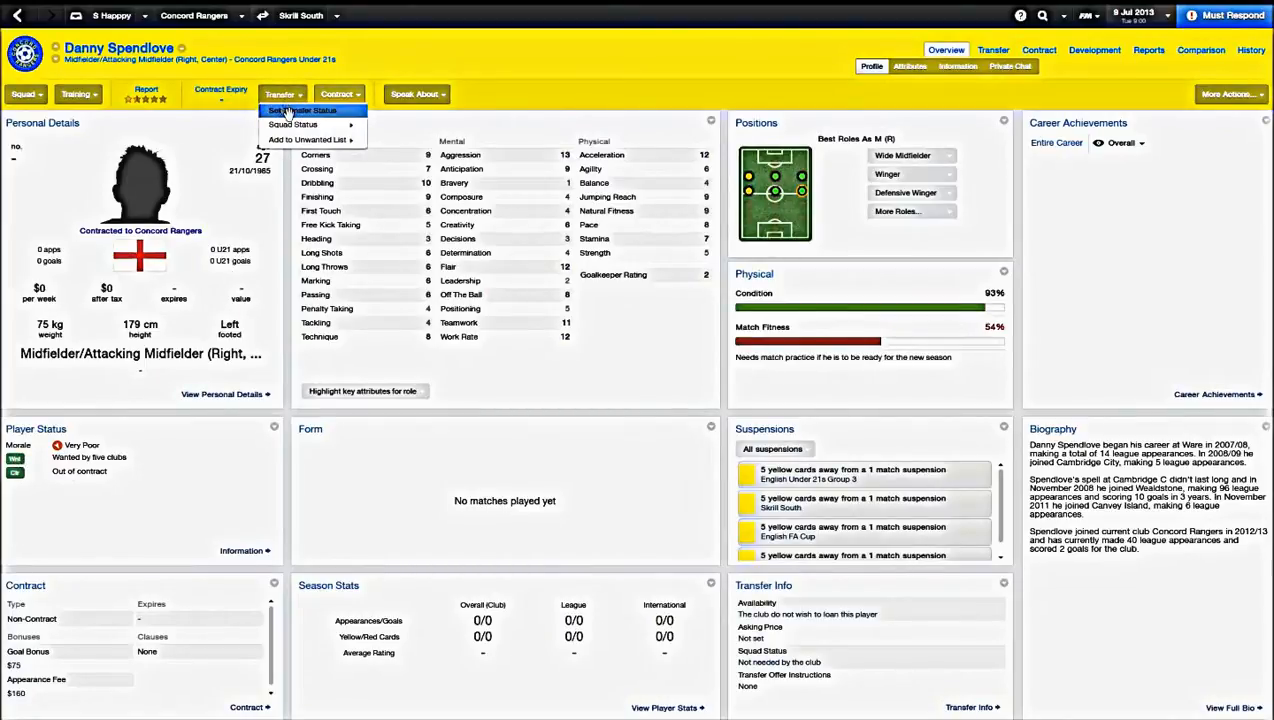
pyautogui.click(302, 110)
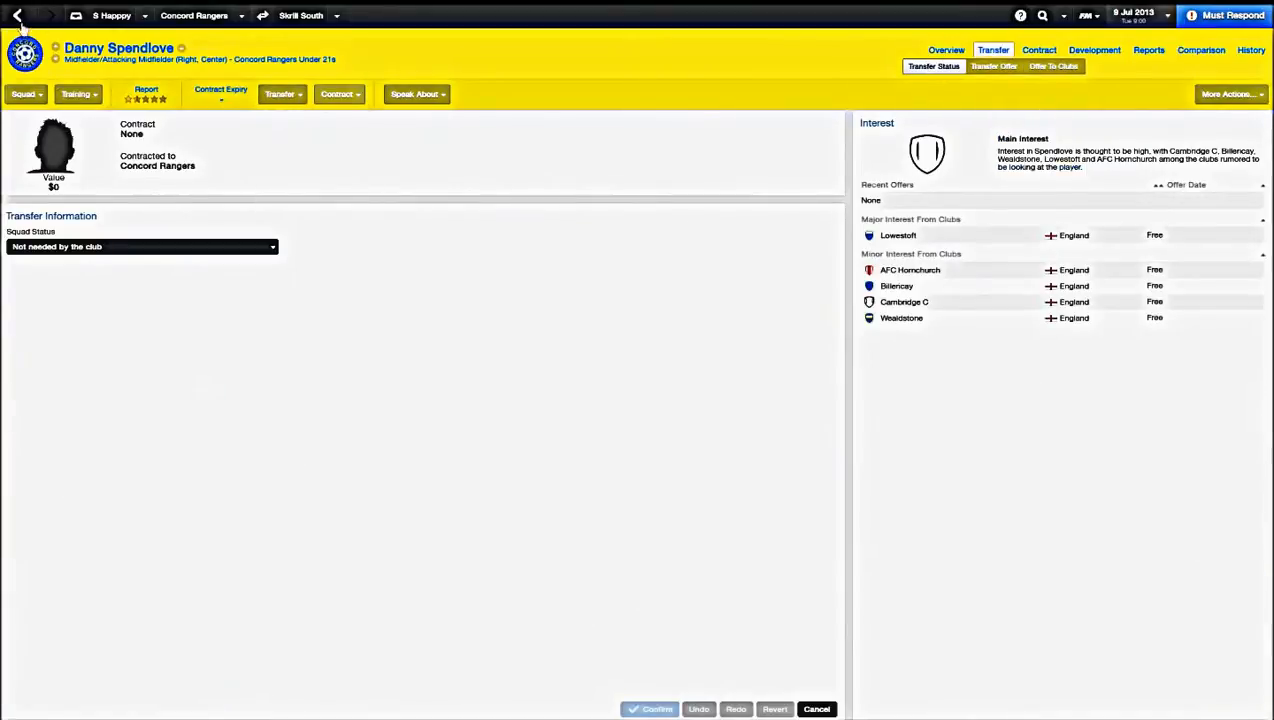
pyautogui.click(52, 16)
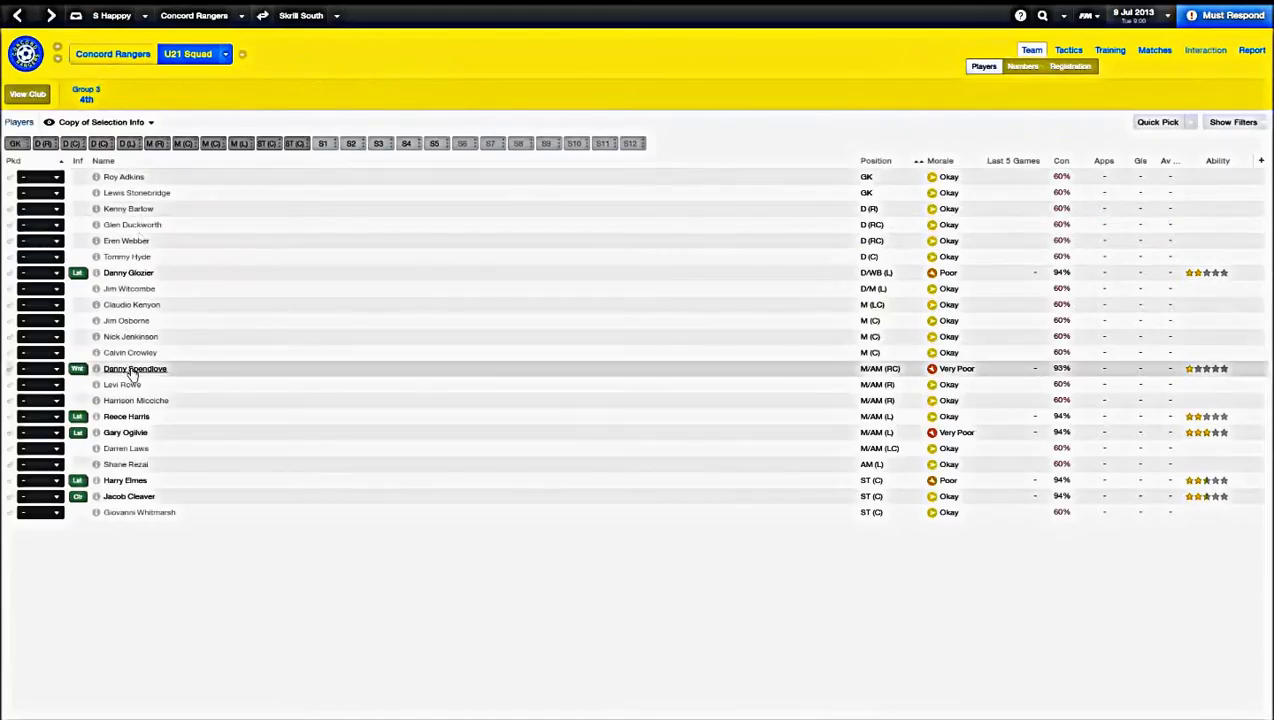
pyautogui.doubleClick(136, 368)
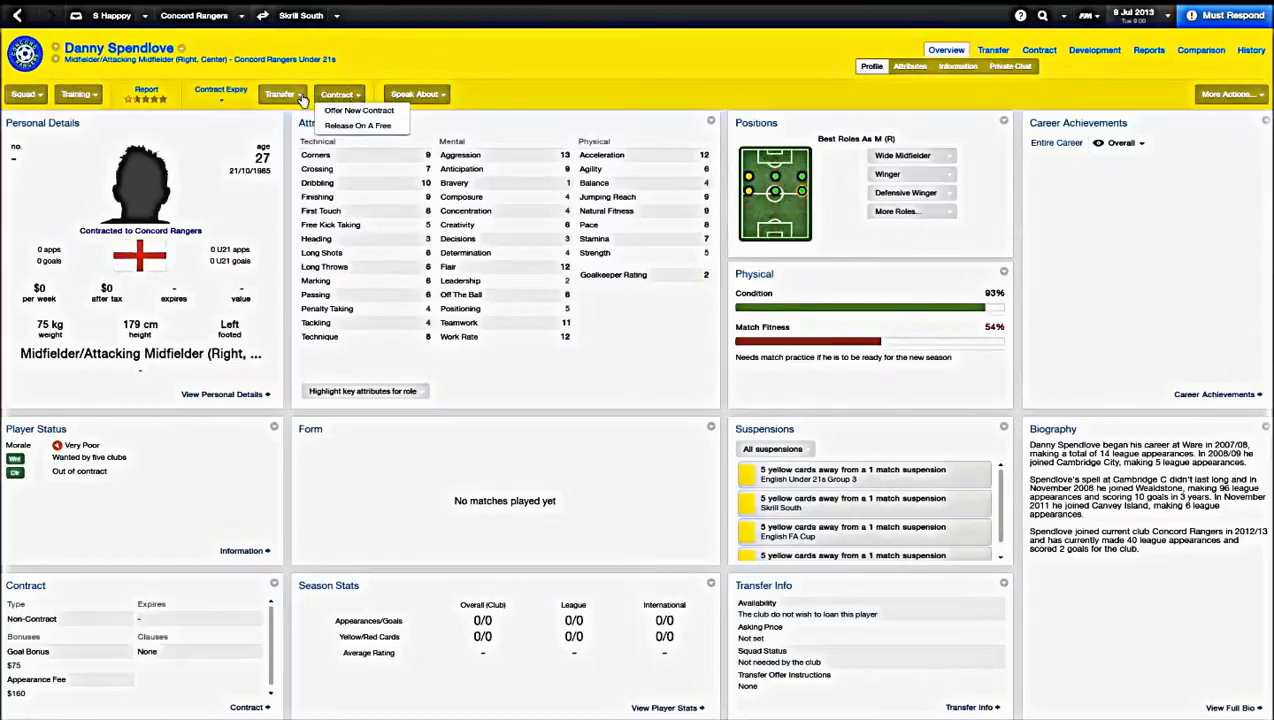
pyautogui.click(282, 94)
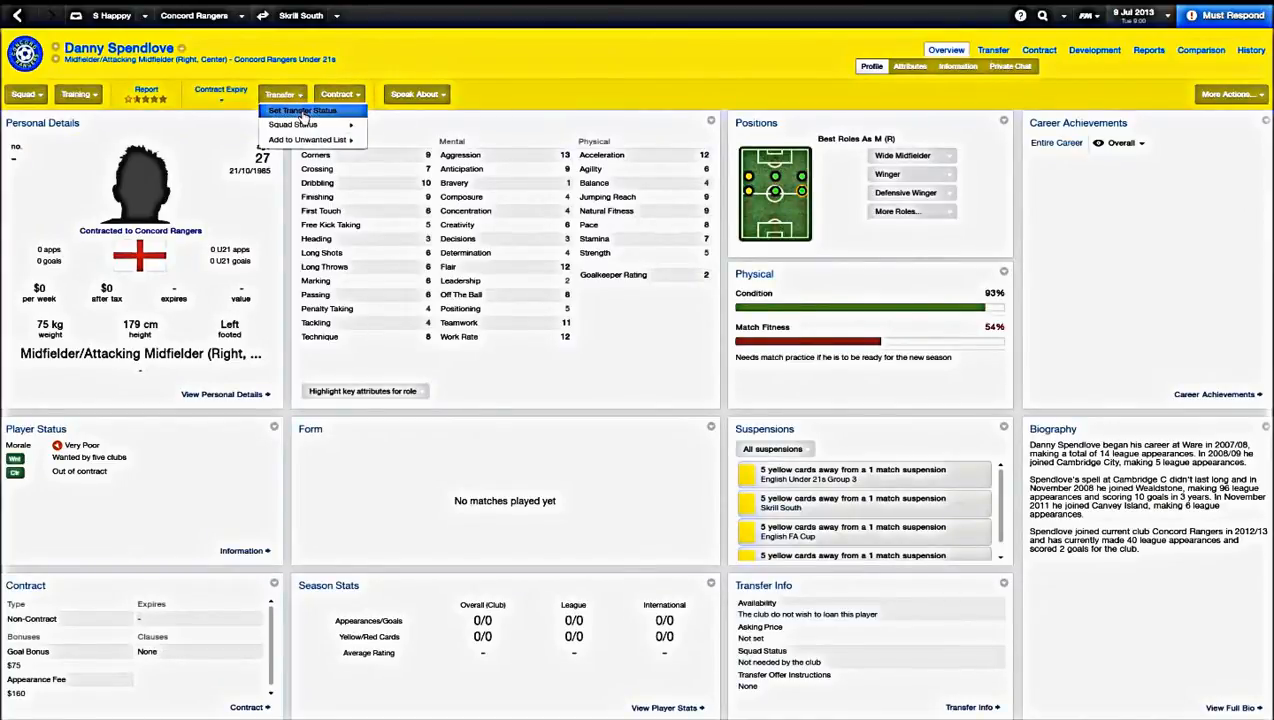
pyautogui.click(302, 110)
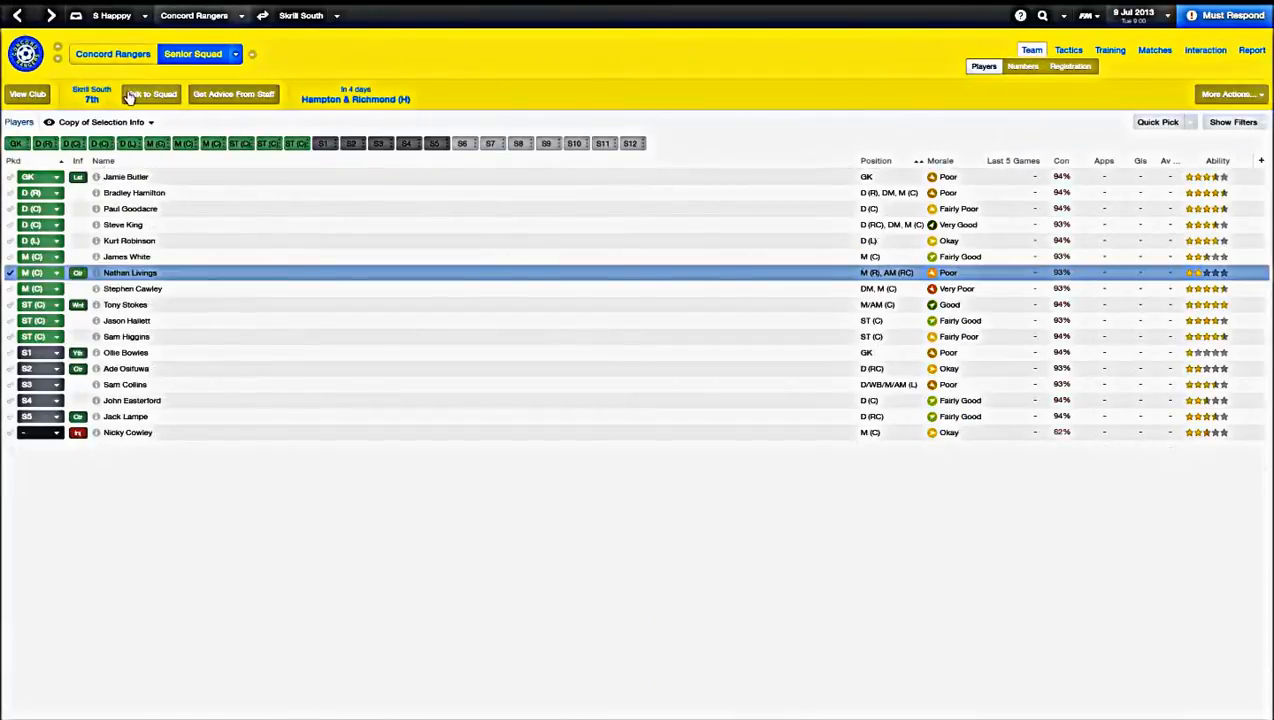
pyautogui.click(234, 54)
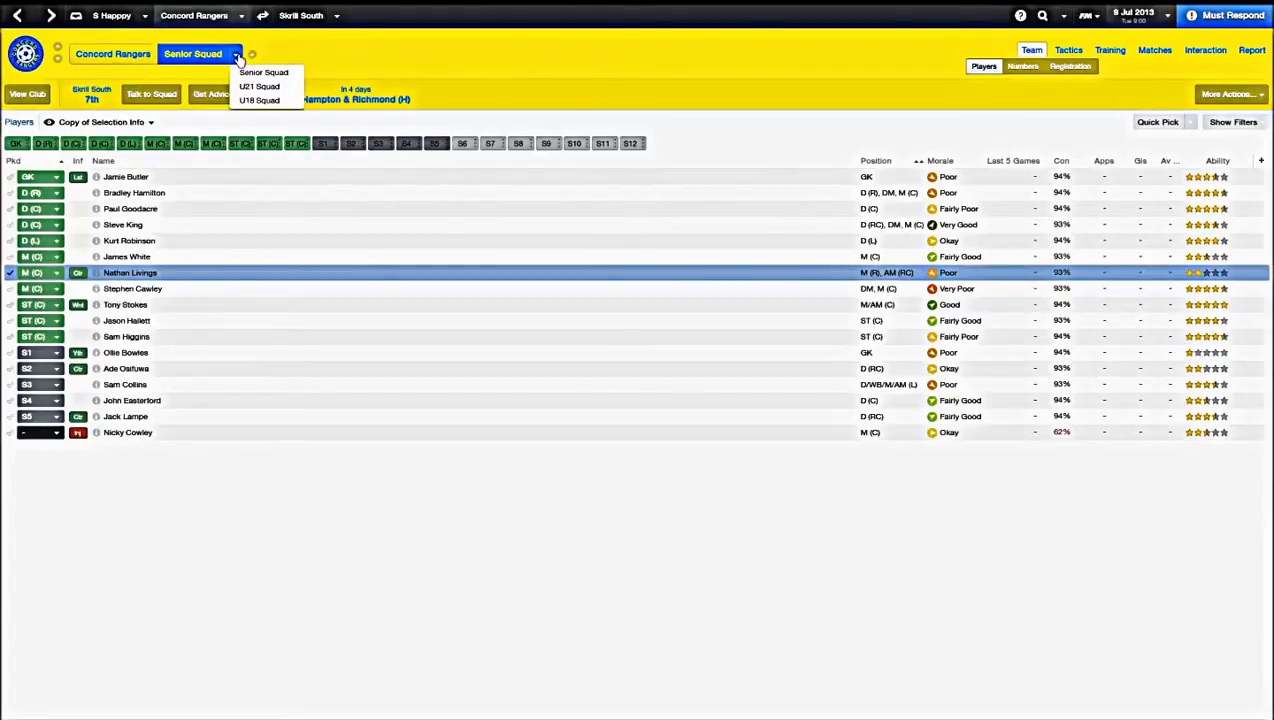
pyautogui.click(260, 86)
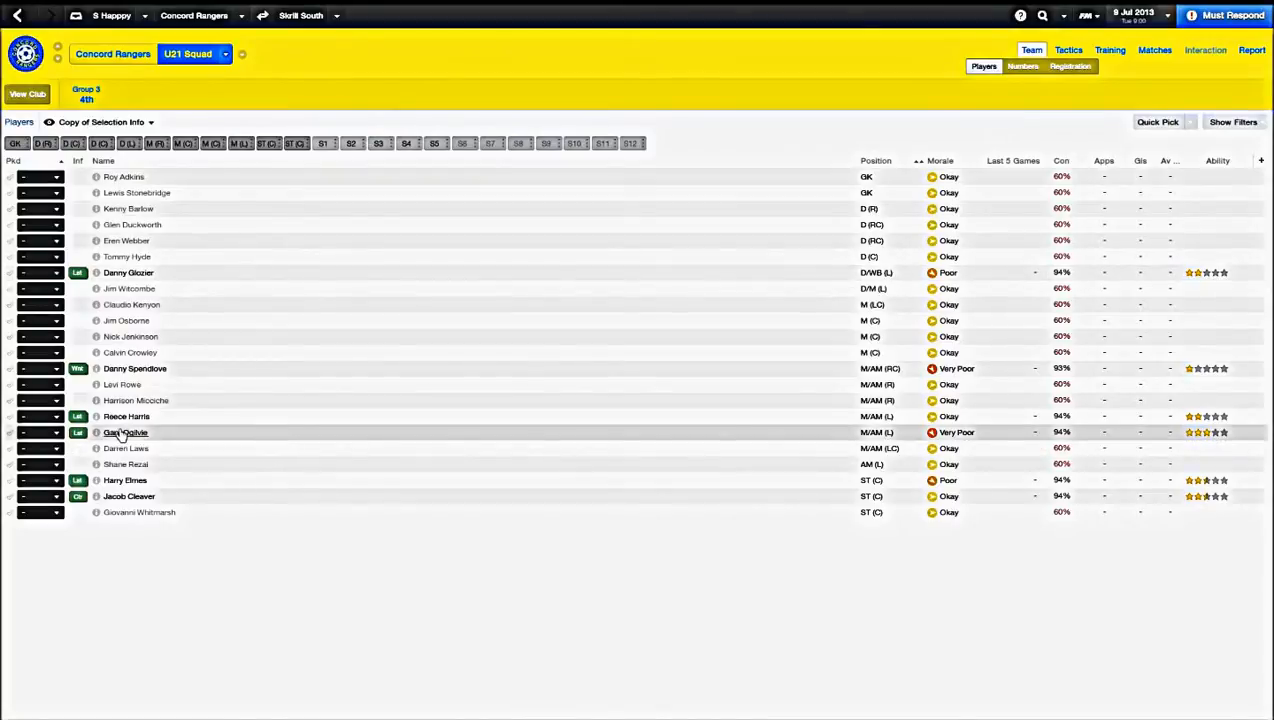
pyautogui.doubleClick(124, 432)
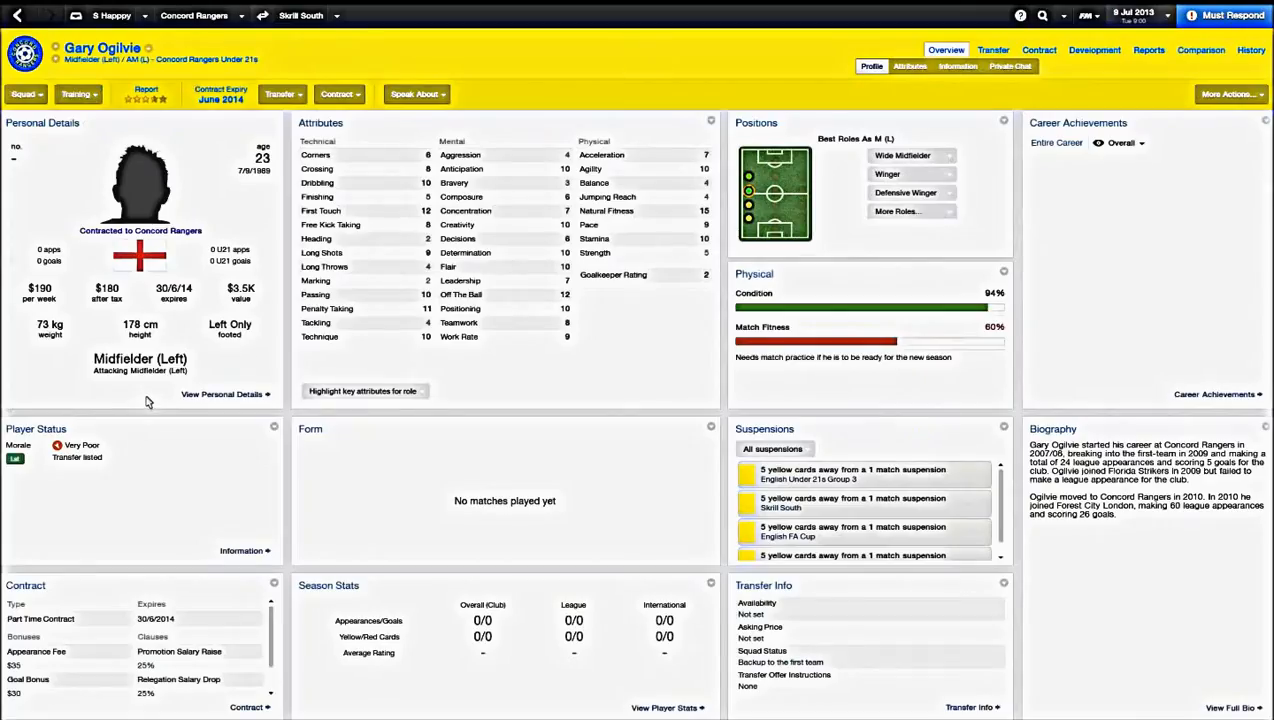
pyautogui.click(16, 16)
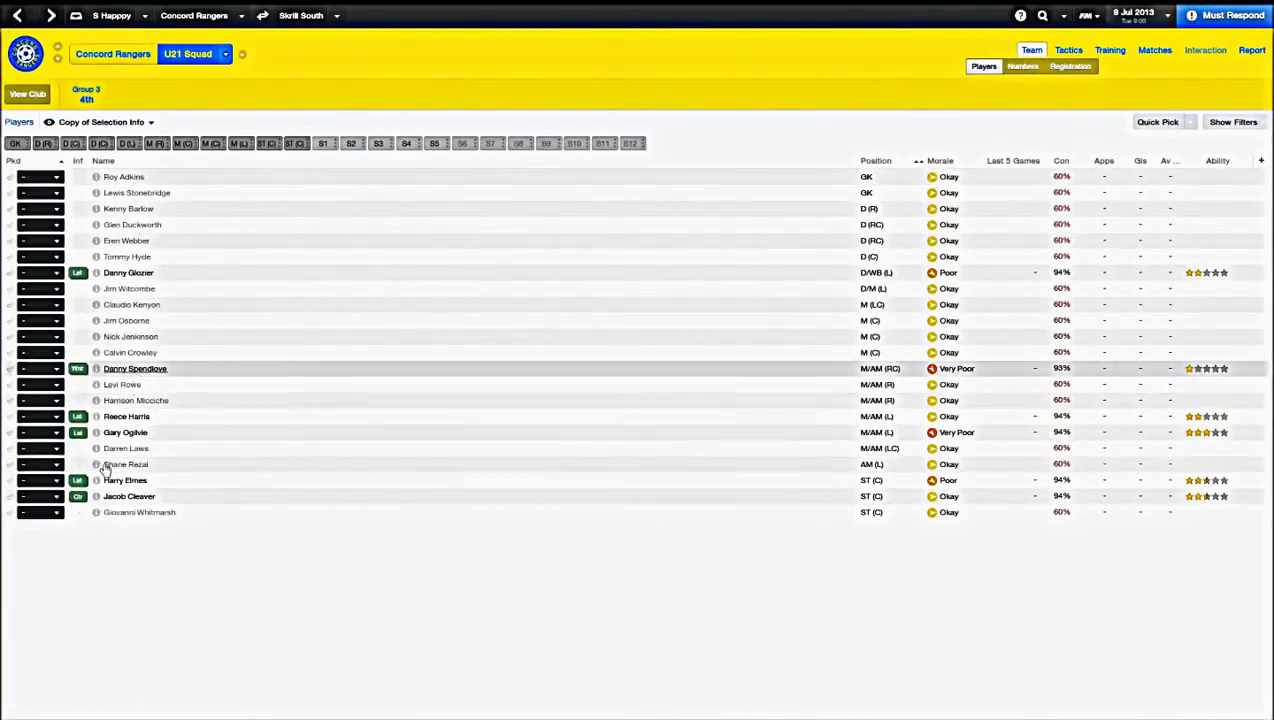
pyautogui.moveTo(96, 496)
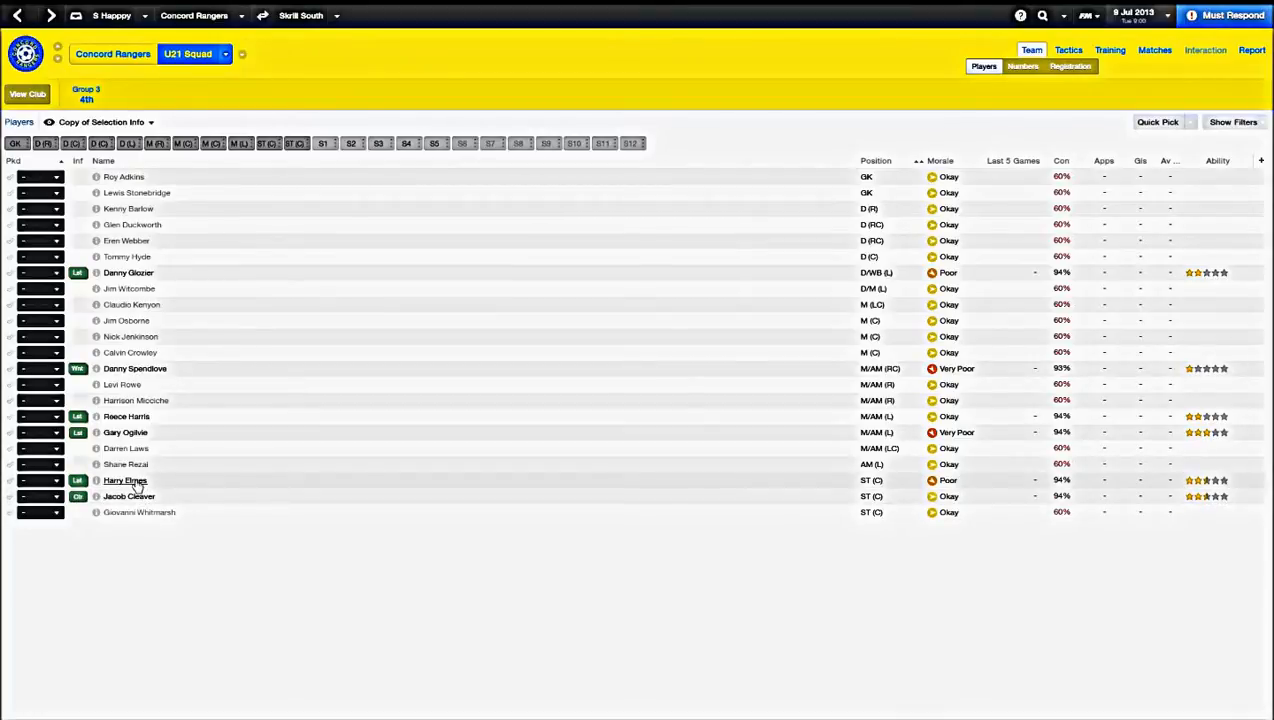
pyautogui.doubleClick(124, 480)
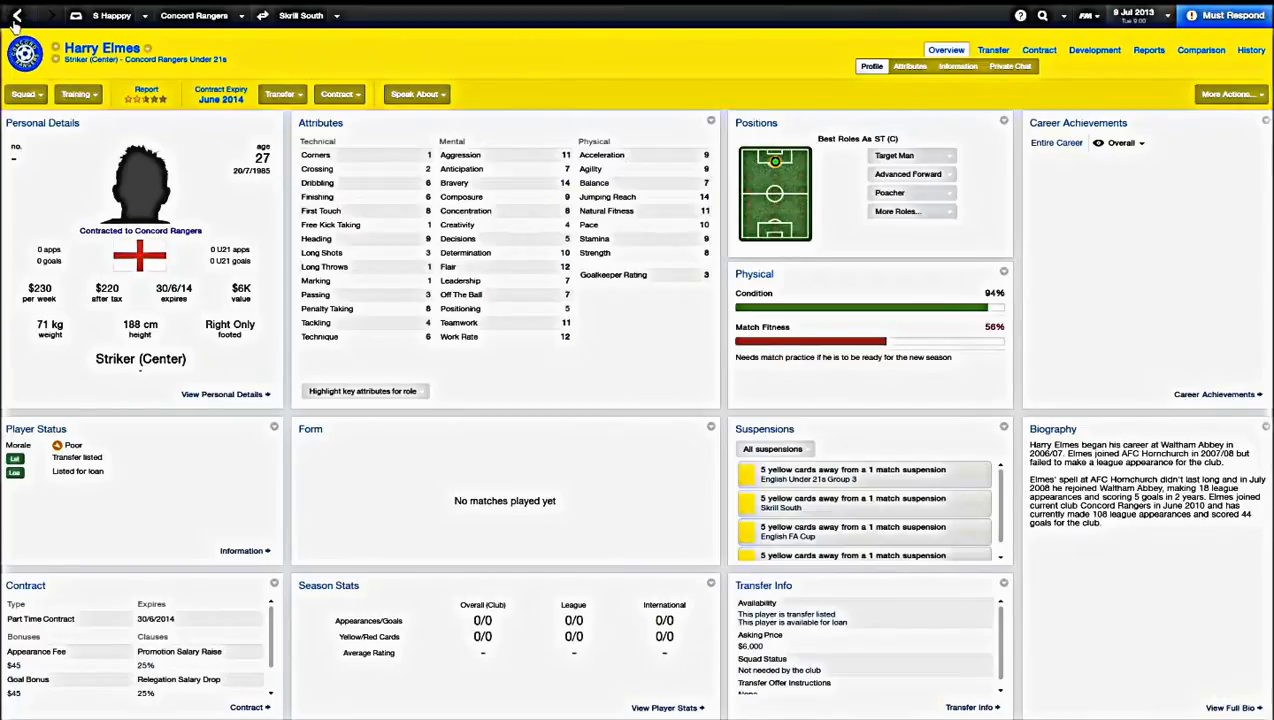
pyautogui.click(16, 16)
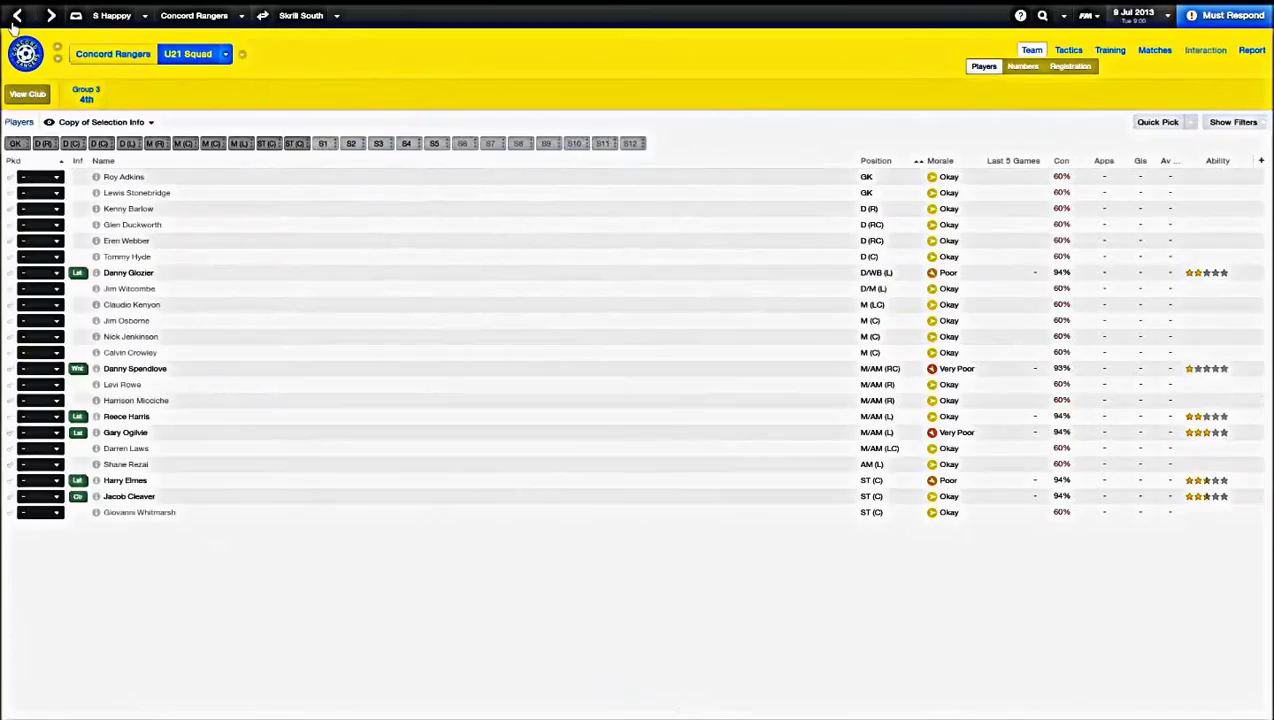
pyautogui.click(196, 52)
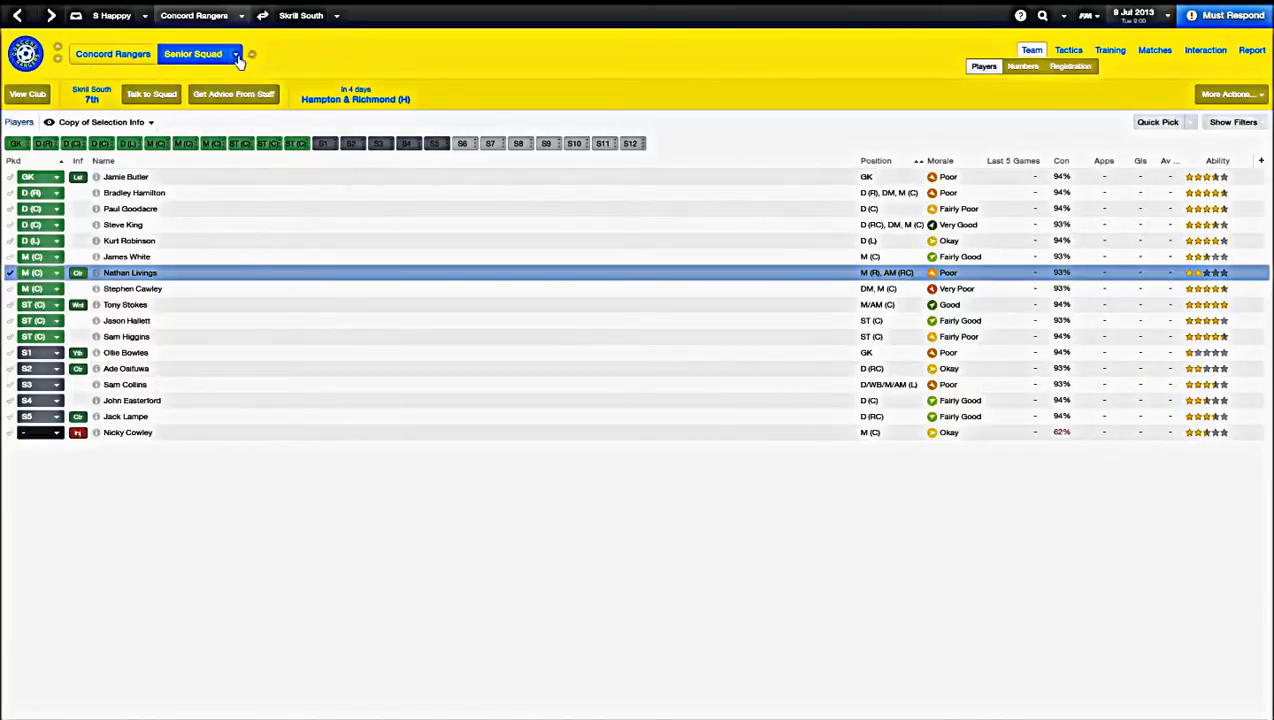
pyautogui.click(236, 54)
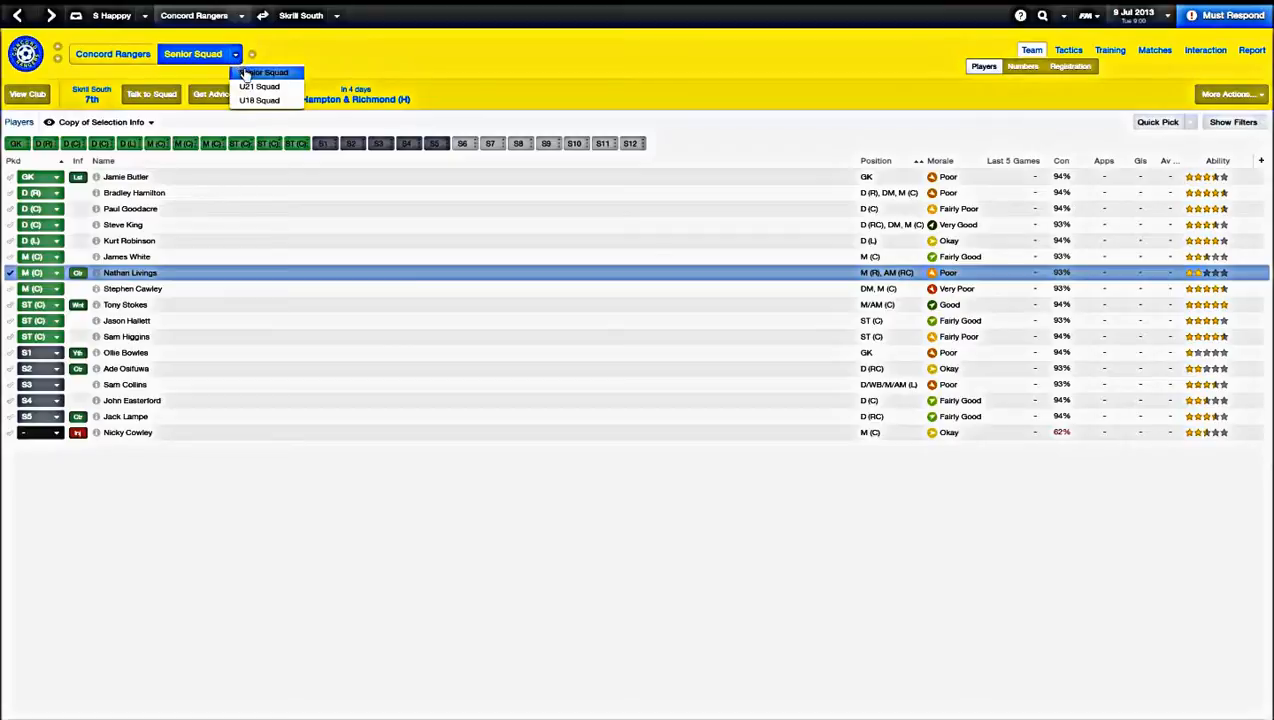
pyautogui.click(242, 16)
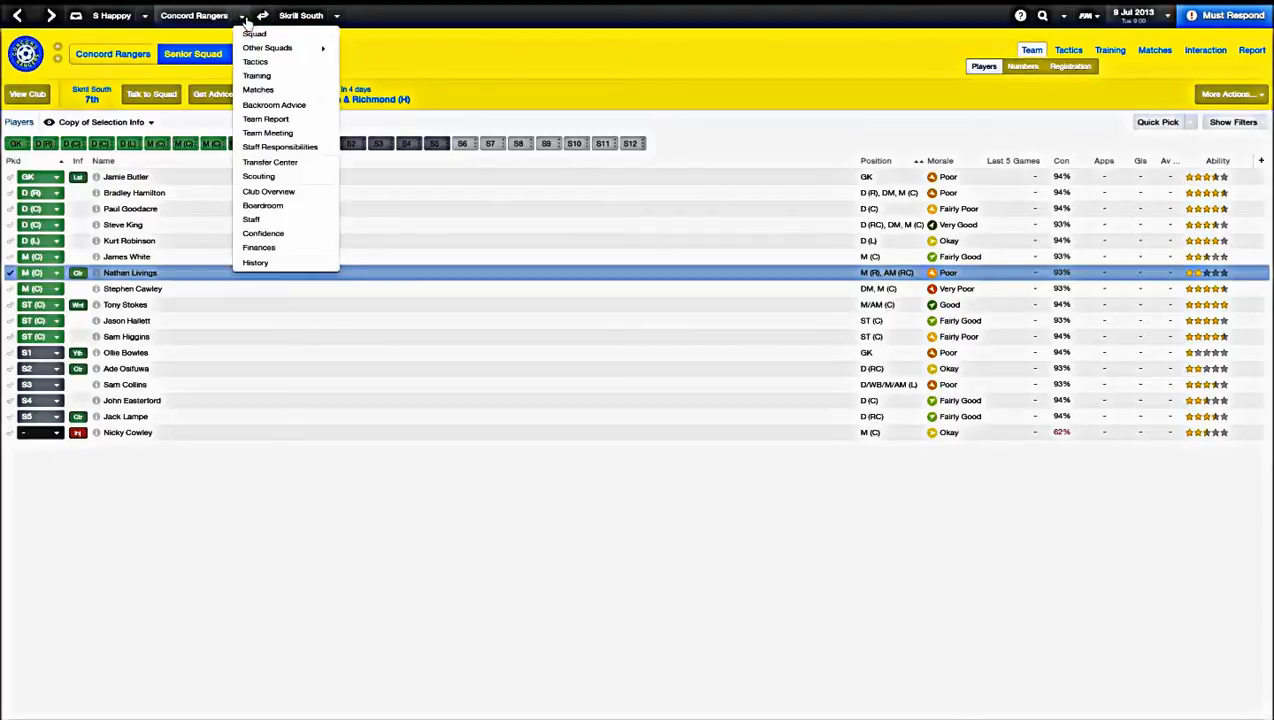
pyautogui.moveTo(256, 60)
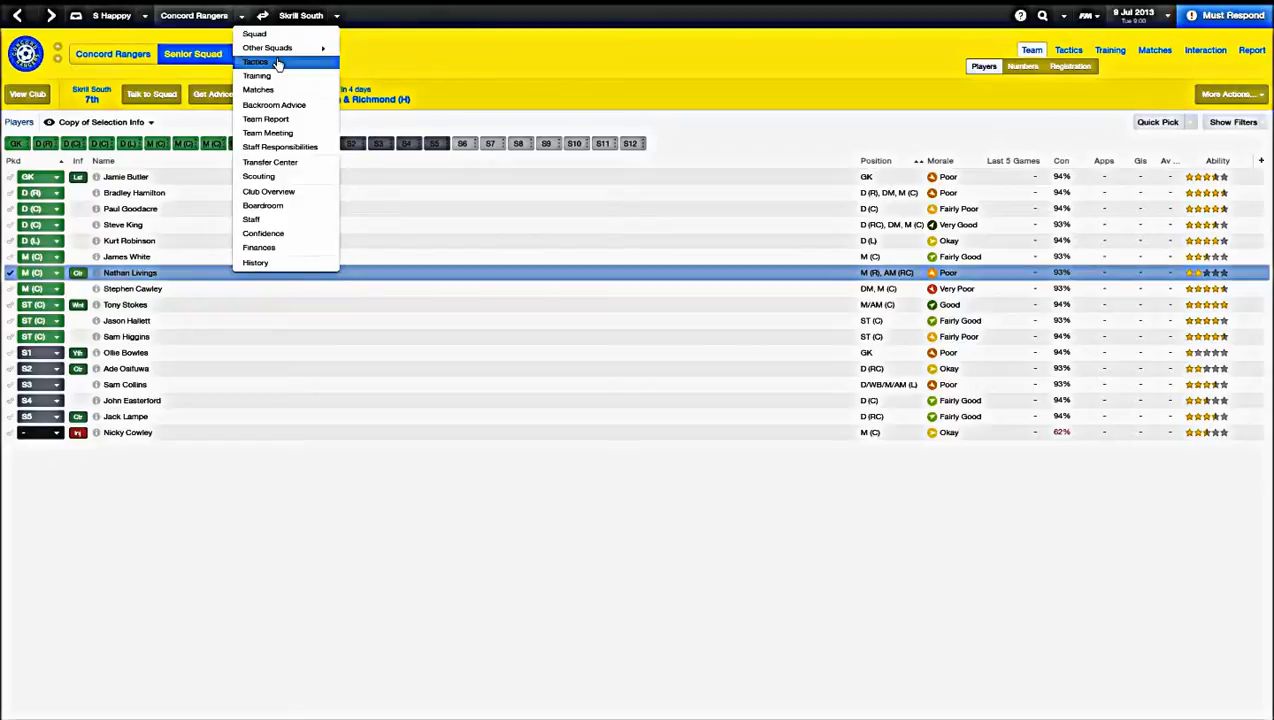
pyautogui.moveTo(264, 120)
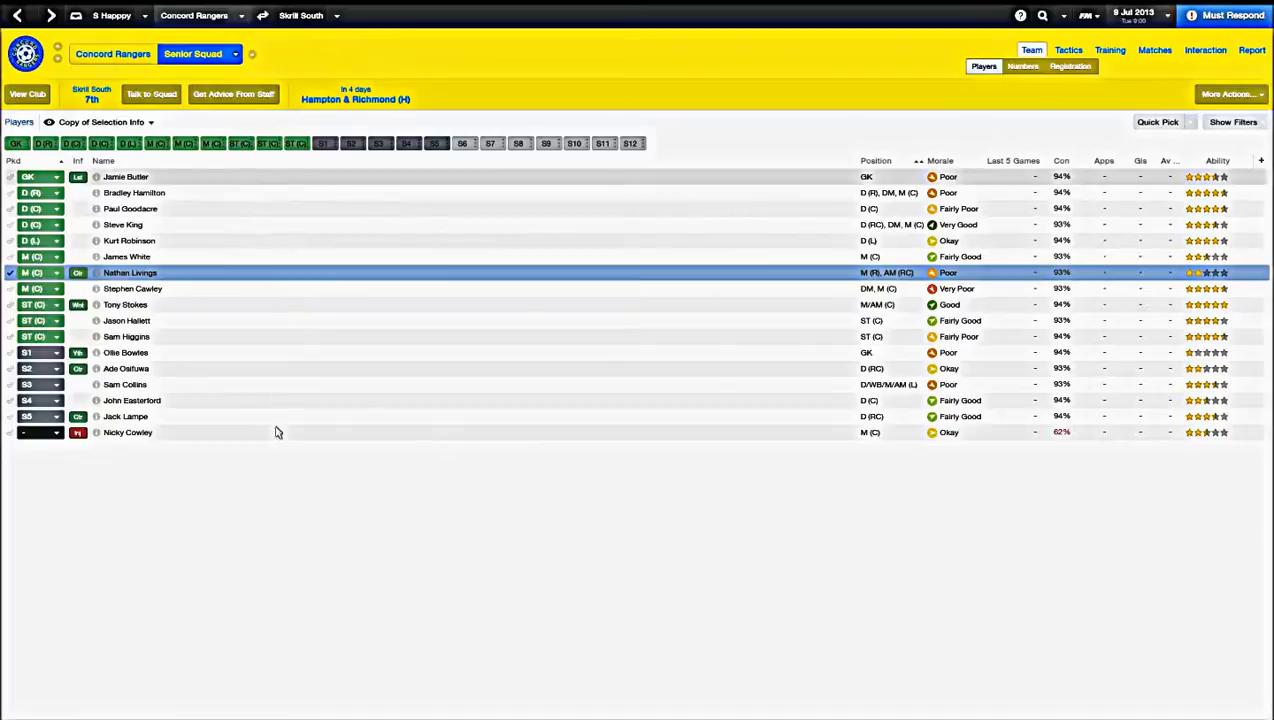
pyautogui.moveTo(234, 184)
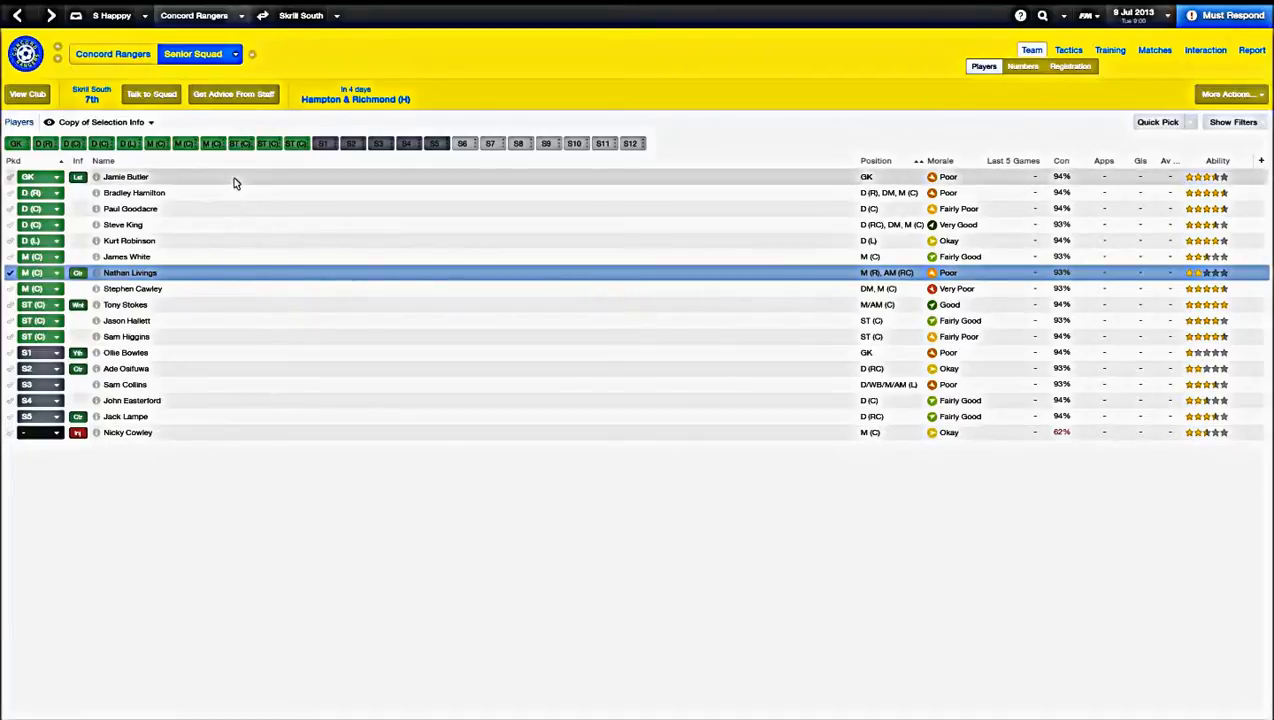
pyautogui.moveTo(240, 446)
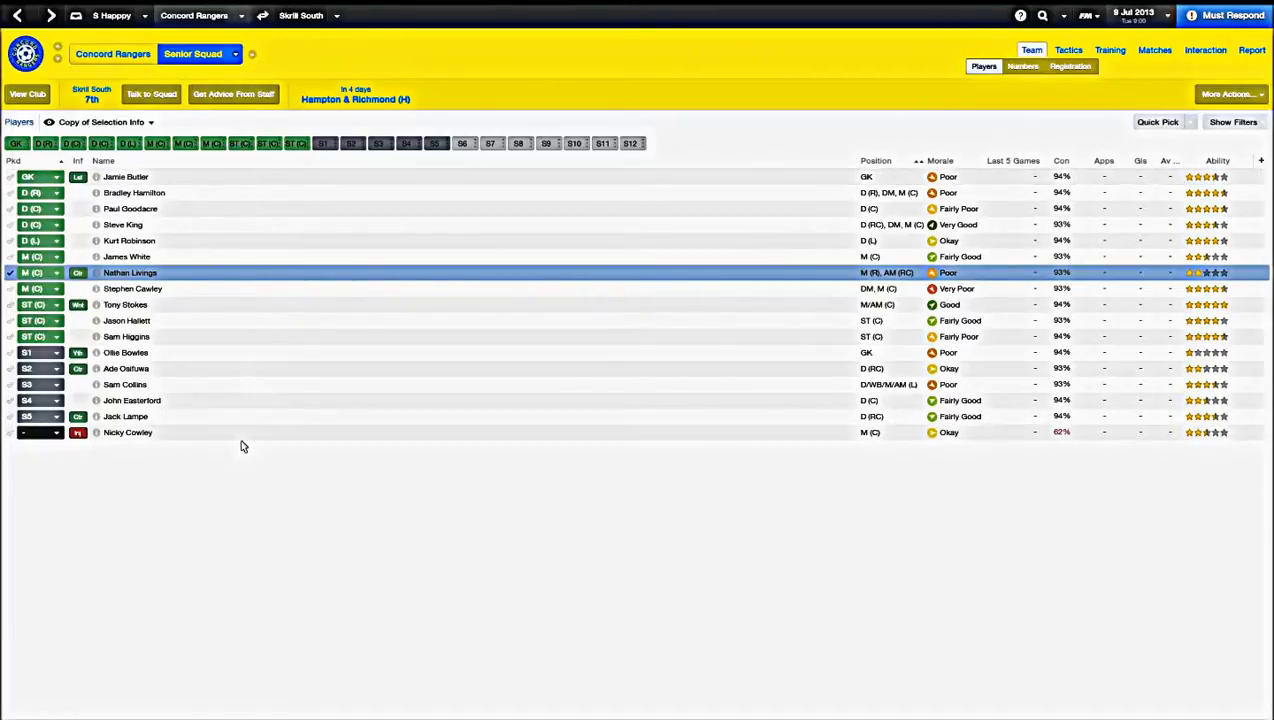
pyautogui.doubleClick(128, 432)
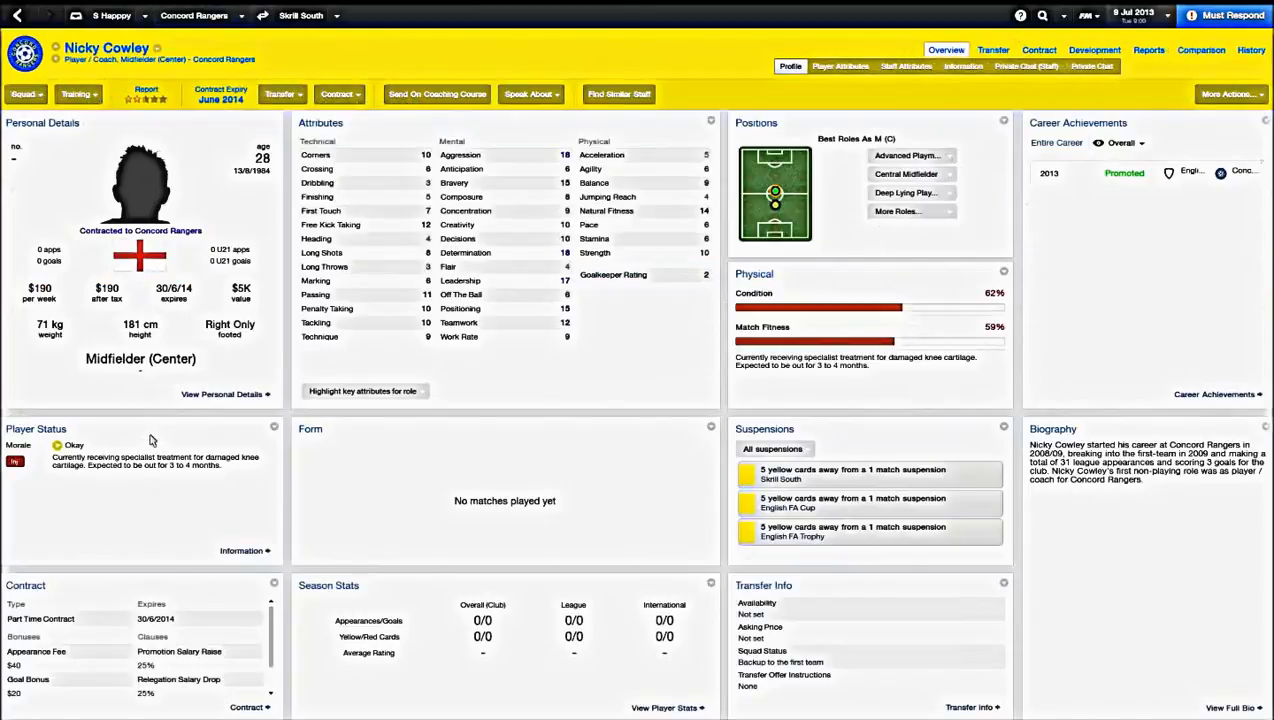
pyautogui.moveTo(544, 236)
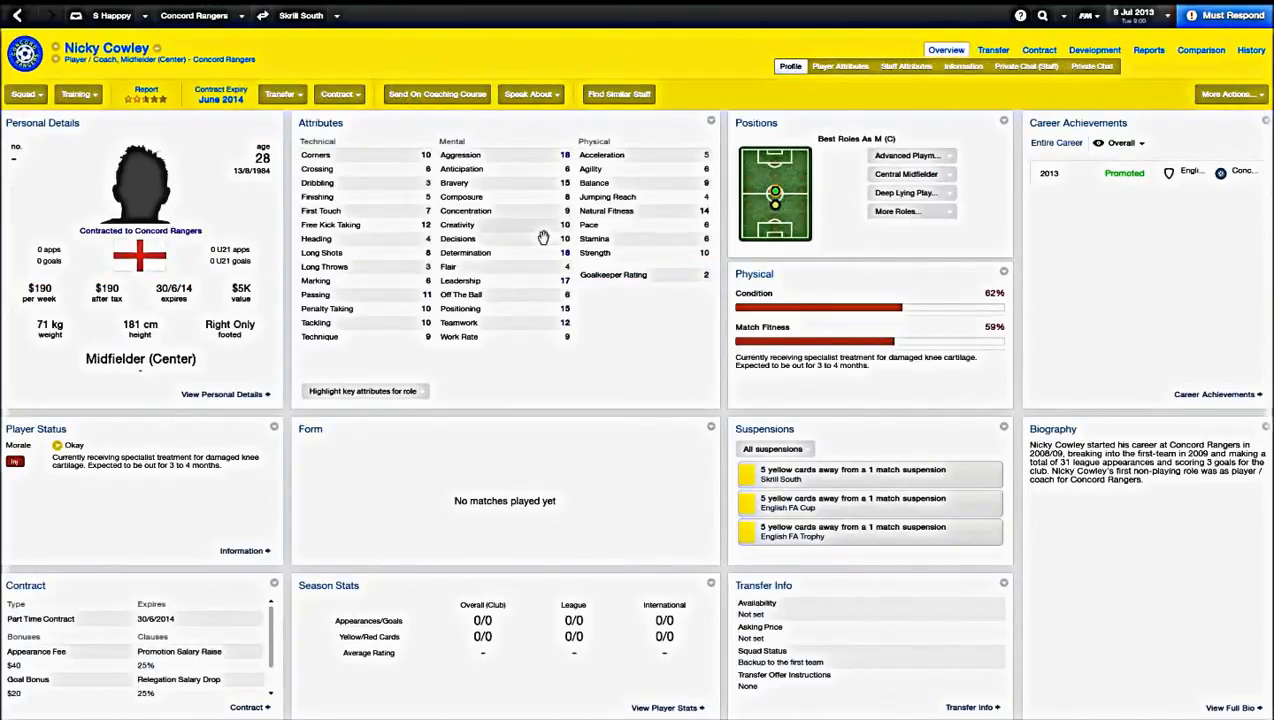
pyautogui.moveTo(536, 184)
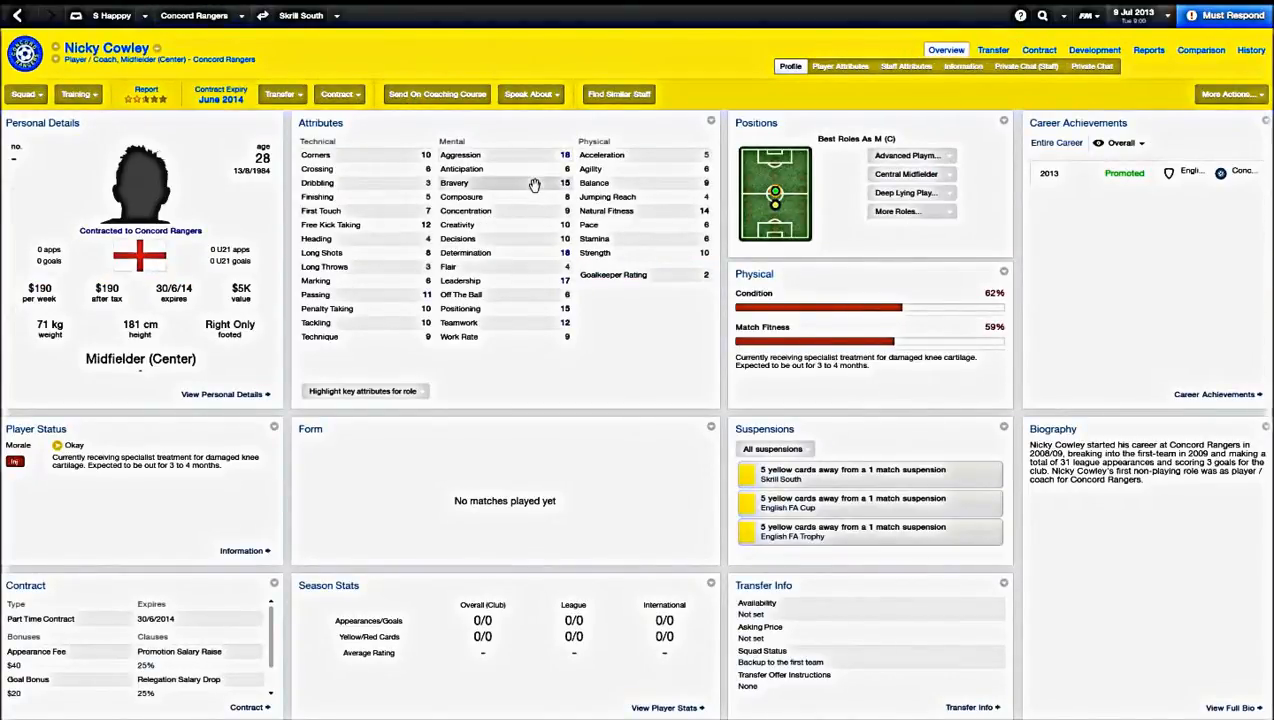
pyautogui.moveTo(754, 396)
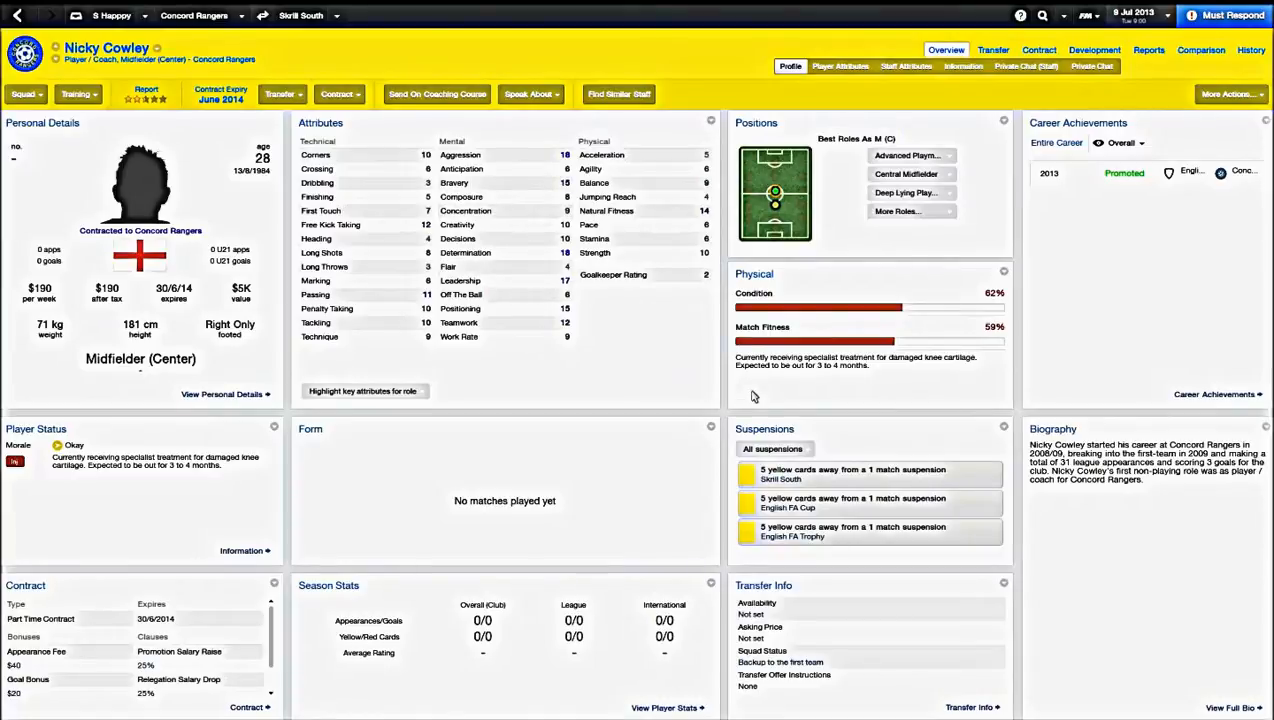
pyautogui.moveTo(648, 384)
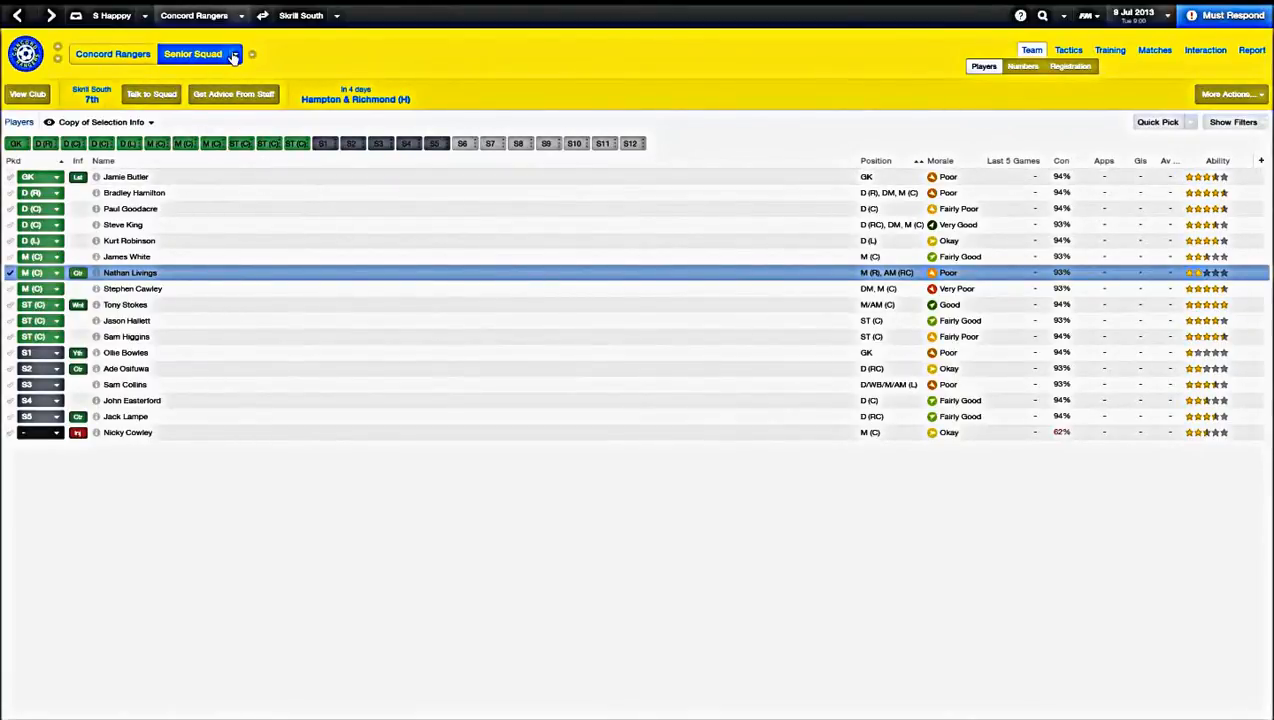
# Switch from the U21 squad to the U18 squad list
pyautogui.click(234, 54)
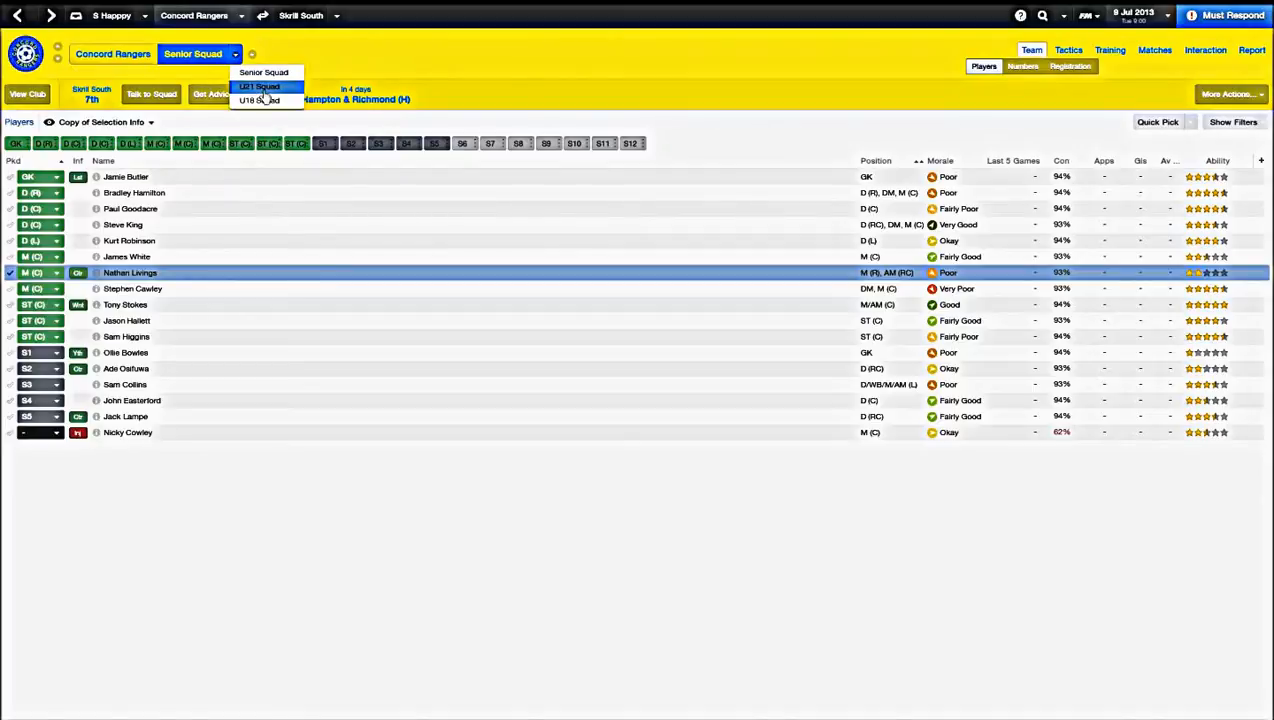
pyautogui.click(260, 86)
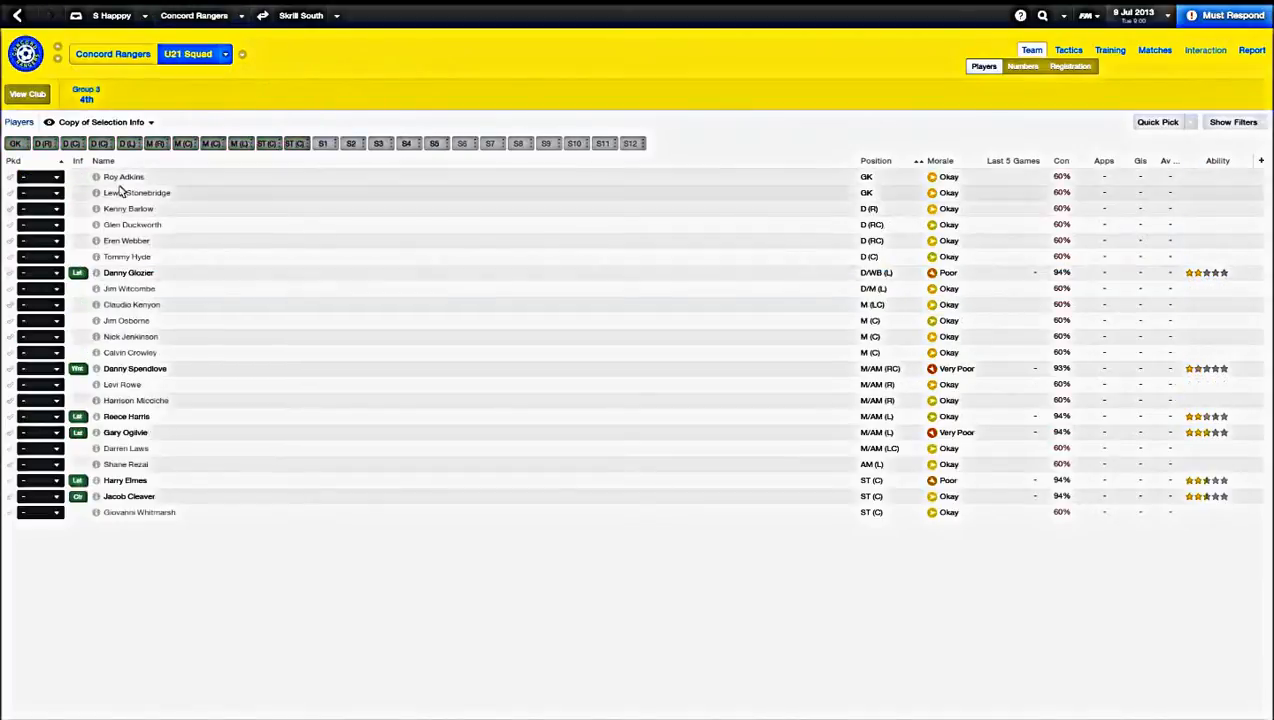
pyautogui.click(196, 54)
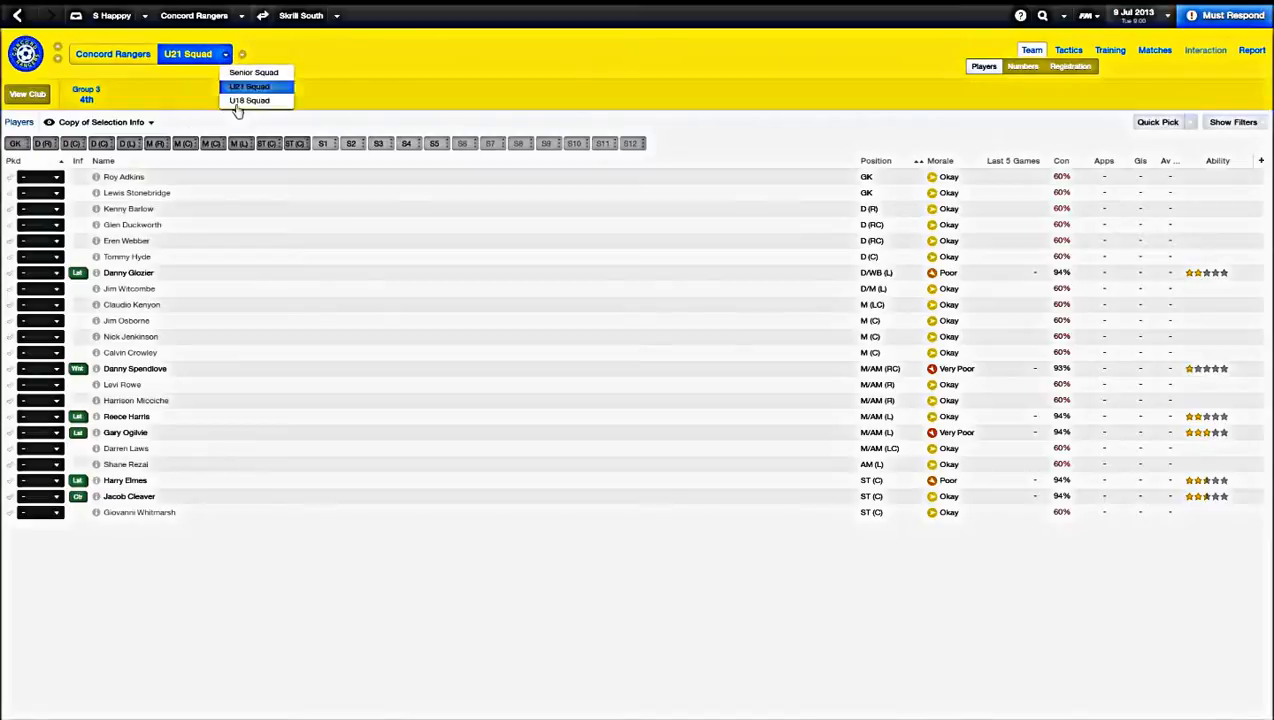
pyautogui.click(248, 100)
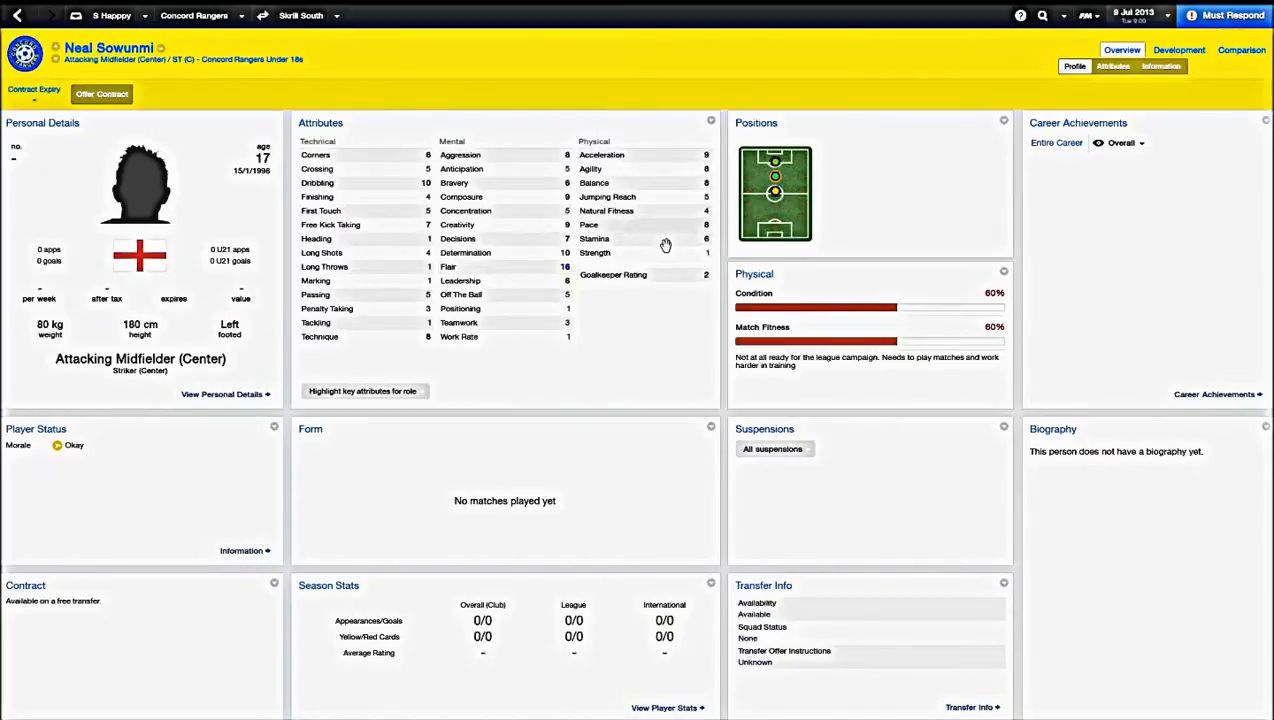
pyautogui.moveTo(676, 190)
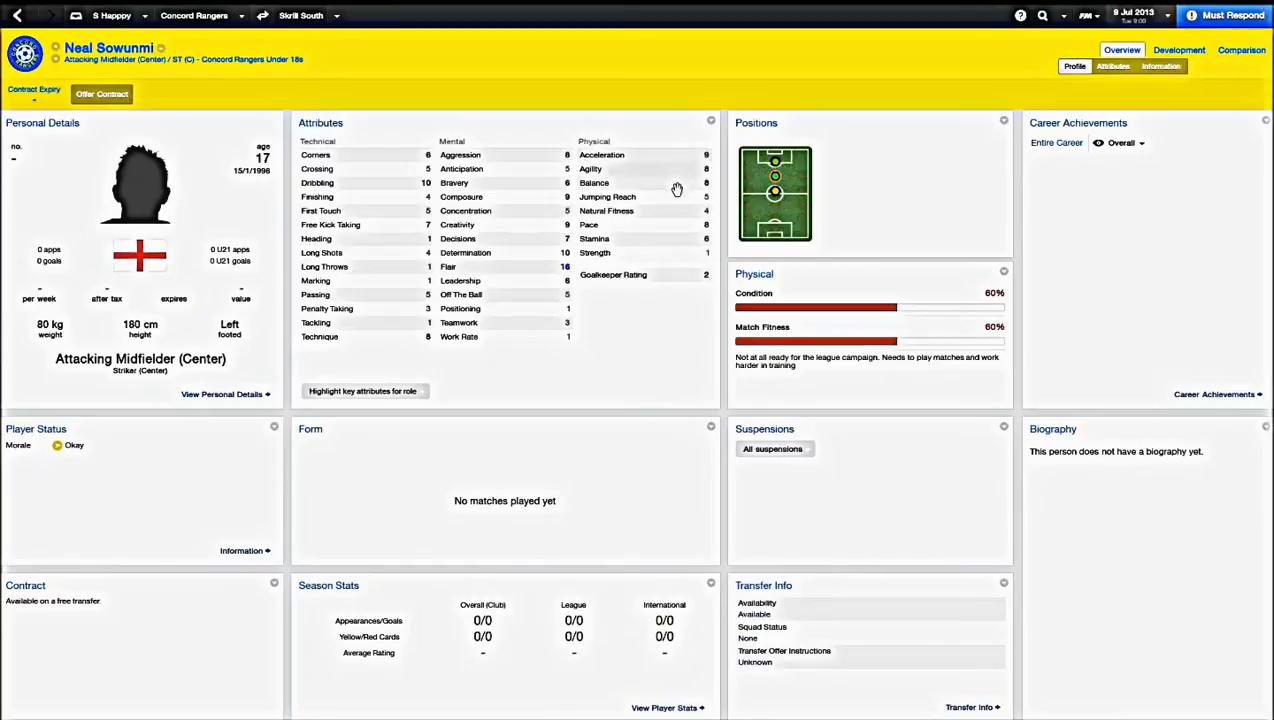
pyautogui.moveTo(710, 262)
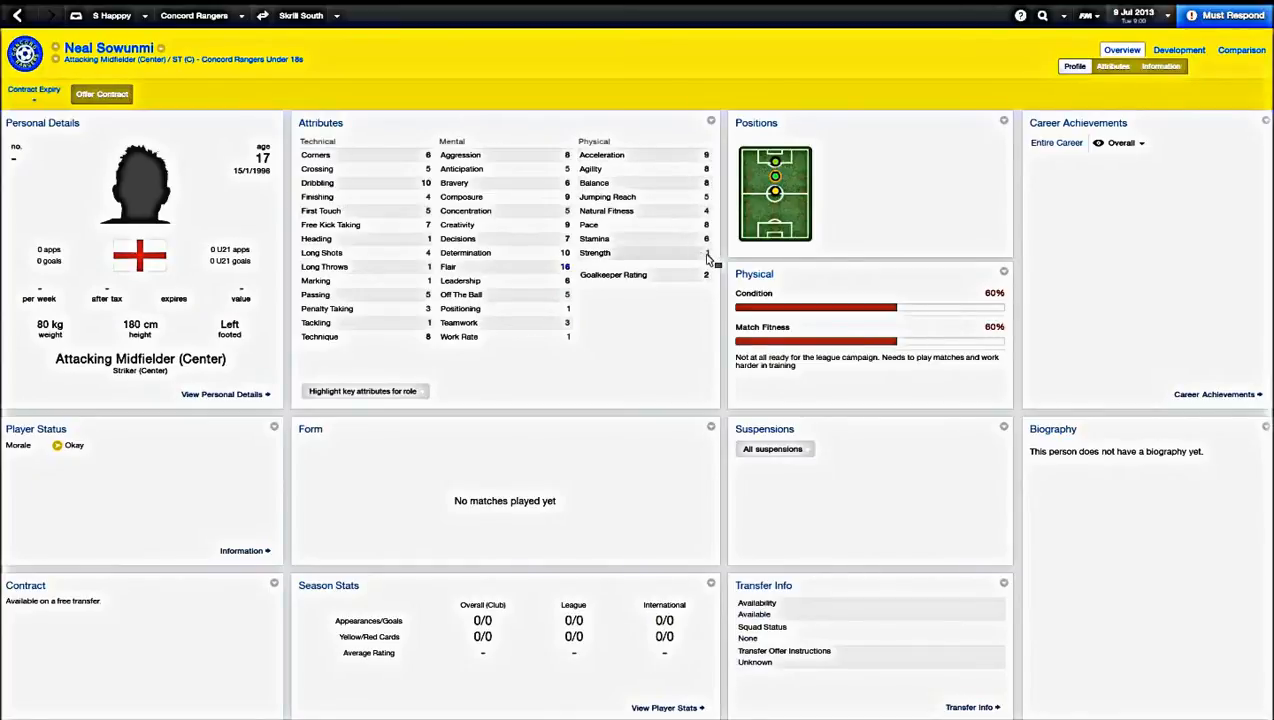
pyautogui.moveTo(710, 258)
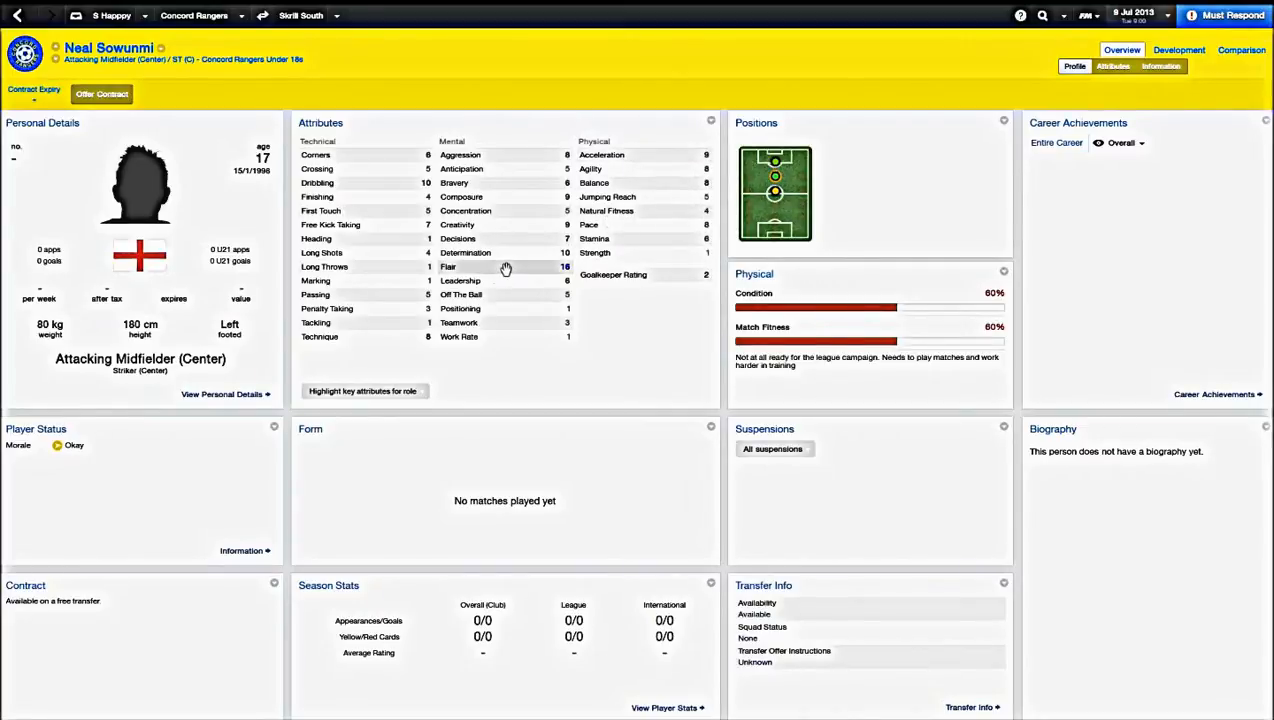
pyautogui.moveTo(496, 280)
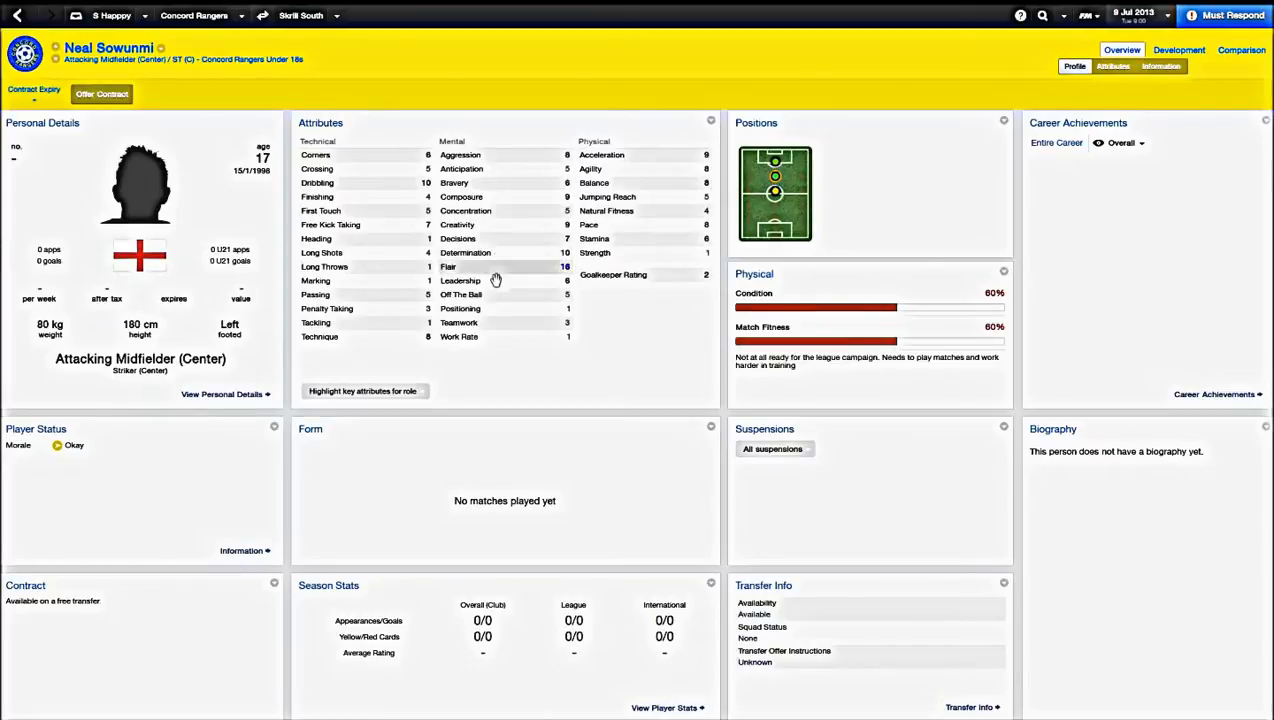
pyautogui.moveTo(504, 216)
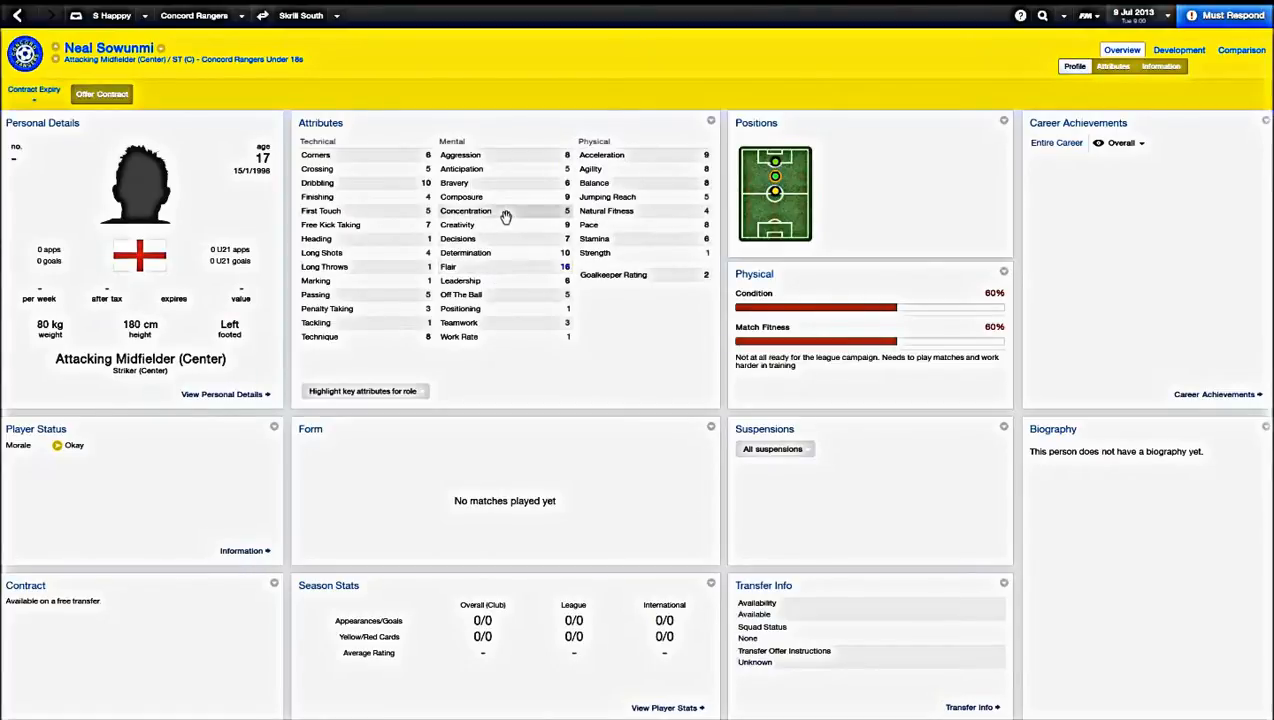
pyautogui.moveTo(540, 376)
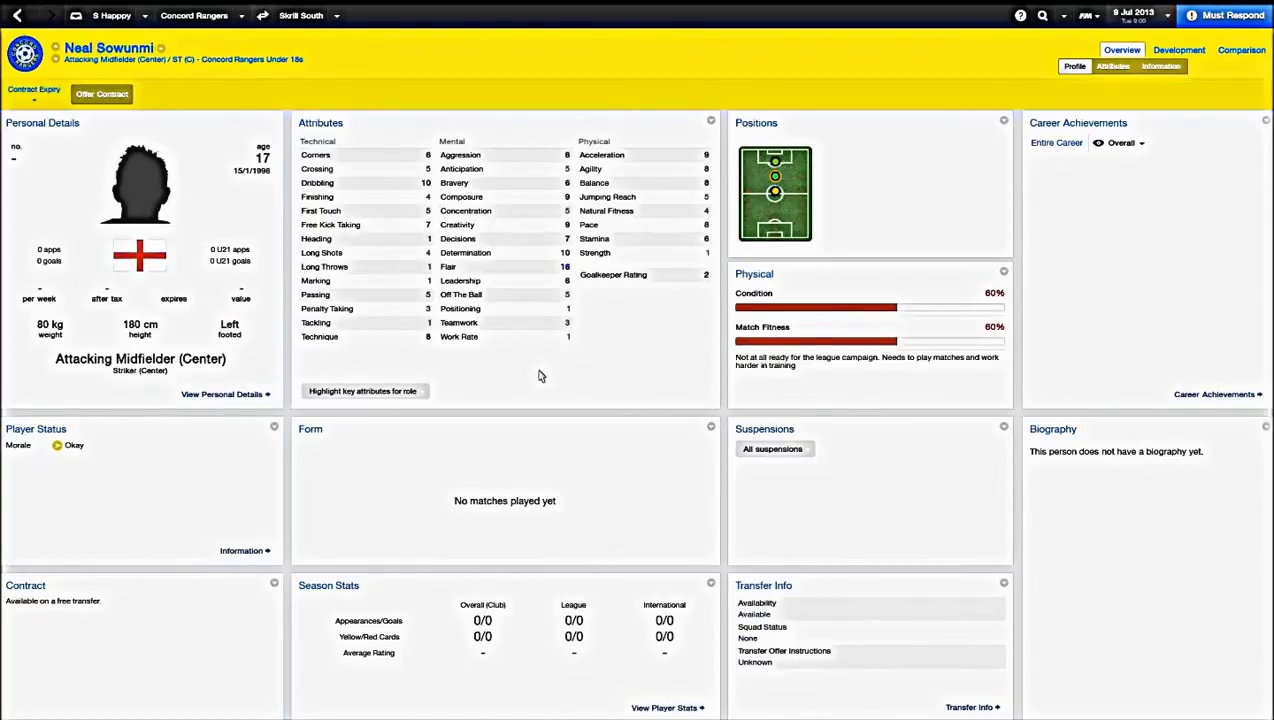
# Offer 17-year-old attacking midfielder Neal Sowunmi a contract and confirm it
pyautogui.click(102, 94)
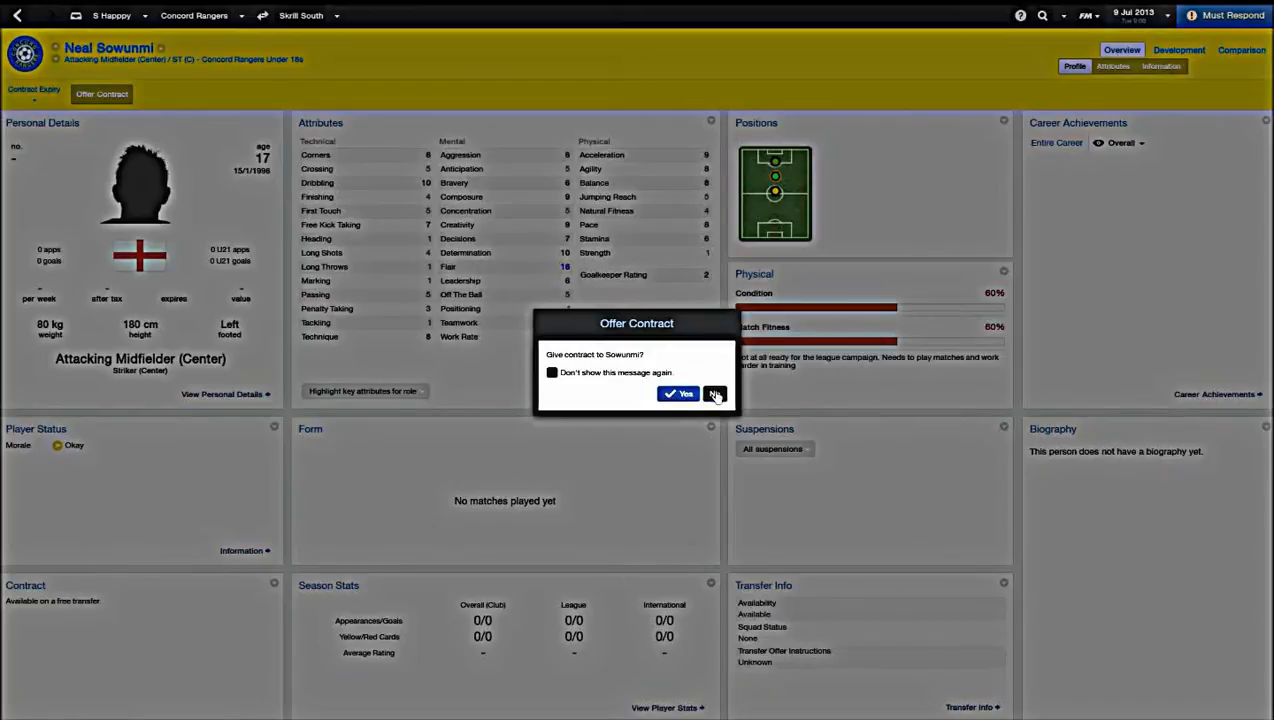
pyautogui.click(680, 392)
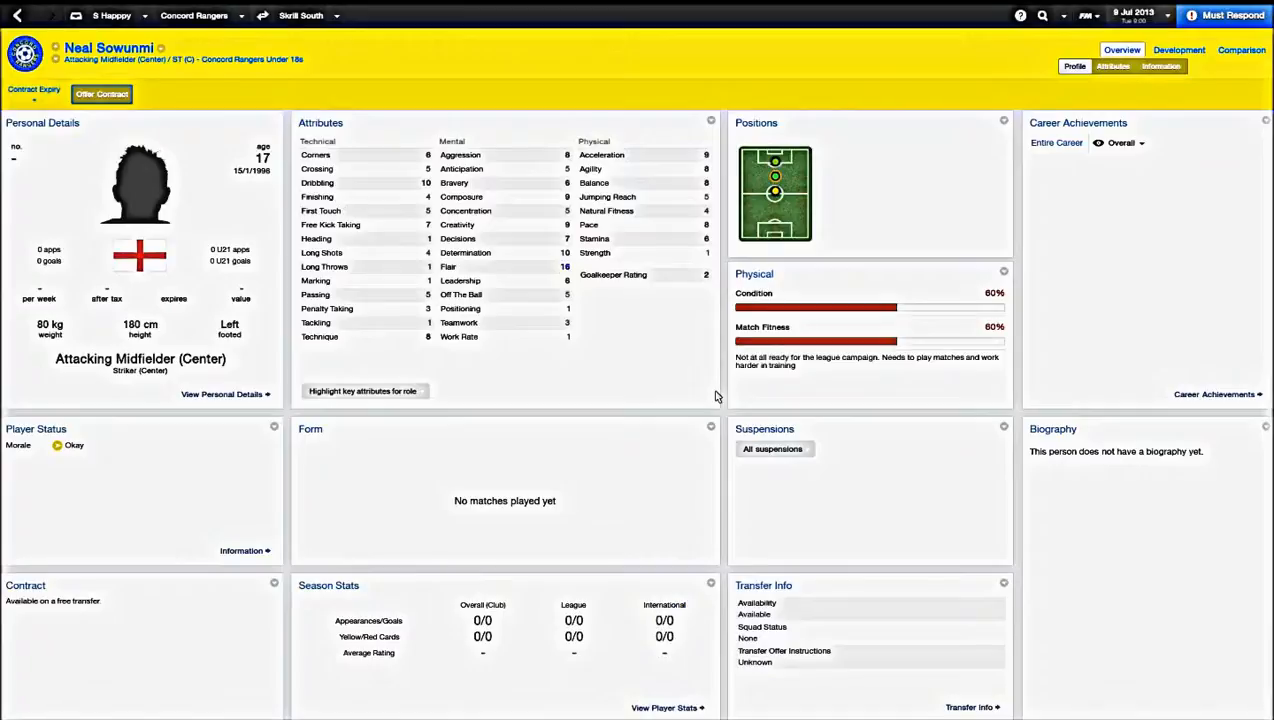
pyautogui.moveTo(520, 324)
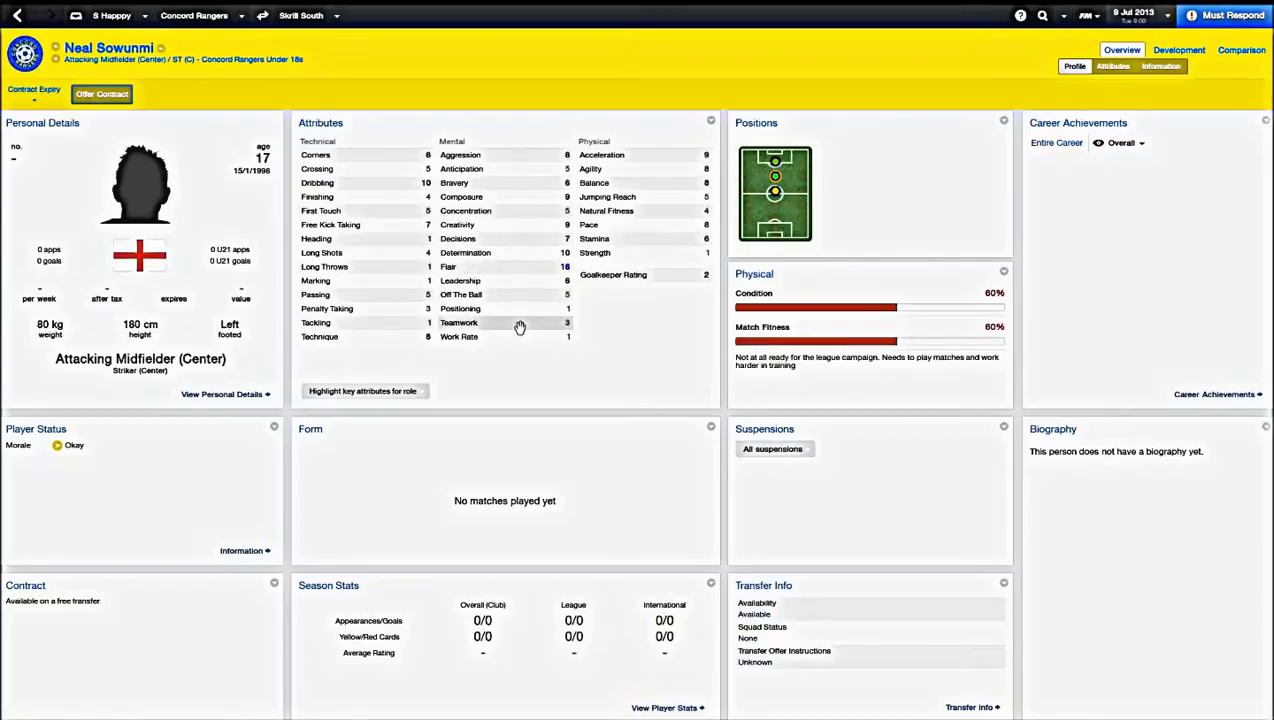
pyautogui.moveTo(532, 278)
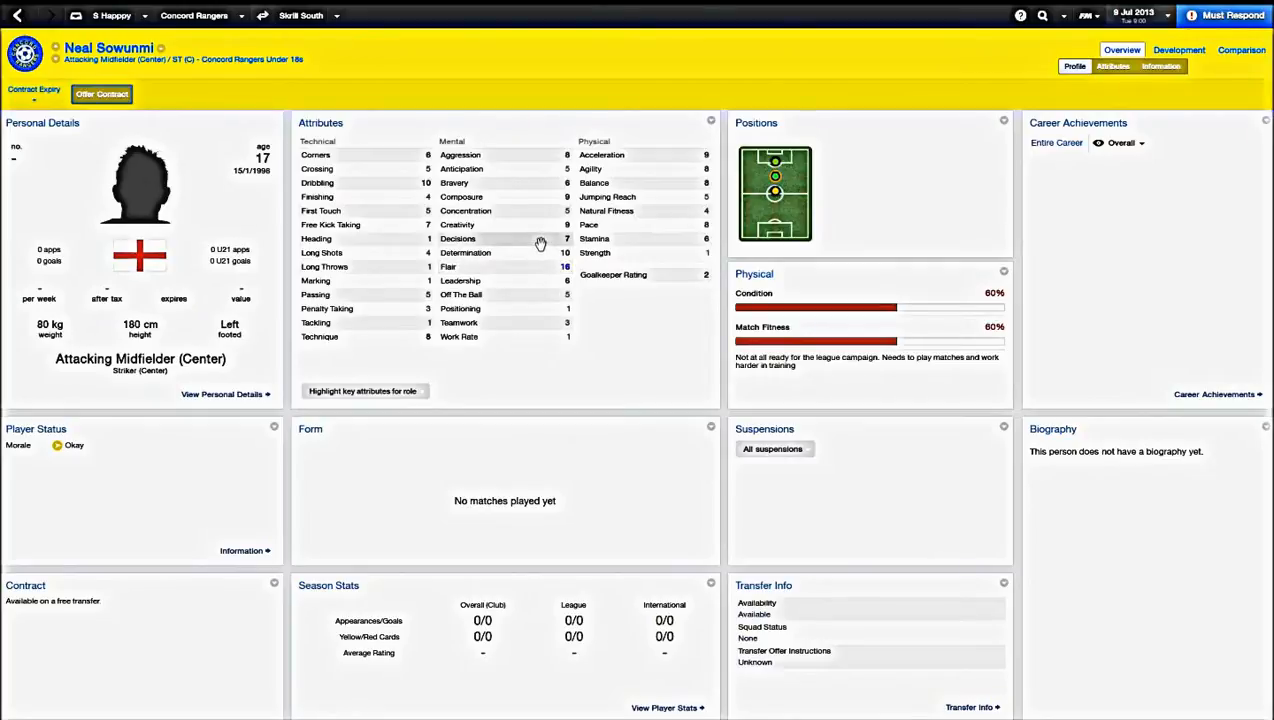
pyautogui.moveTo(538, 276)
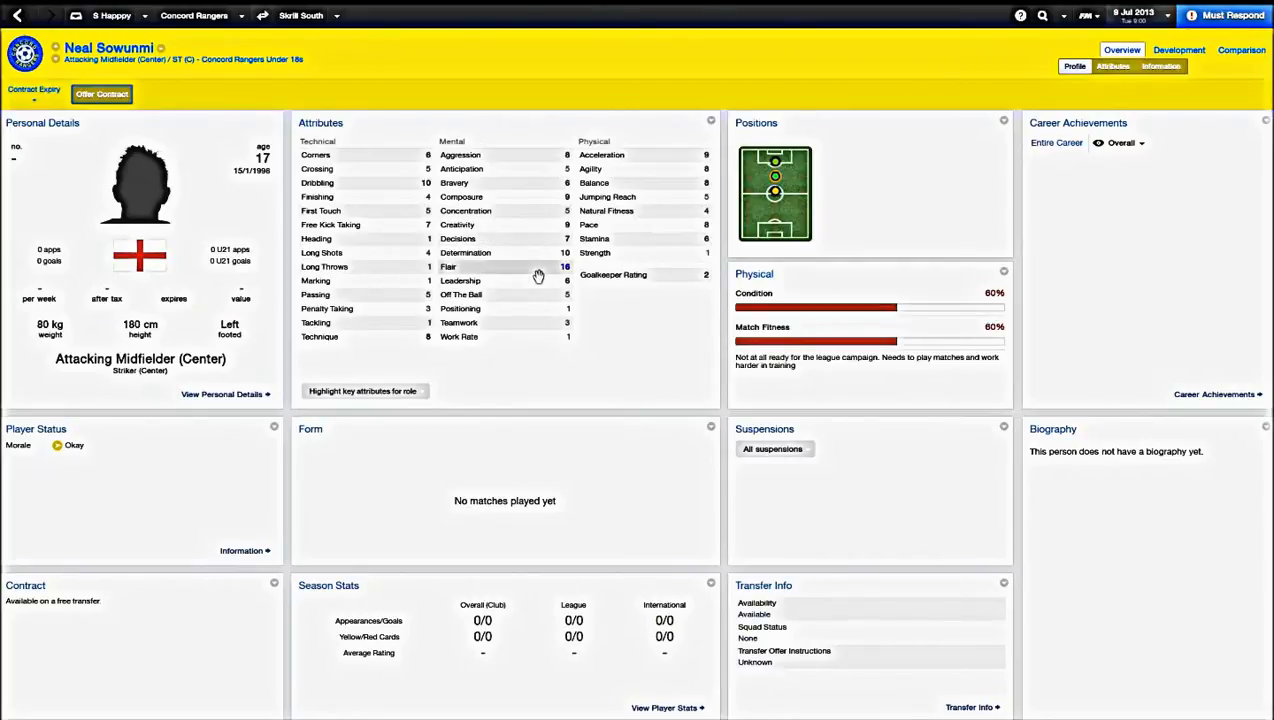
pyautogui.moveTo(538, 234)
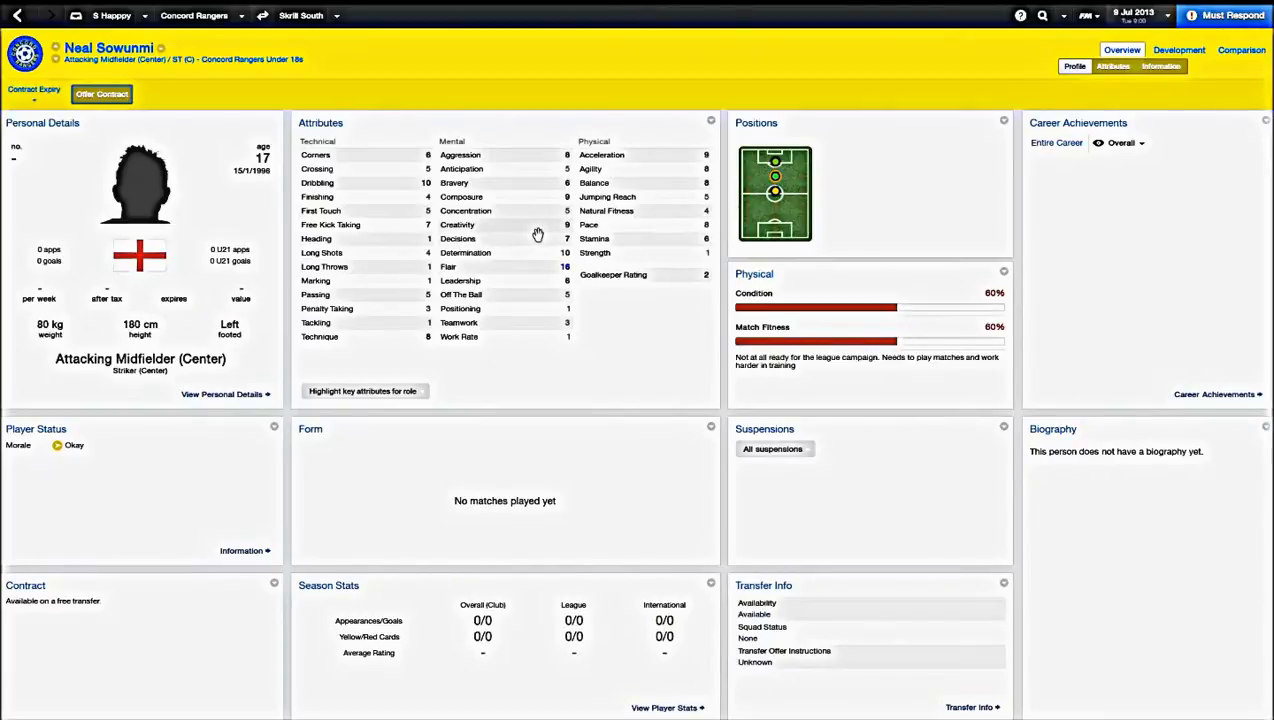
pyautogui.moveTo(396, 78)
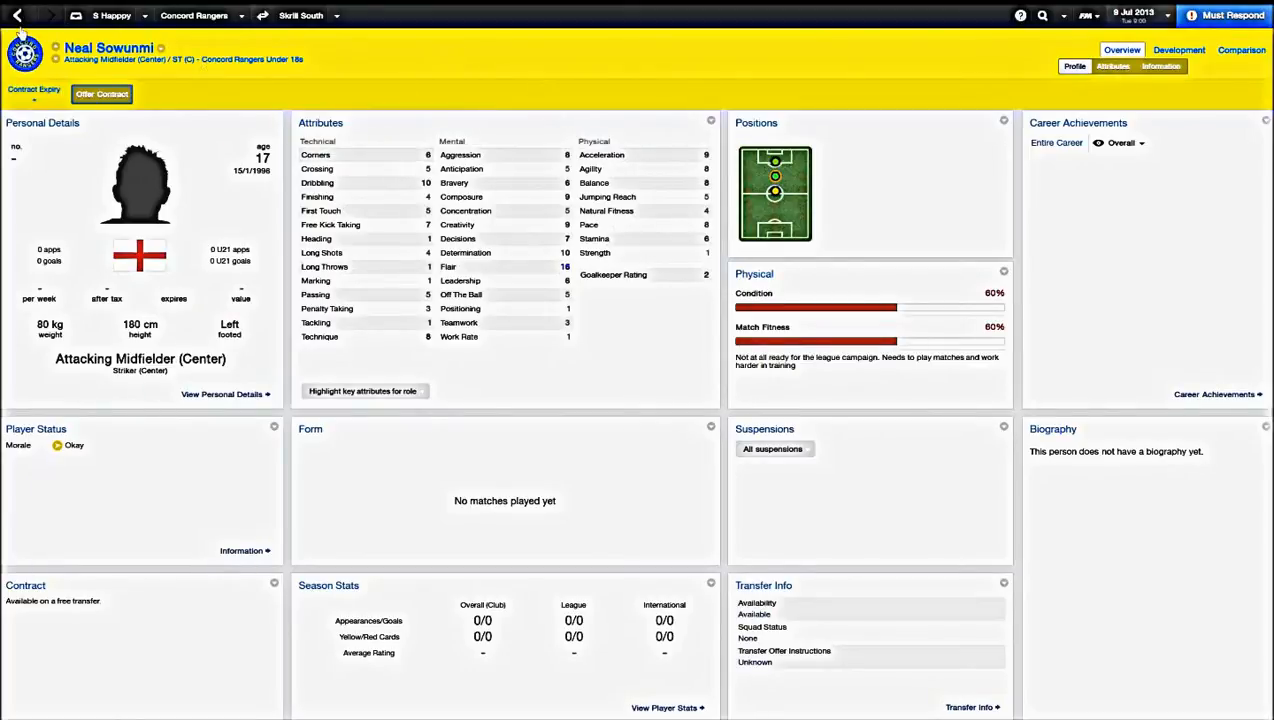
pyautogui.click(16, 16)
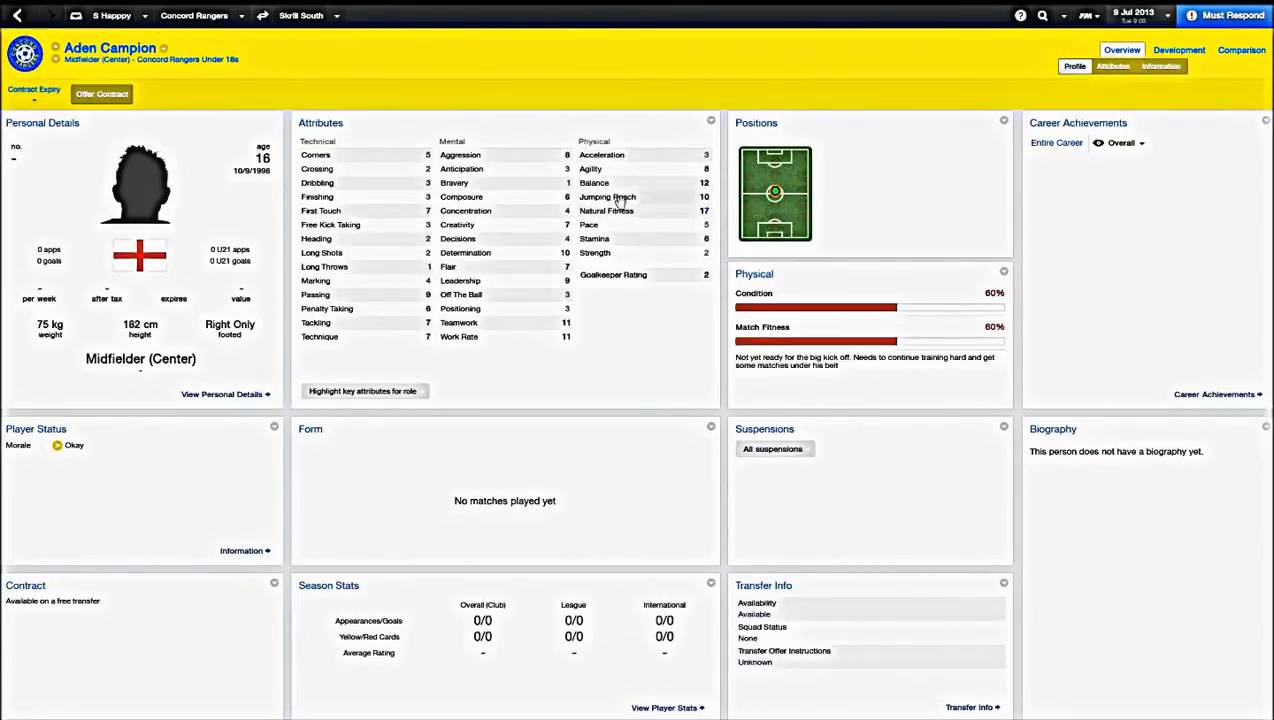
pyautogui.click(364, 390)
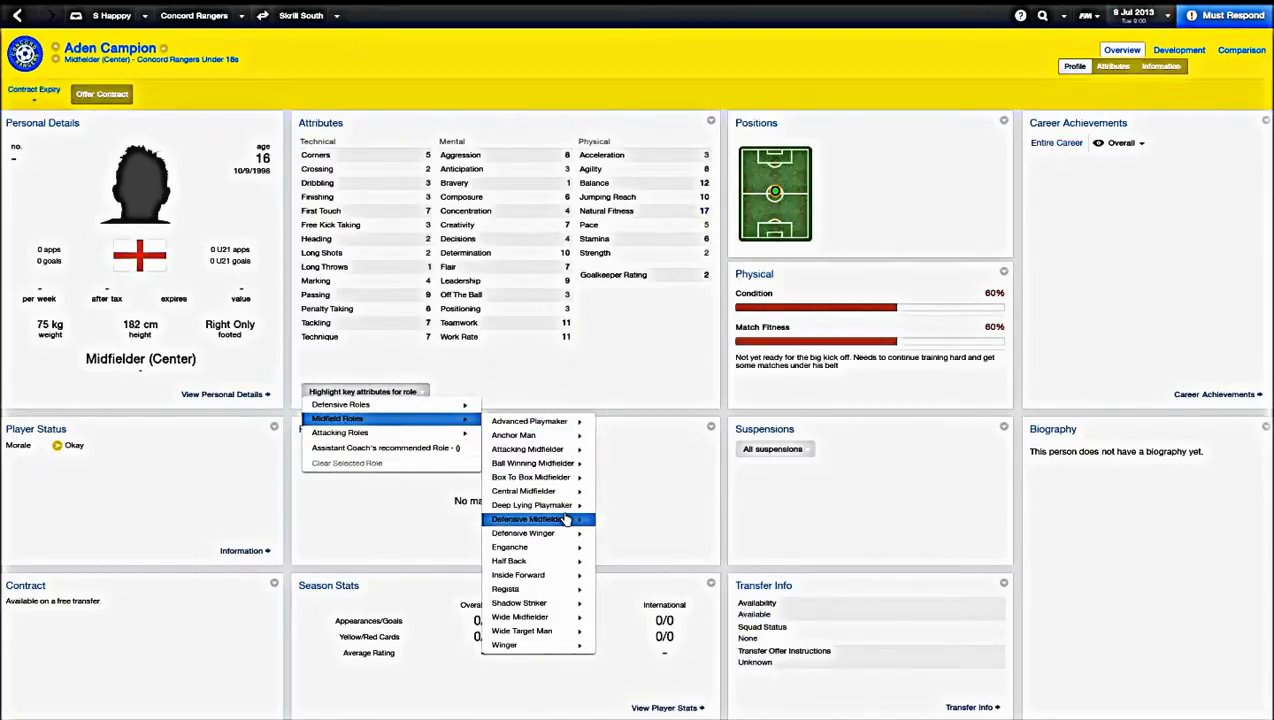
pyautogui.moveTo(532, 464)
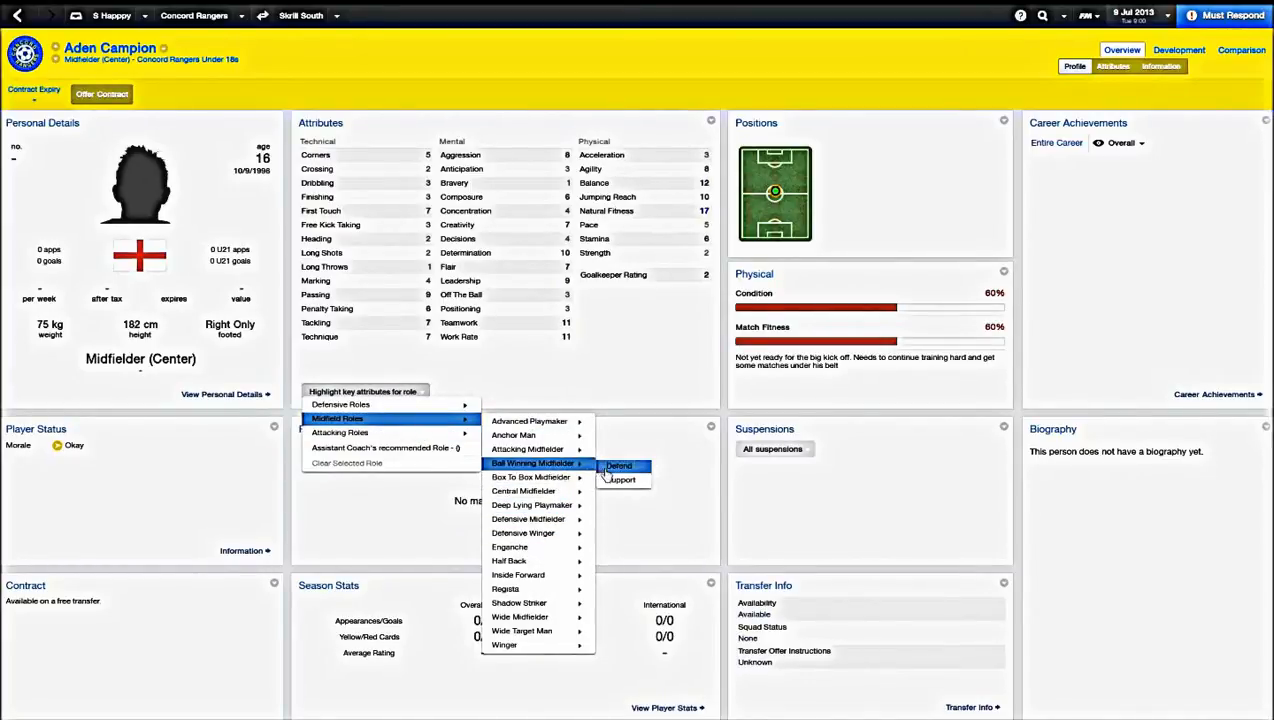
pyautogui.click(620, 466)
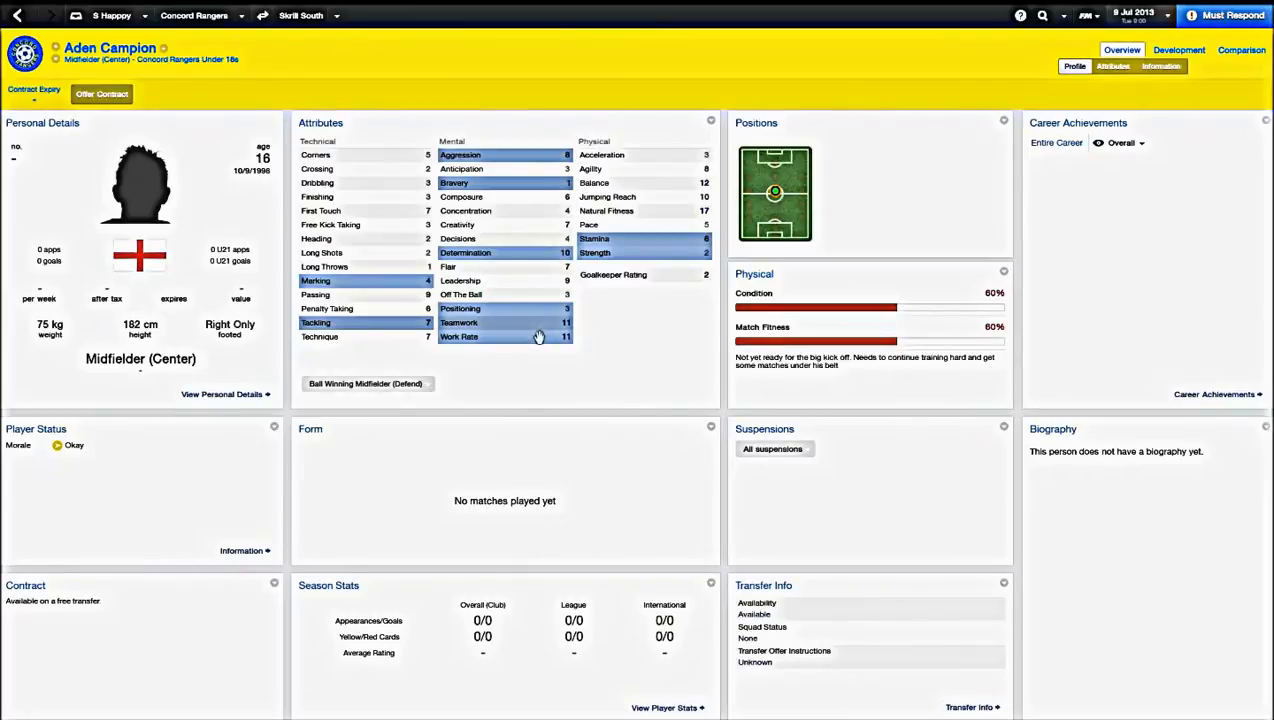
pyautogui.moveTo(408, 286)
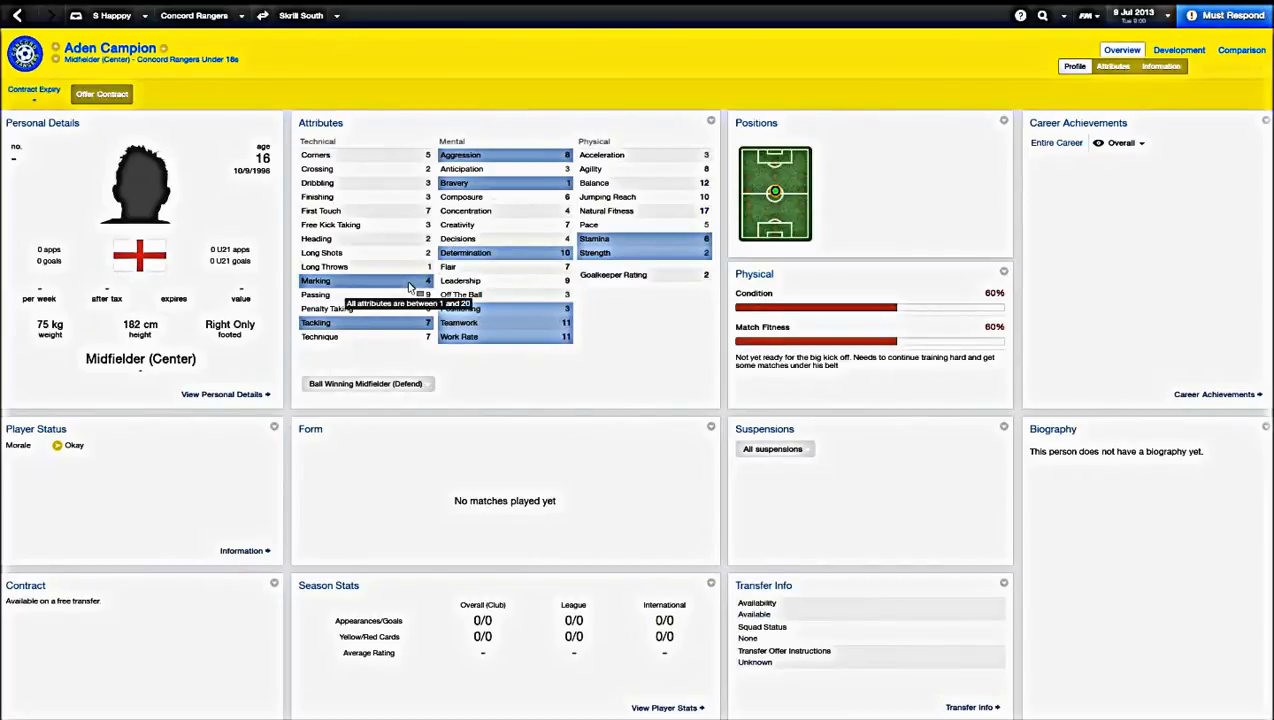
pyautogui.moveTo(518, 322)
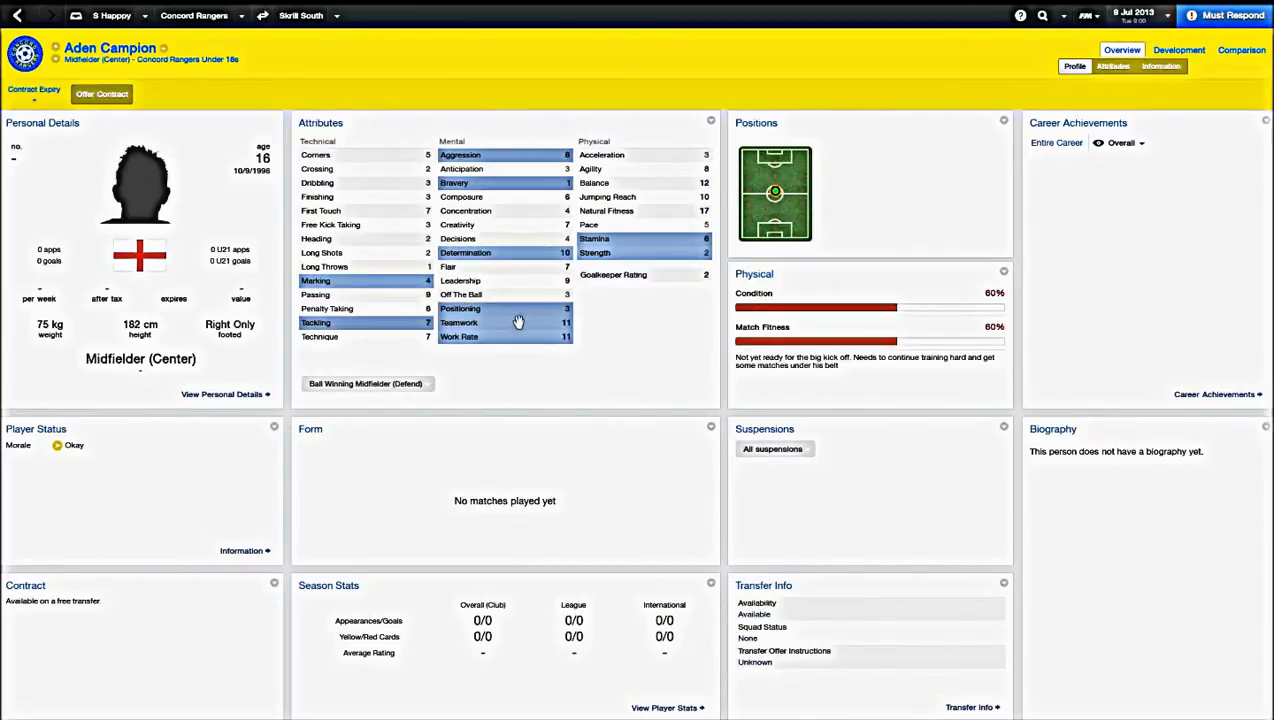
pyautogui.moveTo(530, 256)
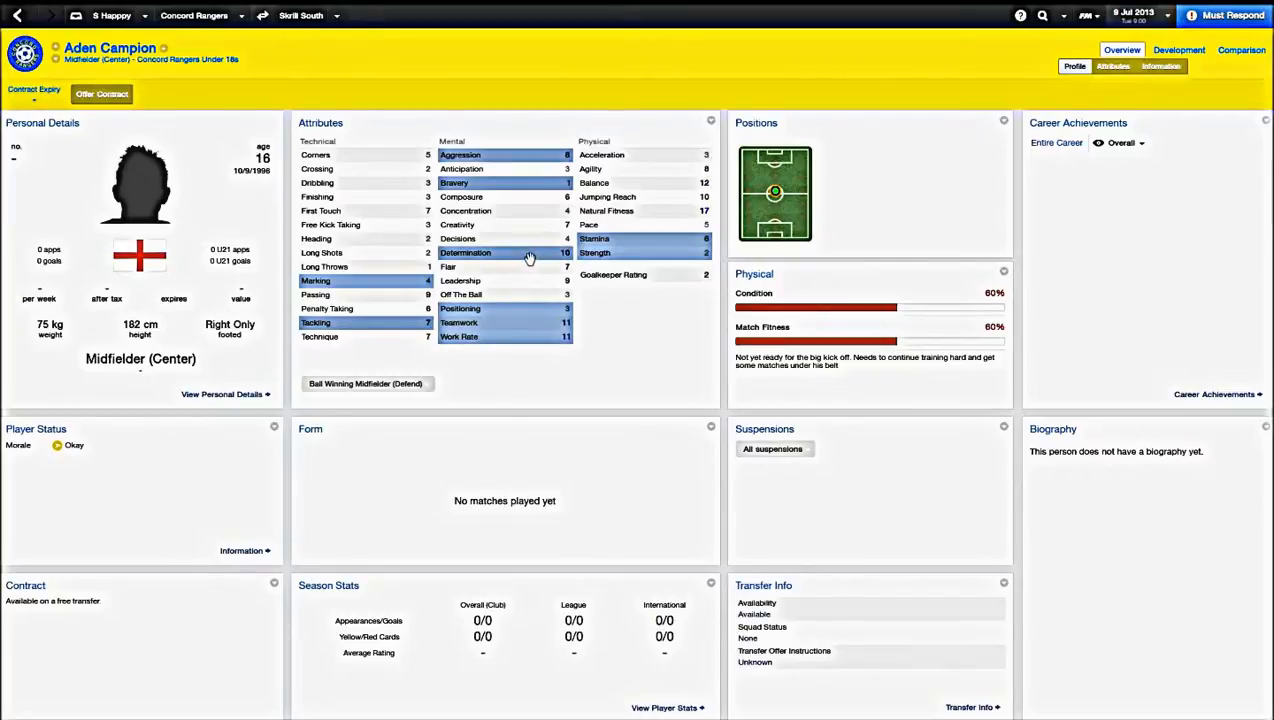
pyautogui.moveTo(534, 162)
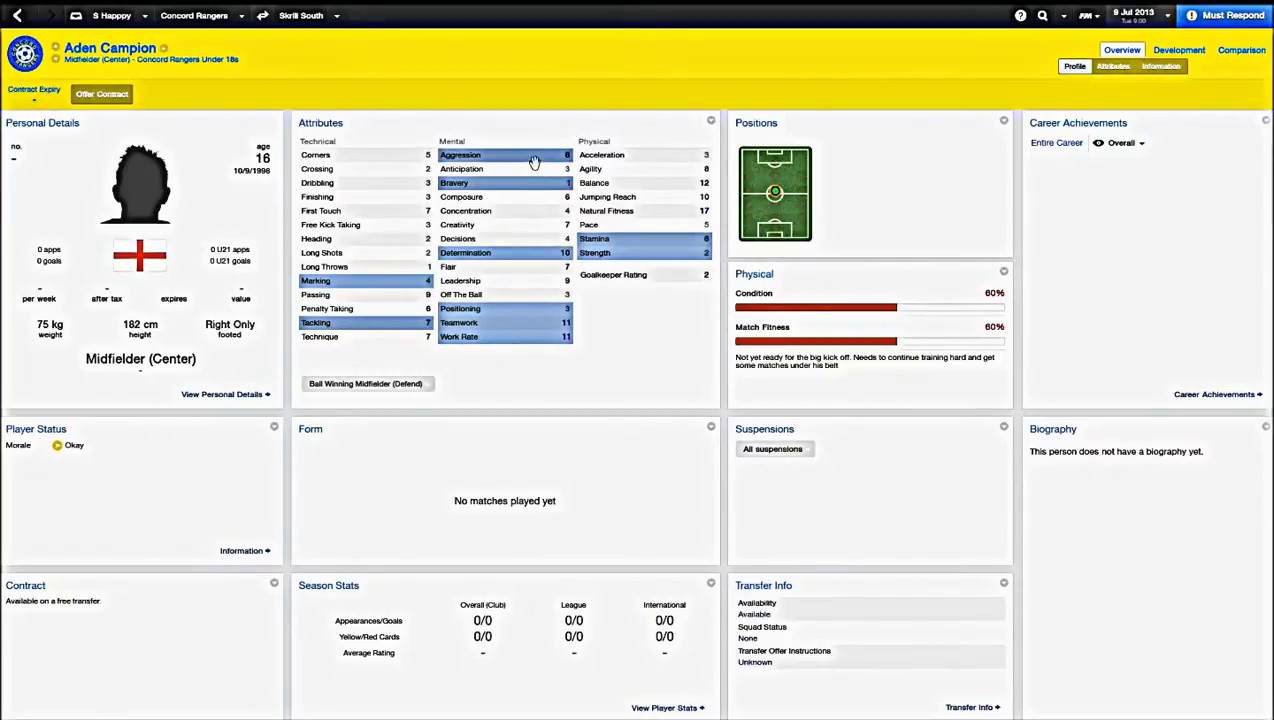
# Return to the manager's home overview and bring up the Concord Rangers sections list
pyautogui.click(16, 16)
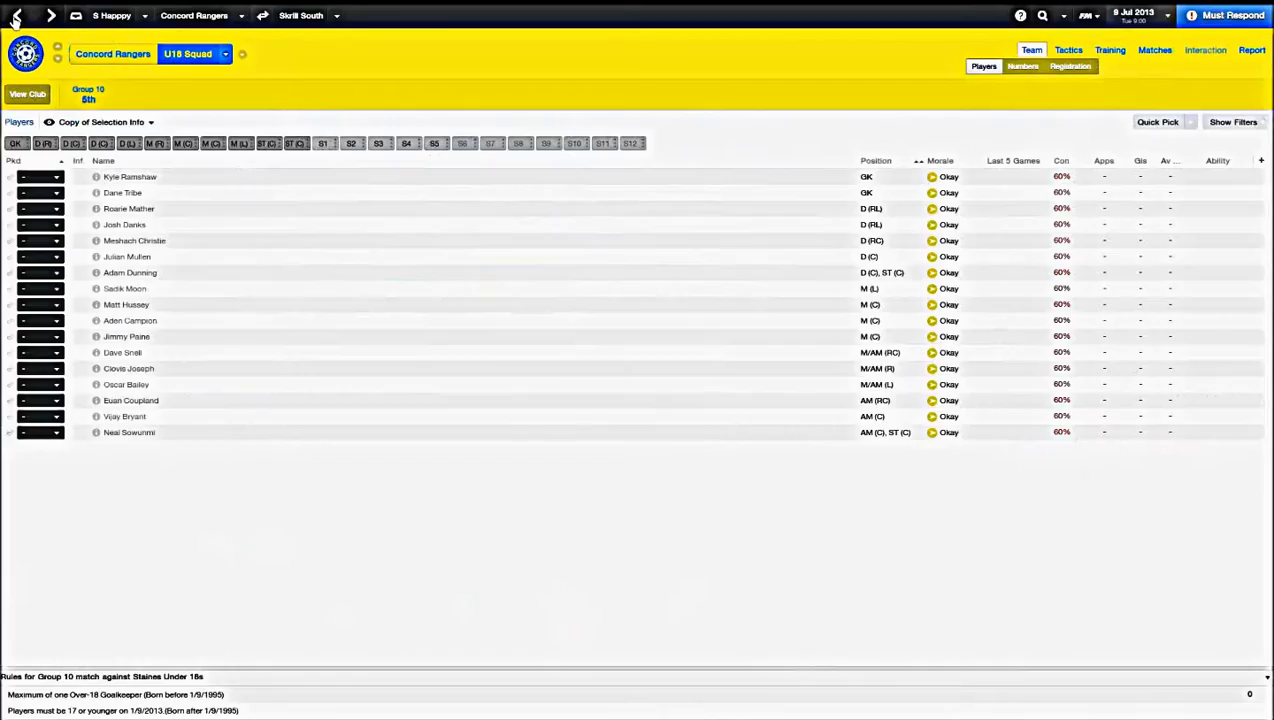
pyautogui.click(200, 54)
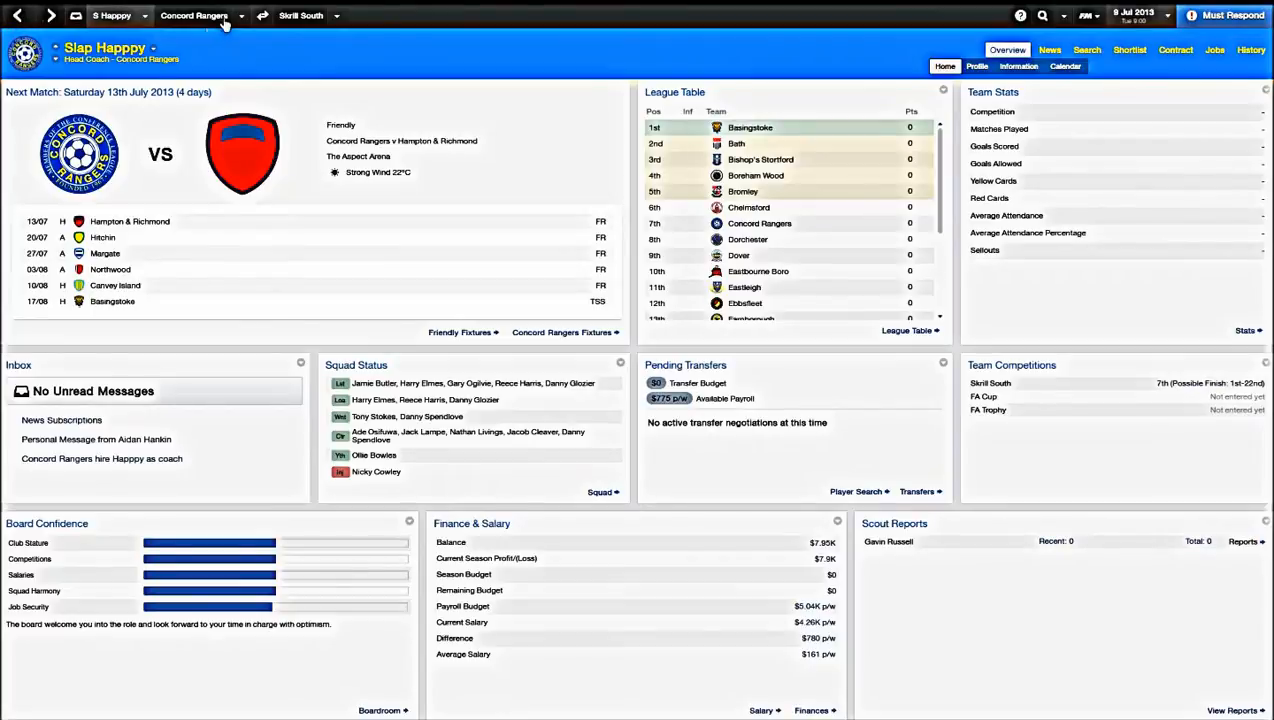
pyautogui.click(240, 16)
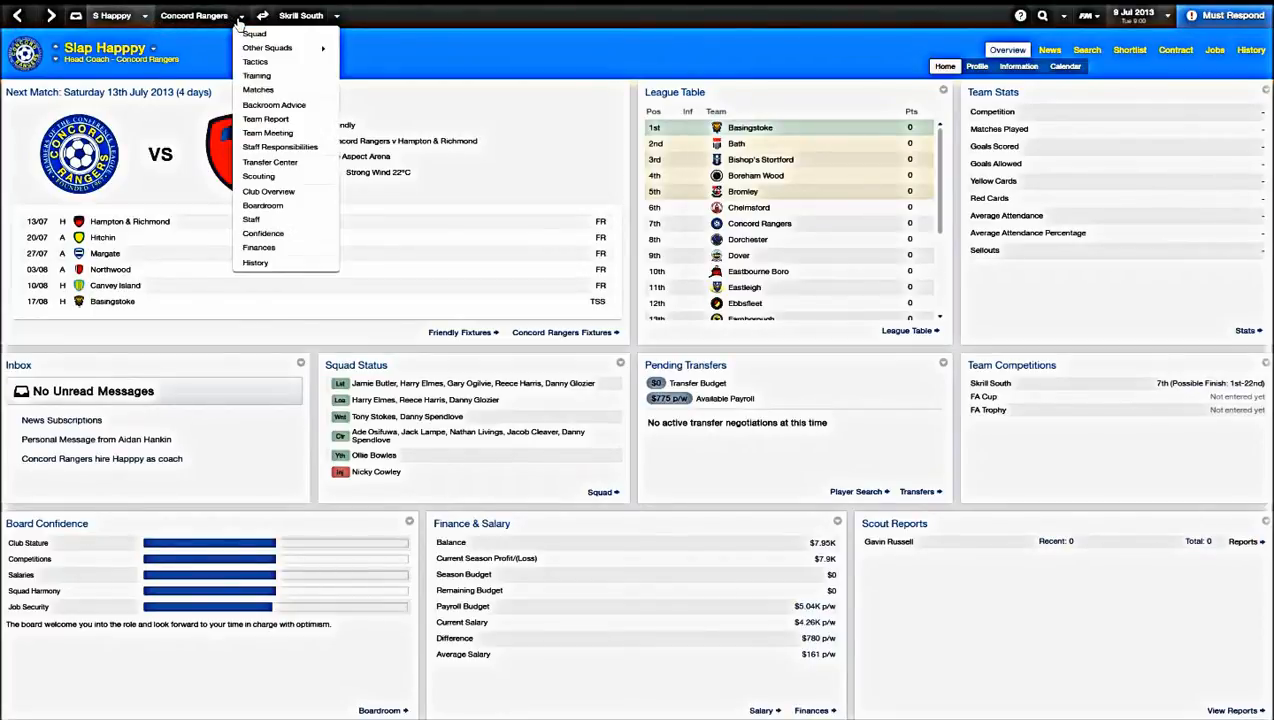
# Review the 4-3-3 starting tactic with player positions on the pitch and squad alongside
pyautogui.click(256, 60)
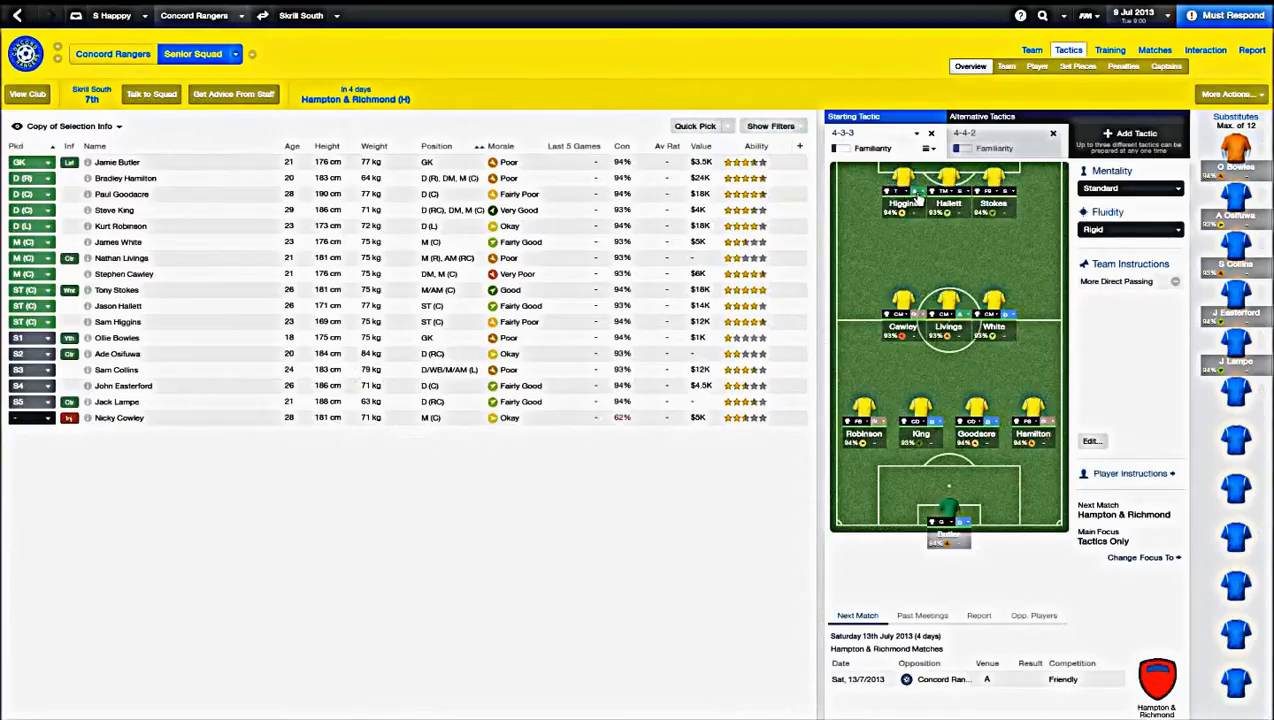
pyautogui.moveTo(904, 204)
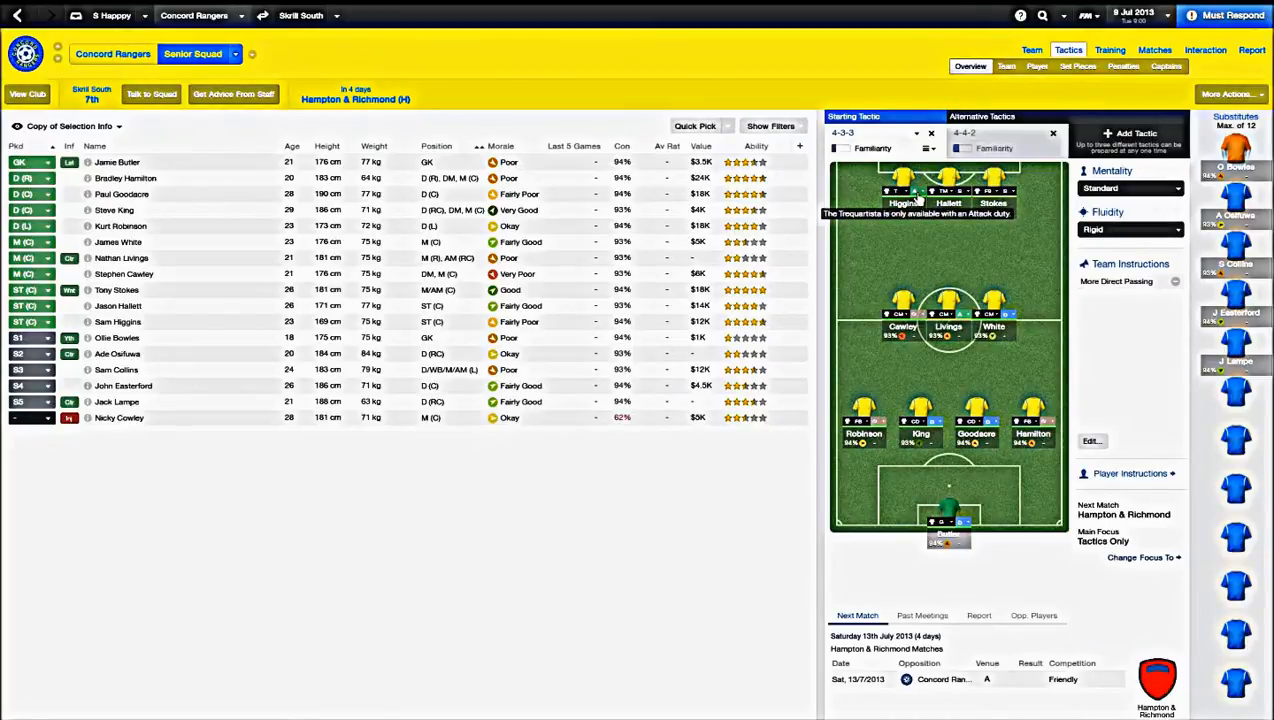
pyautogui.moveTo(944, 298)
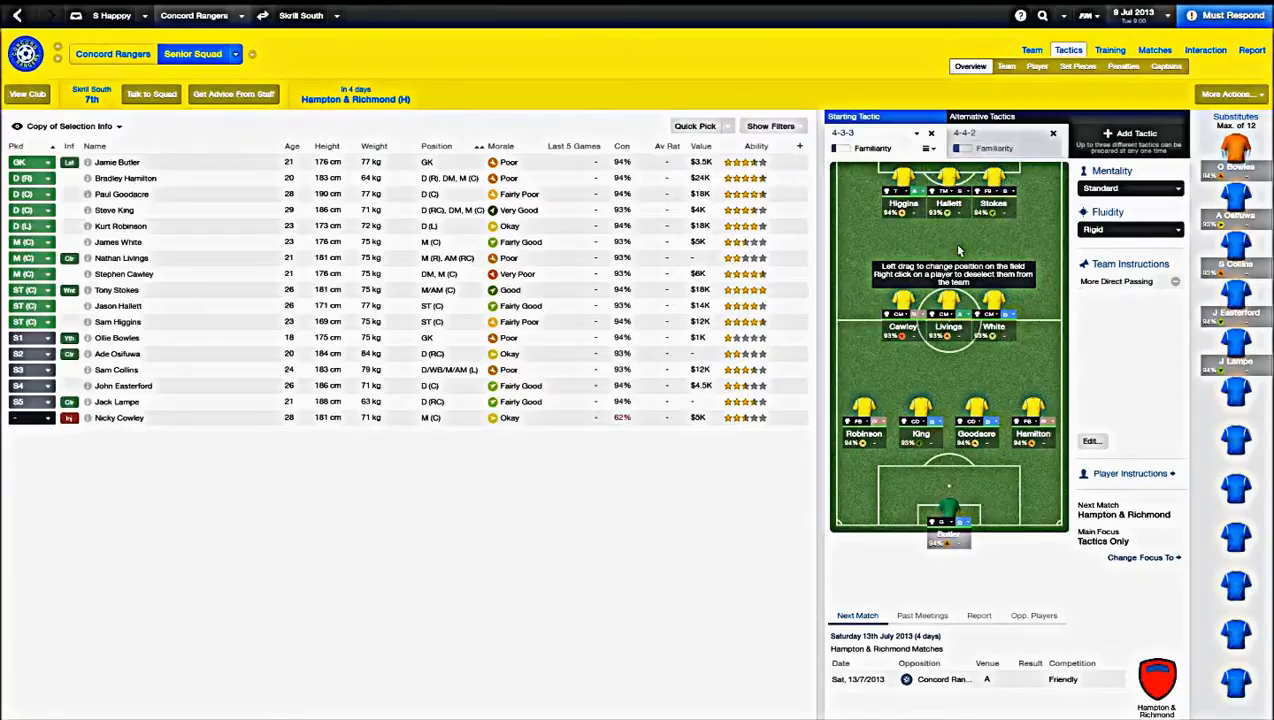
pyautogui.moveTo(636, 492)
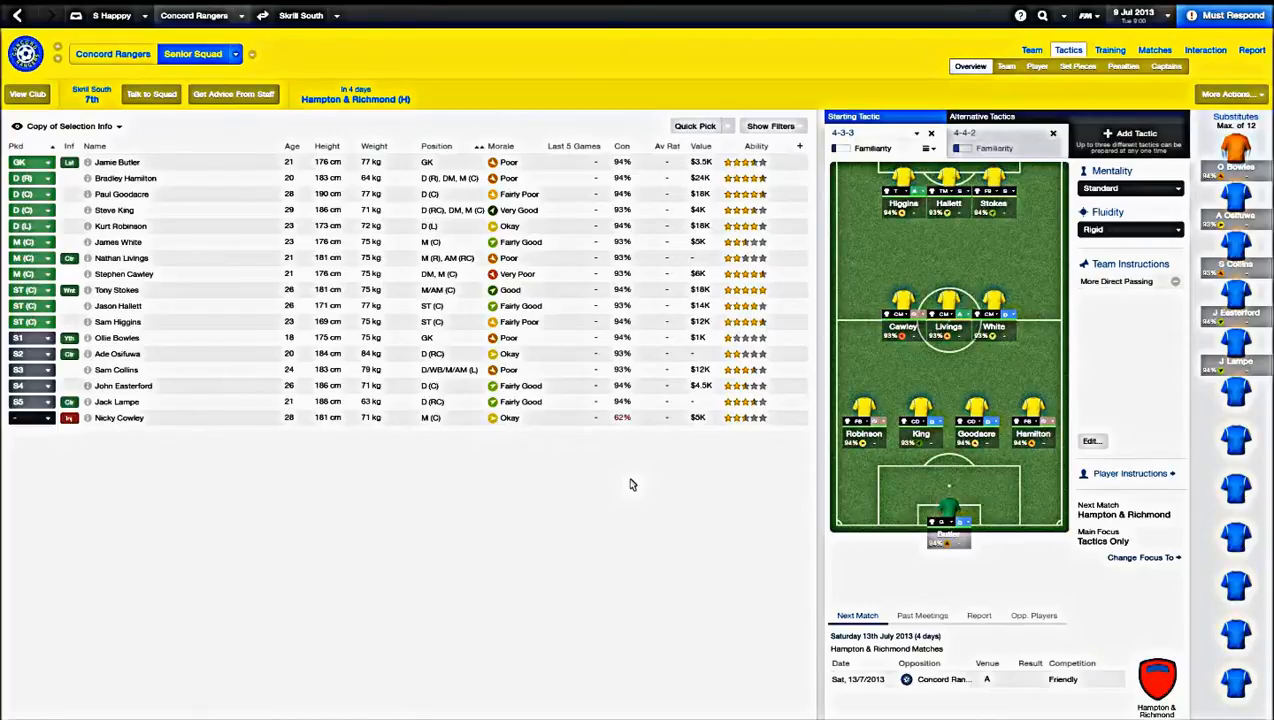
pyautogui.moveTo(896, 66)
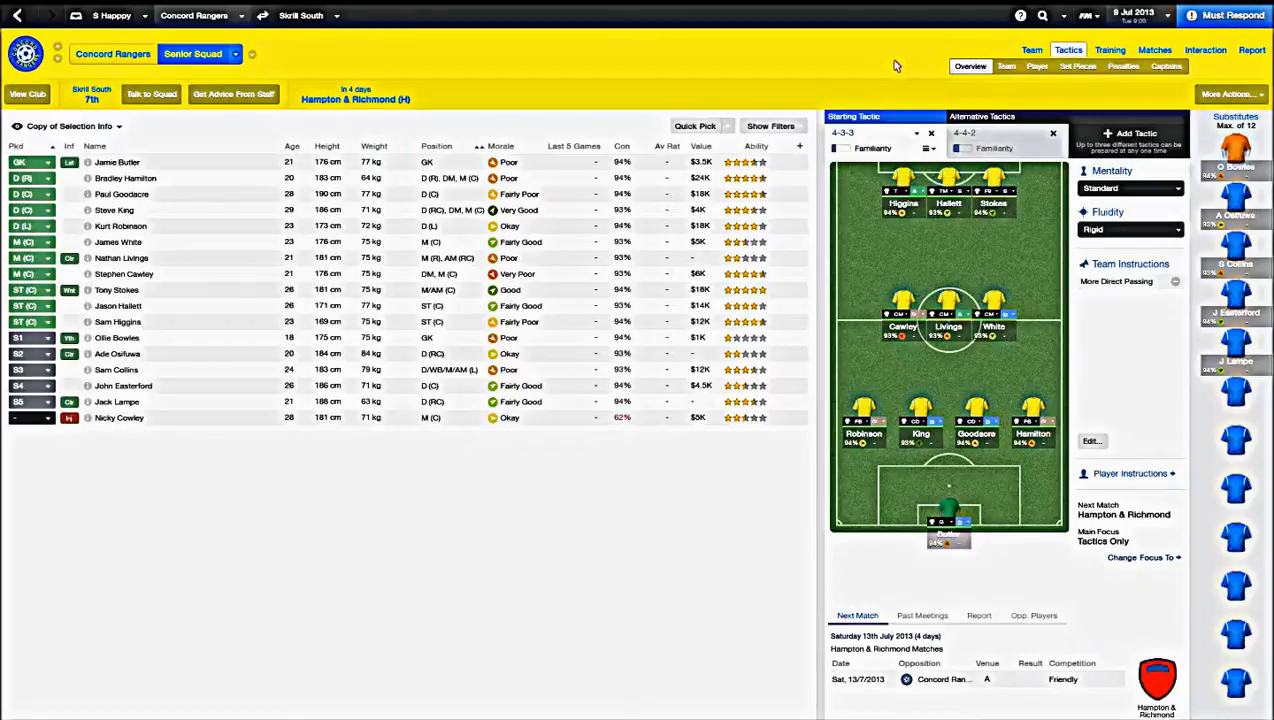
pyautogui.moveTo(858, 8)
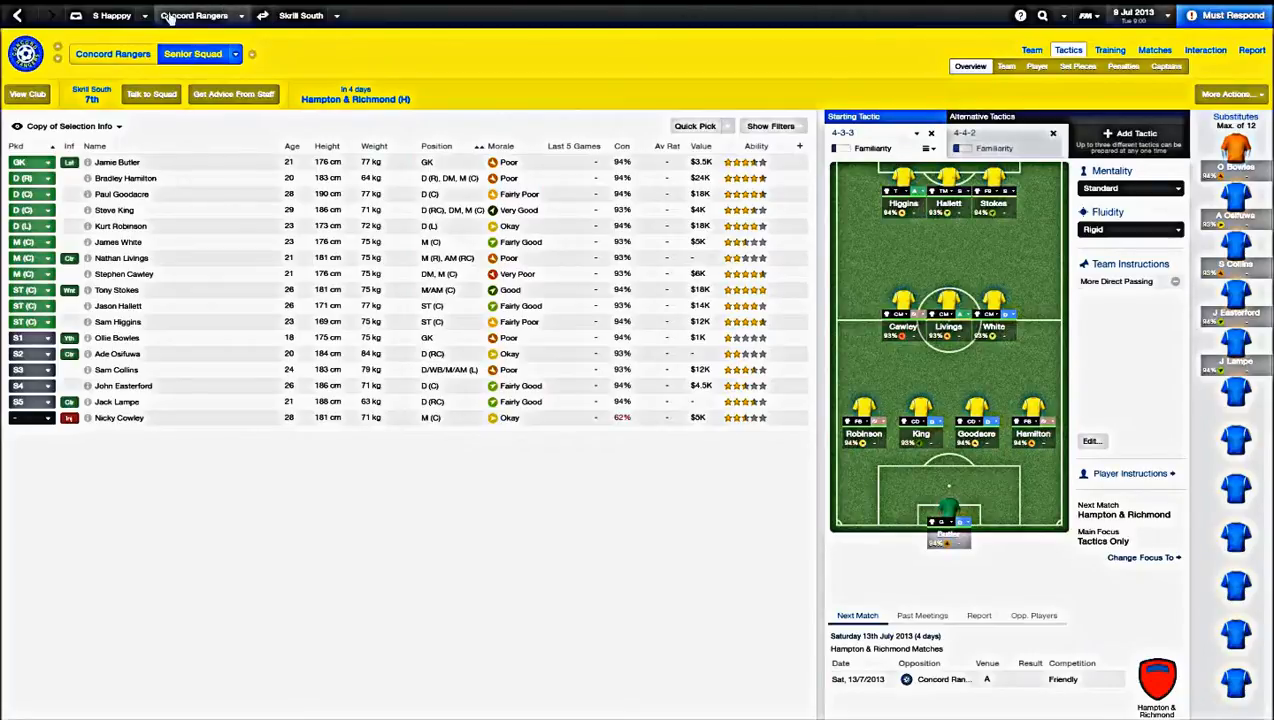
# Go via the senior squad list and manager home to the transfer centre showing $0 budget
pyautogui.click(1032, 50)
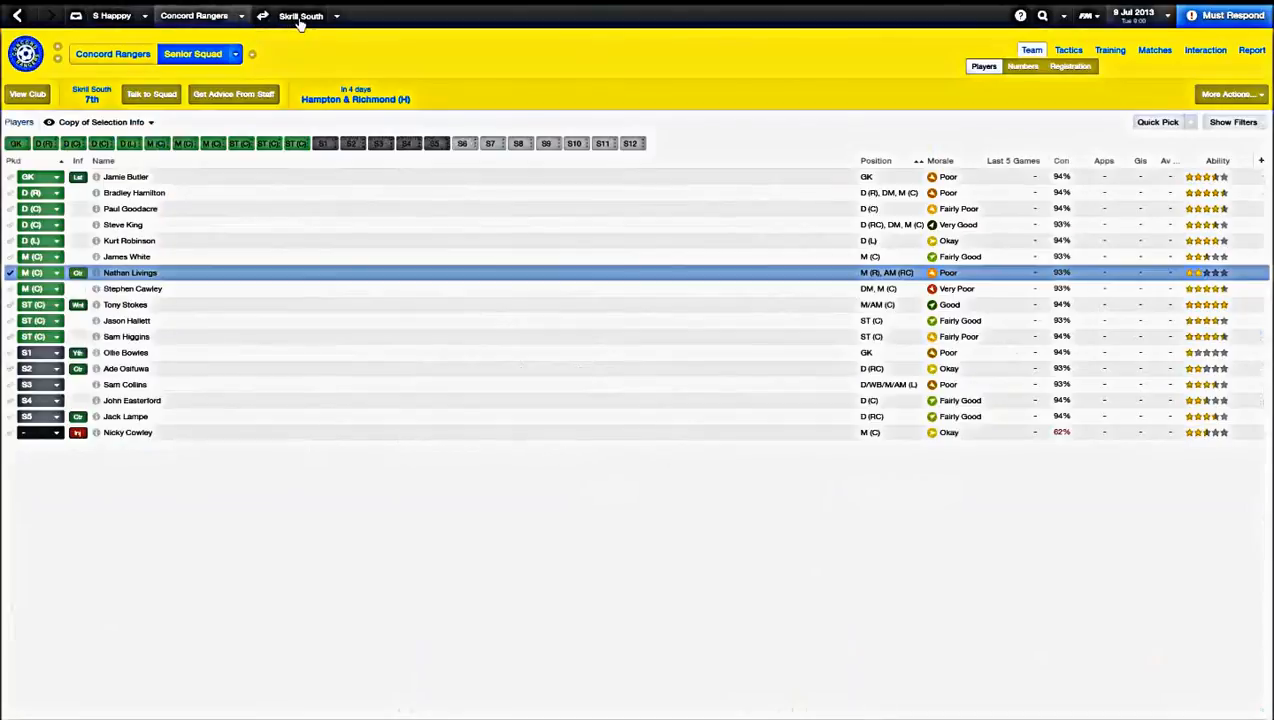
pyautogui.click(192, 16)
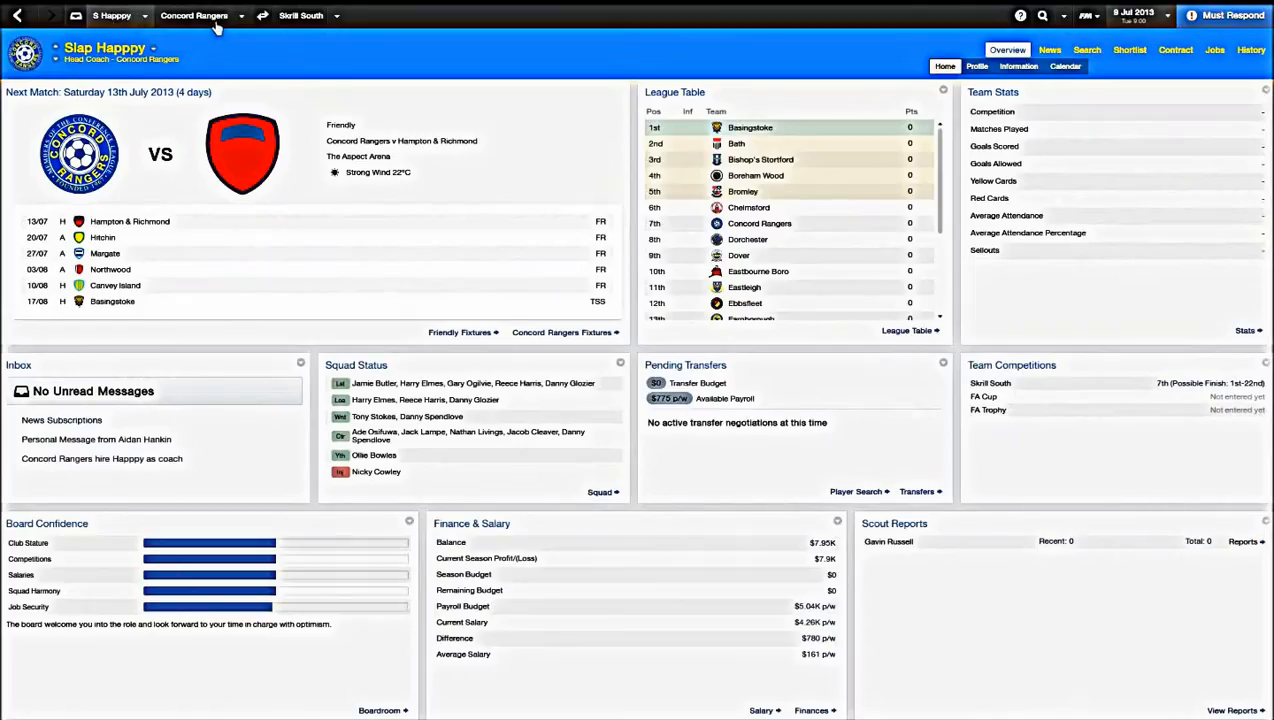
pyautogui.moveTo(300, 16)
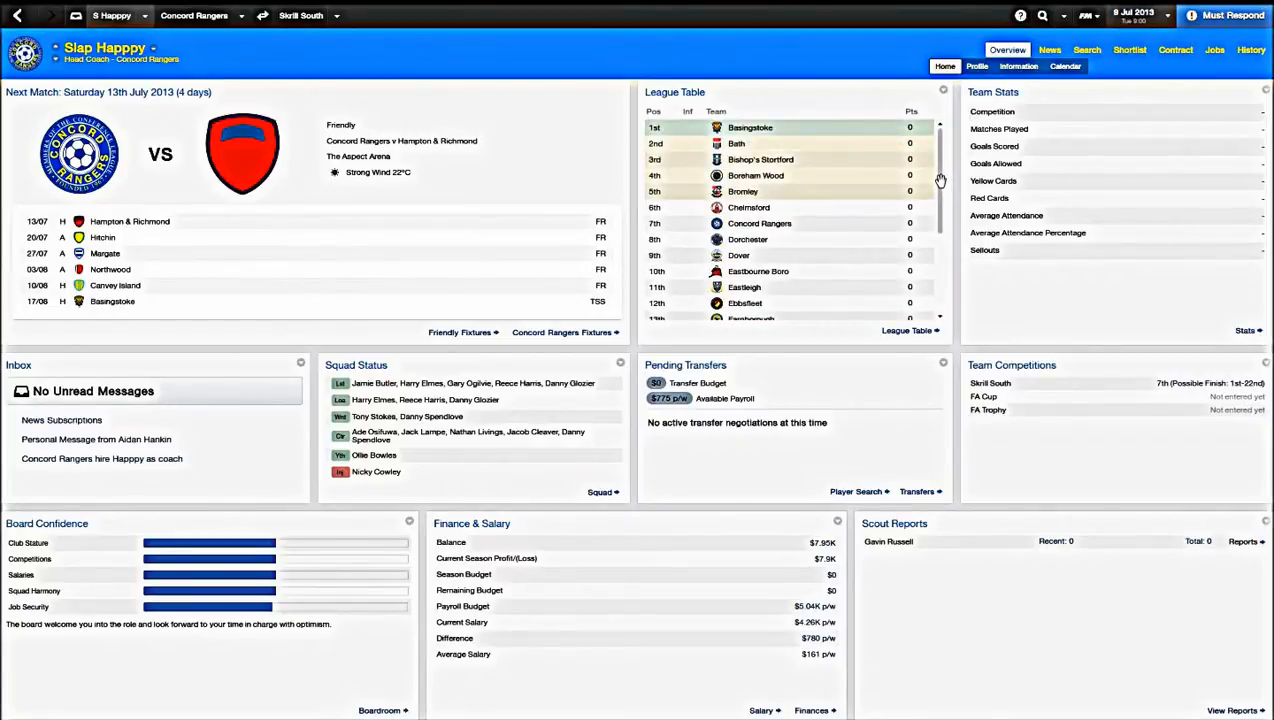
pyautogui.moveTo(598, 228)
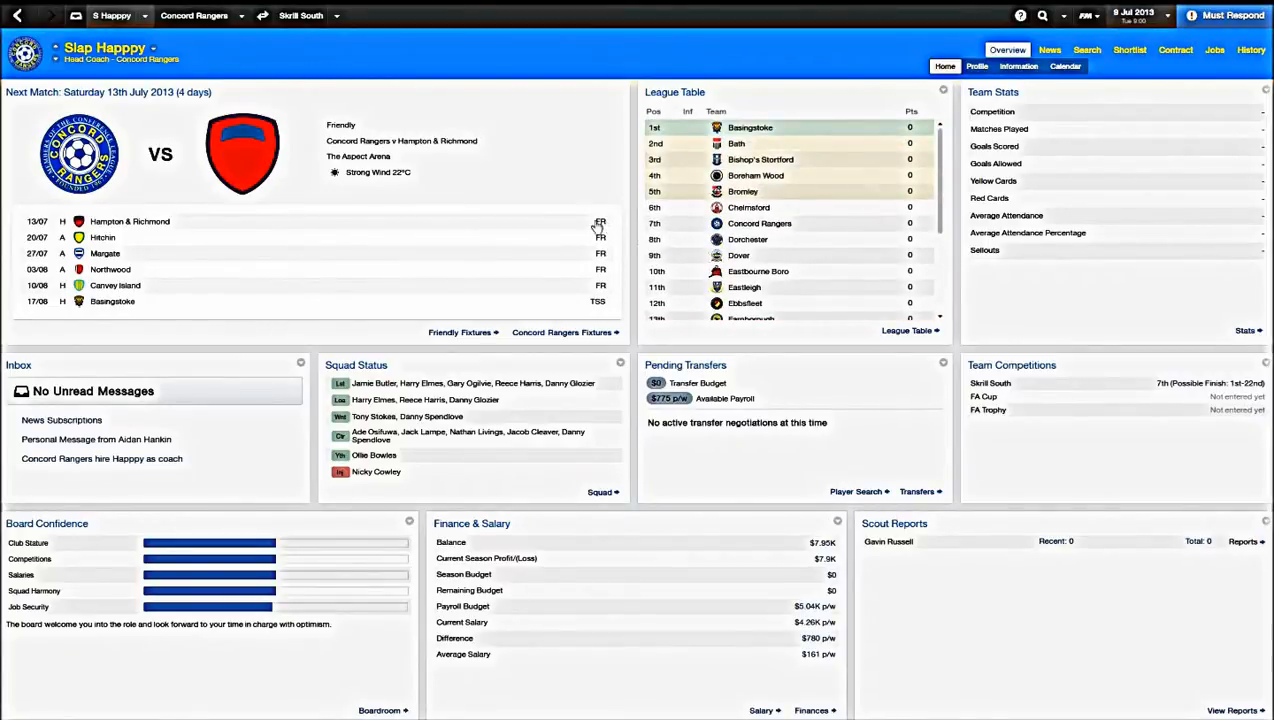
pyautogui.moveTo(596, 228)
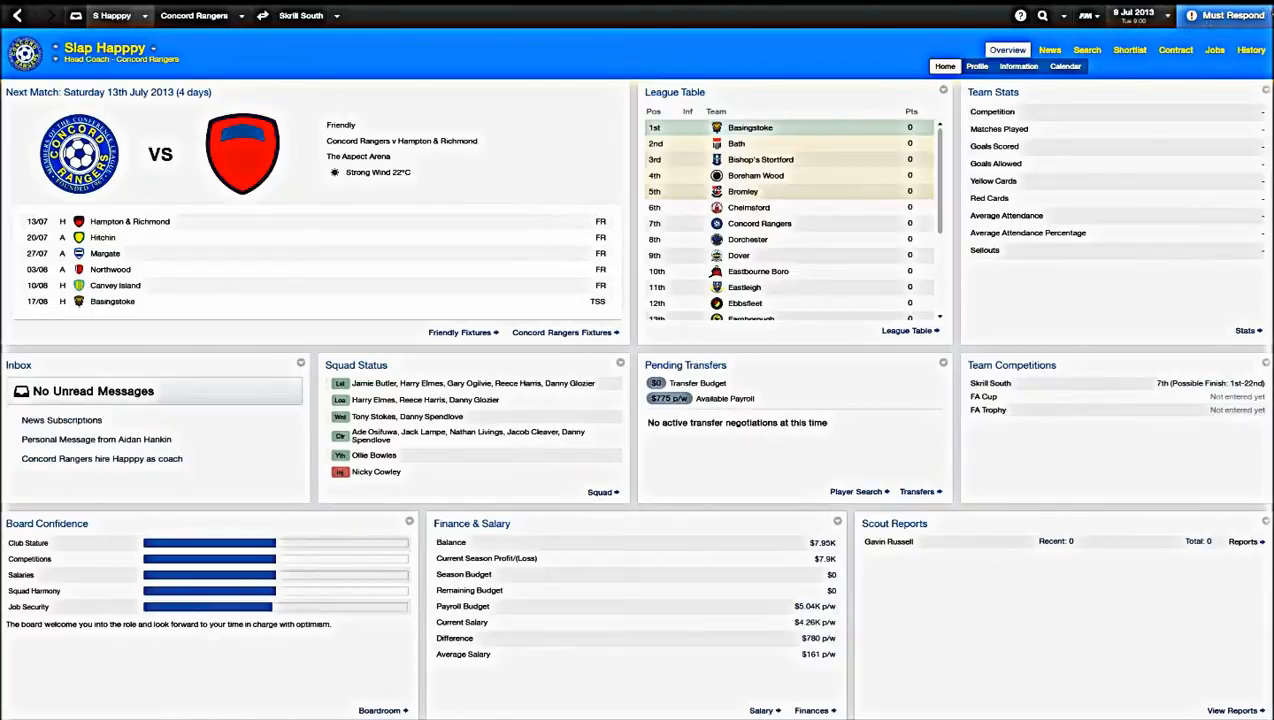
pyautogui.moveTo(980, 34)
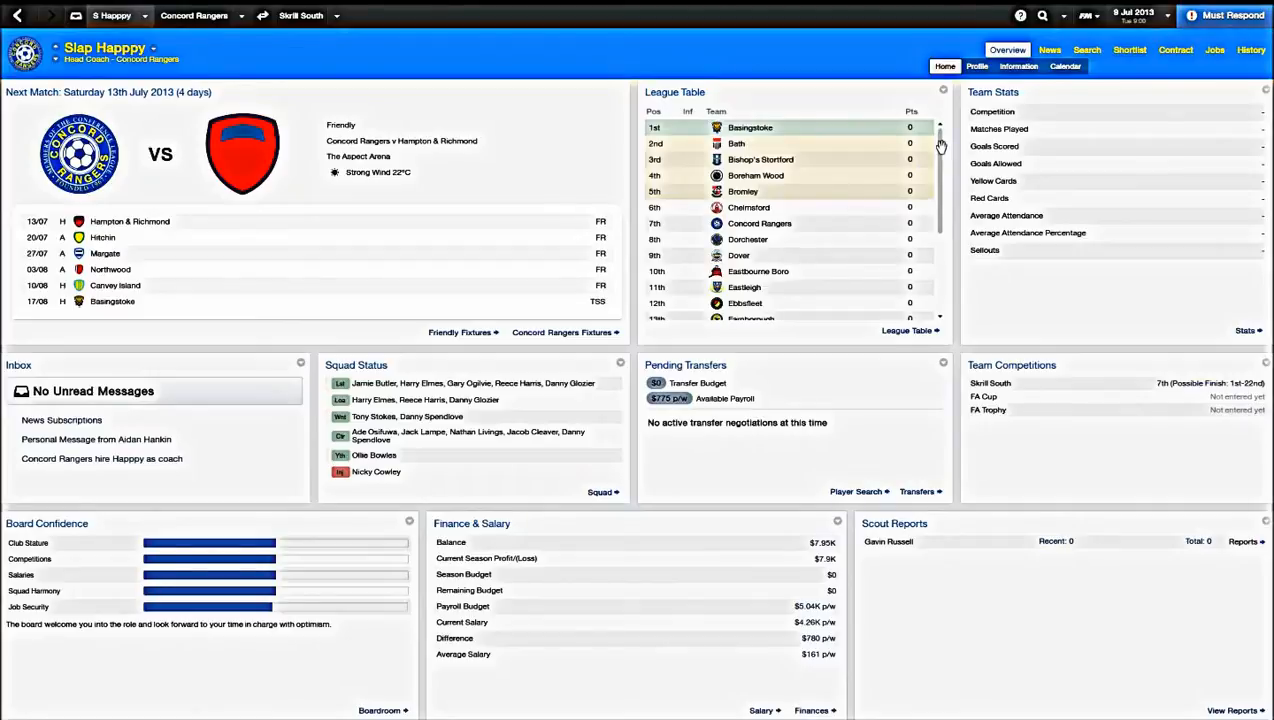
pyautogui.moveTo(508, 84)
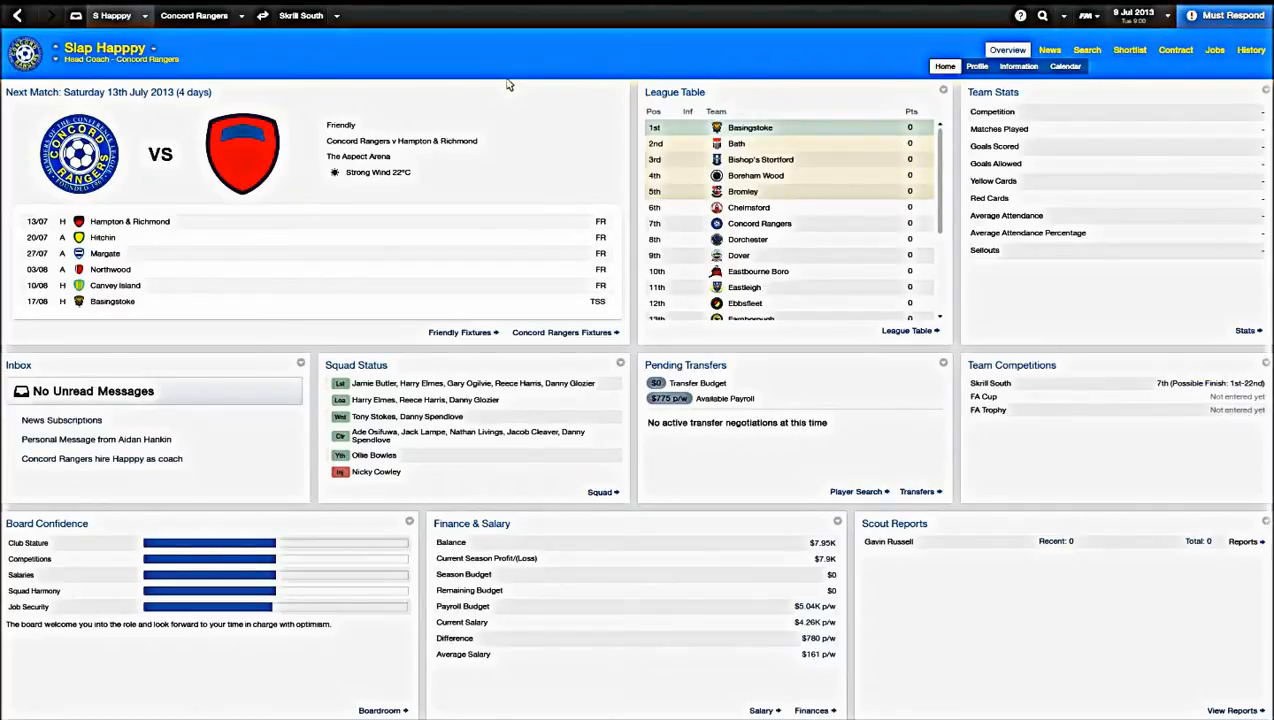
pyautogui.click(1100, 48)
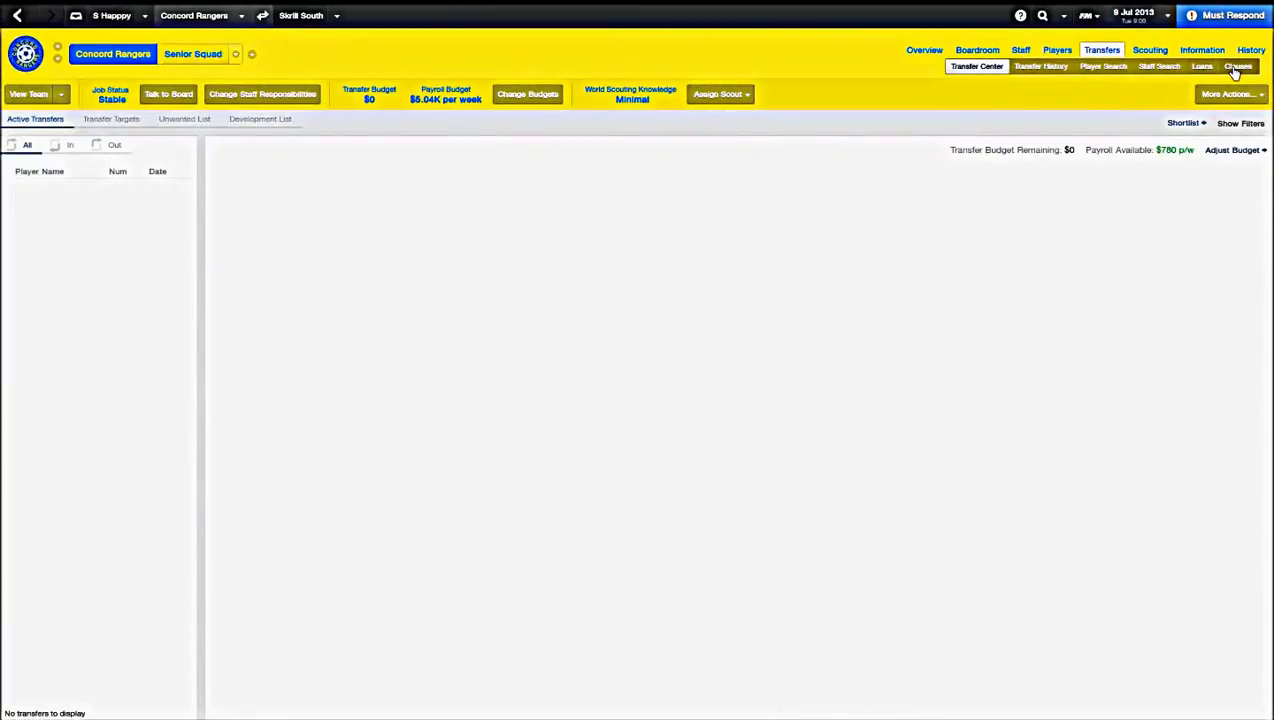
# Check the transfer clauses page, confirm none listed, and return to the manager home
pyautogui.click(1240, 66)
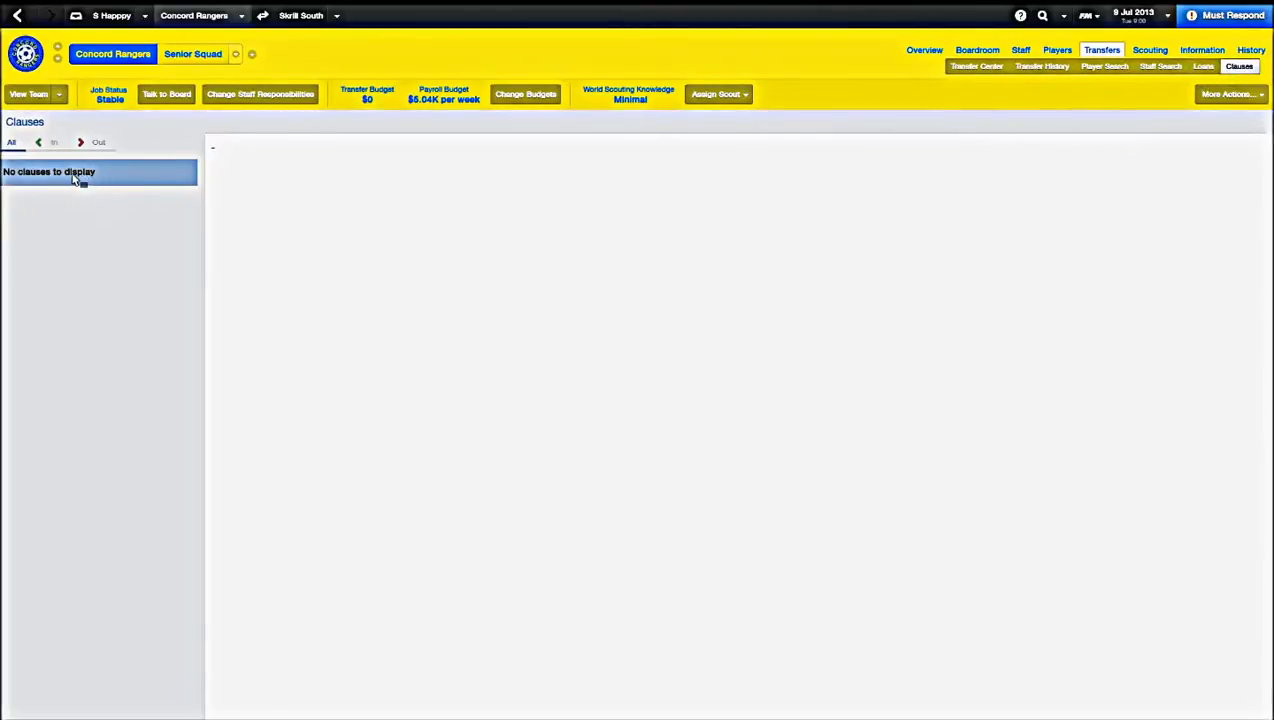
pyautogui.moveTo(72, 172)
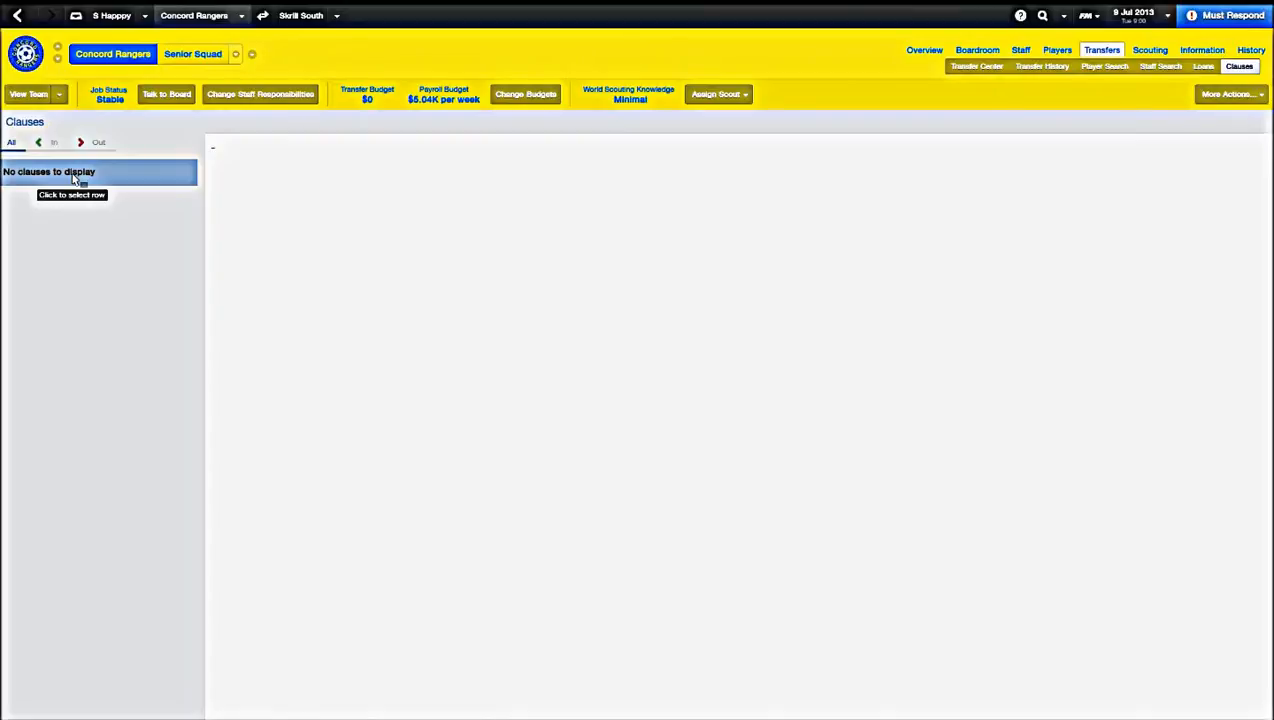
pyautogui.moveTo(122, 234)
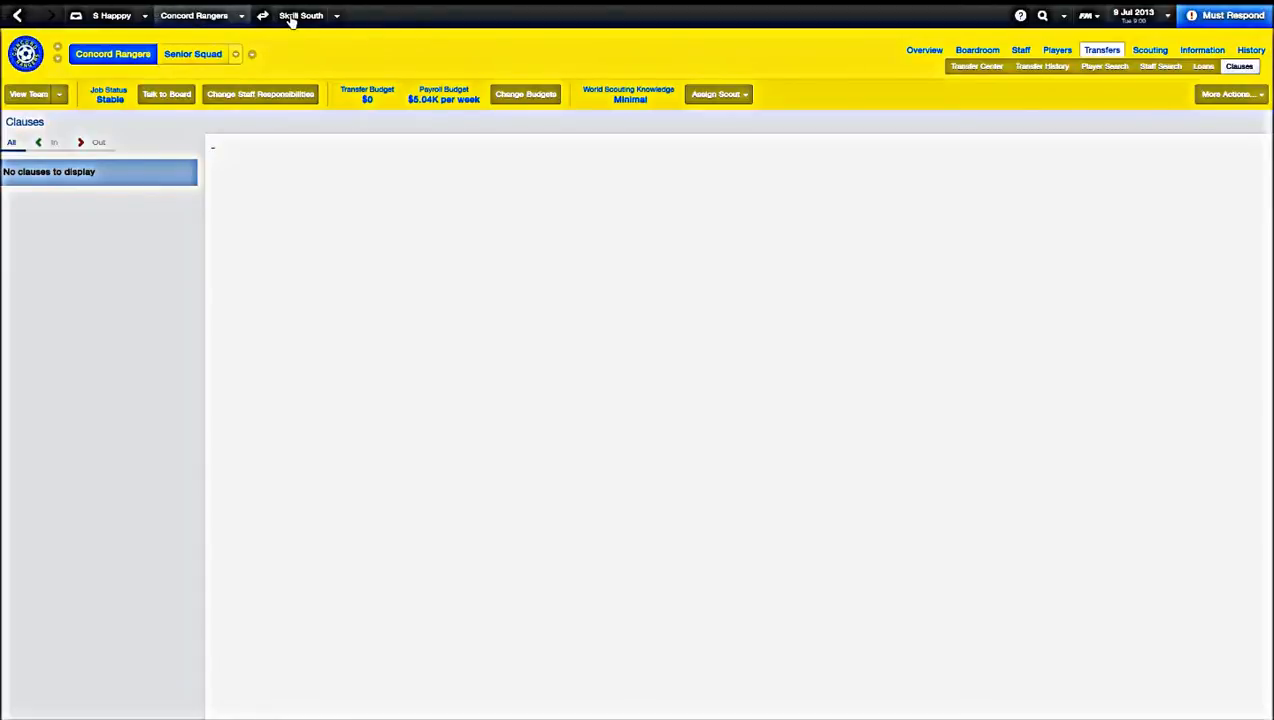
pyautogui.moveTo(392, 32)
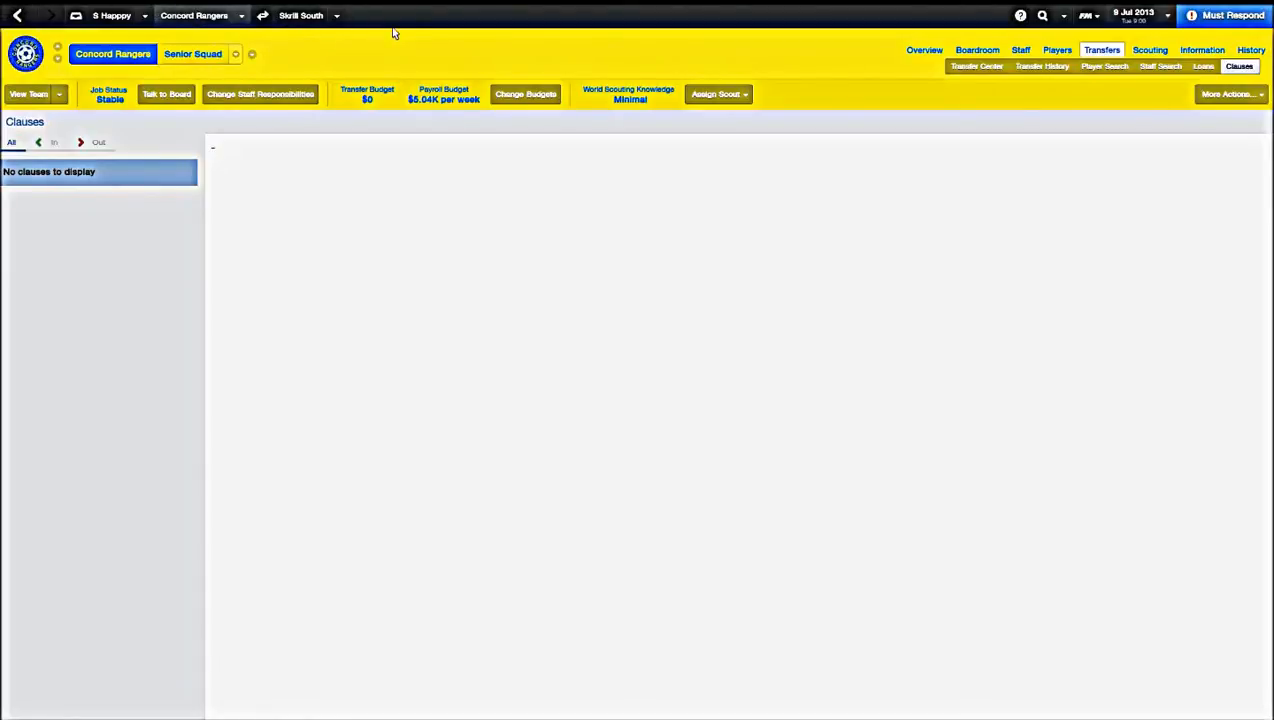
pyautogui.click(112, 16)
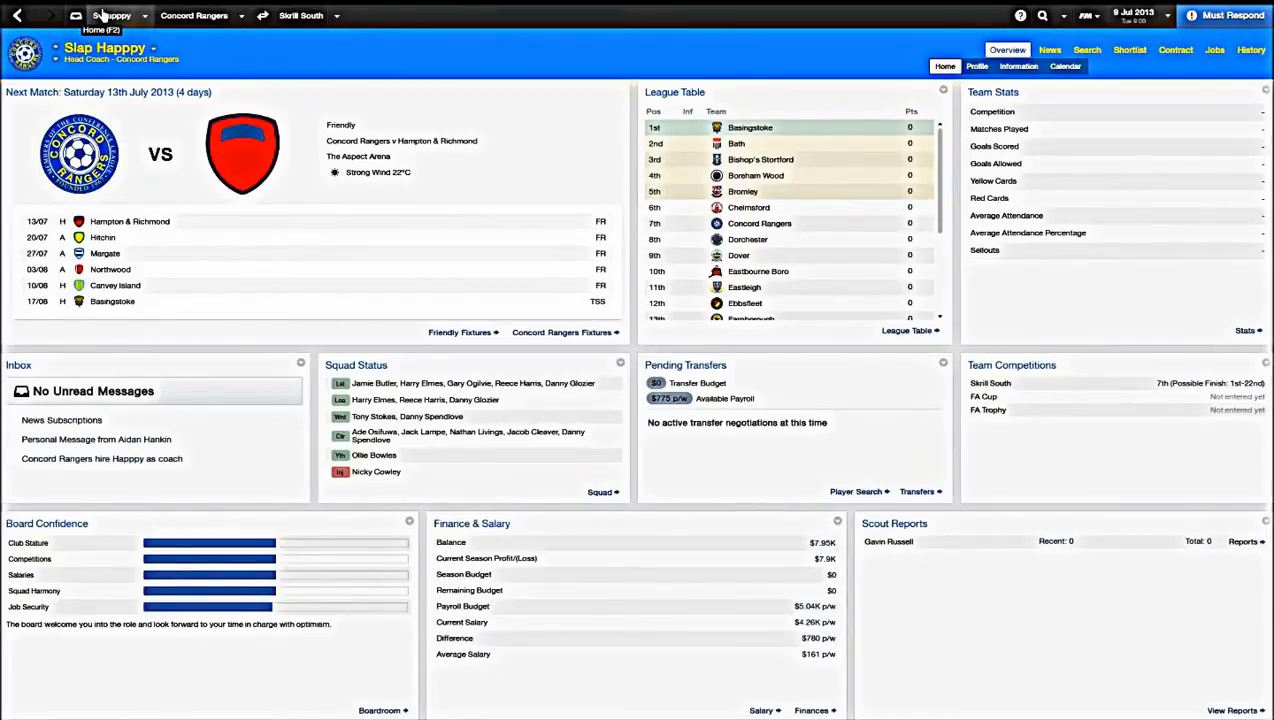
pyautogui.moveTo(316, 318)
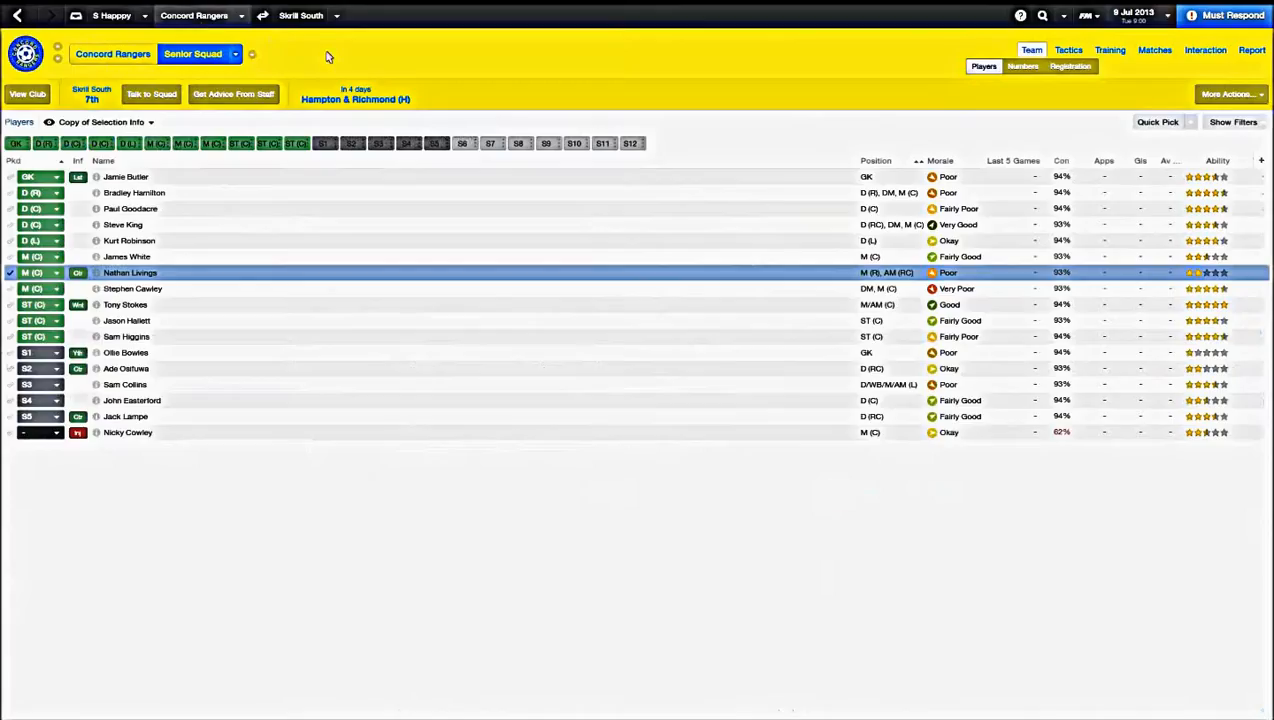
# View the Skrill South competition overview with standings, fixtures and reputation
pyautogui.click(300, 16)
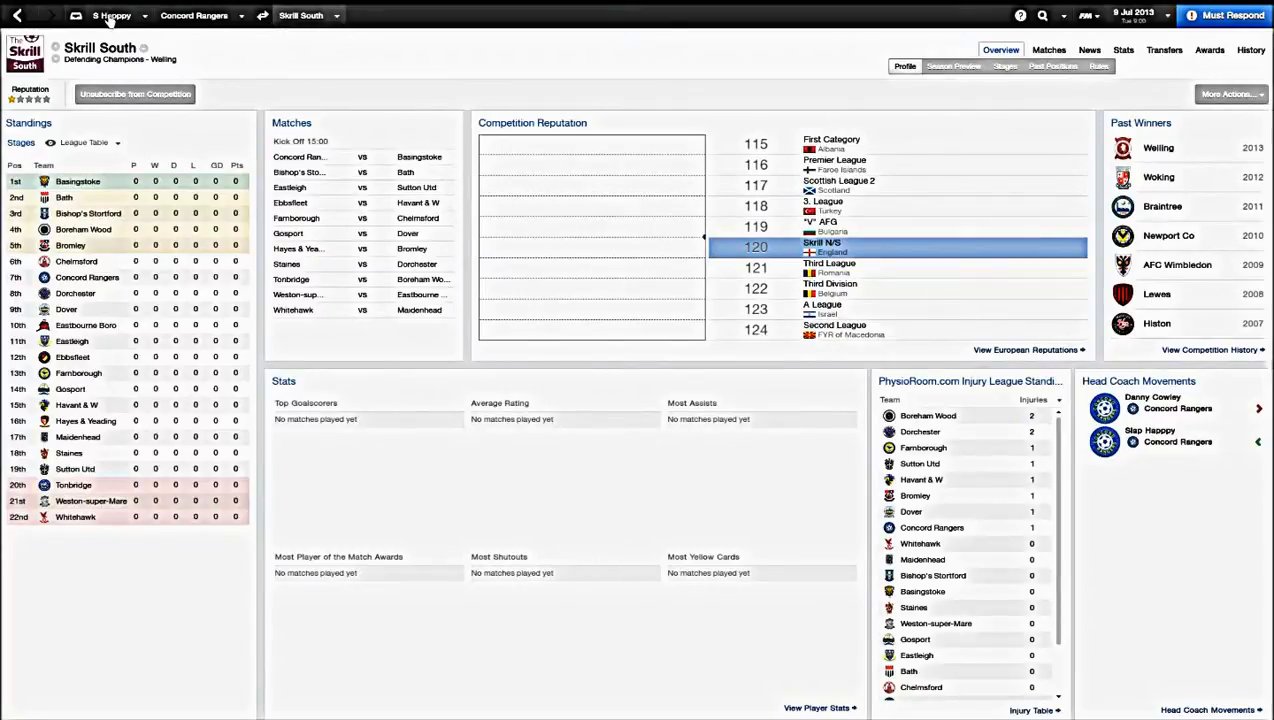
pyautogui.click(112, 16)
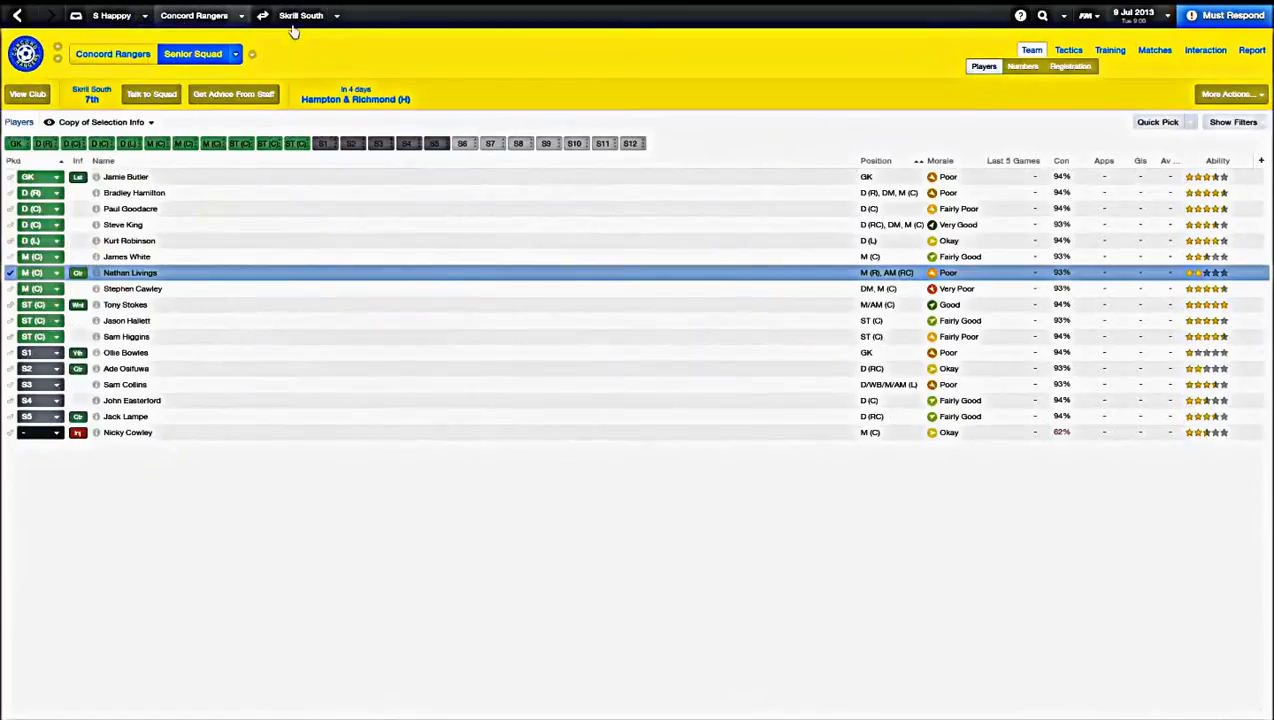
pyautogui.click(300, 16)
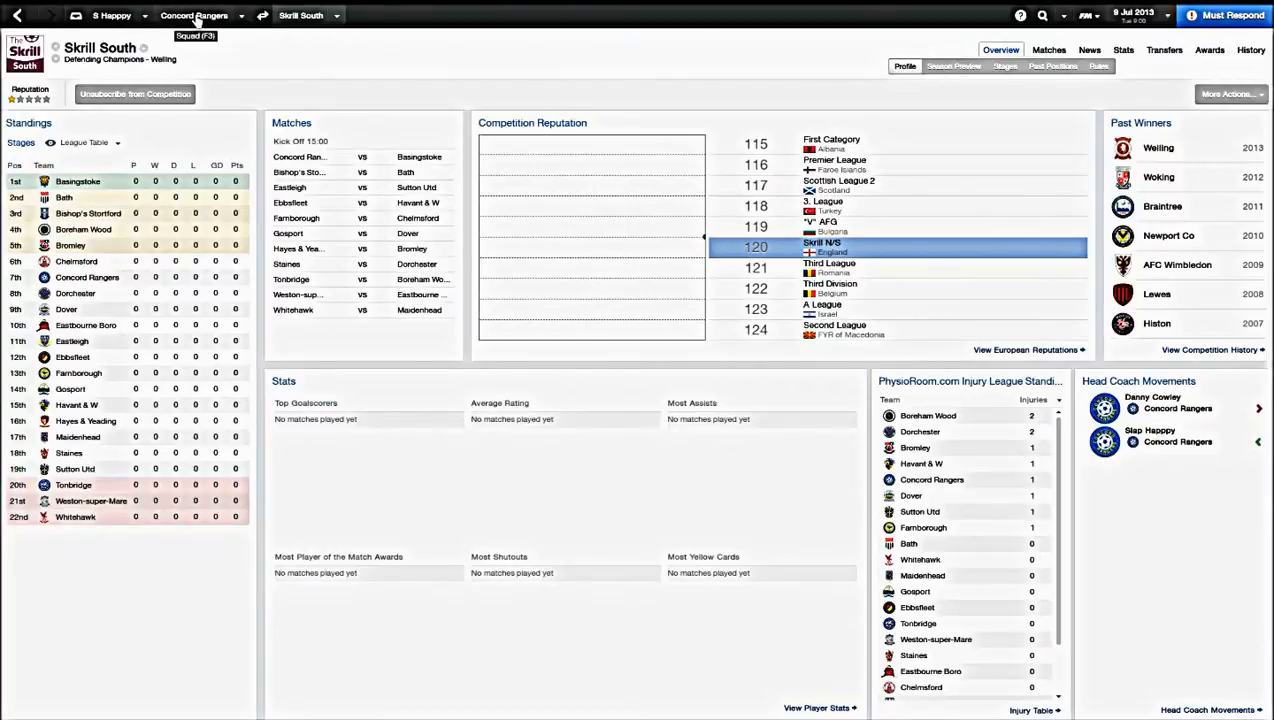
# Return to the manager's home overview with next match, league table and finances
pyautogui.click(112, 16)
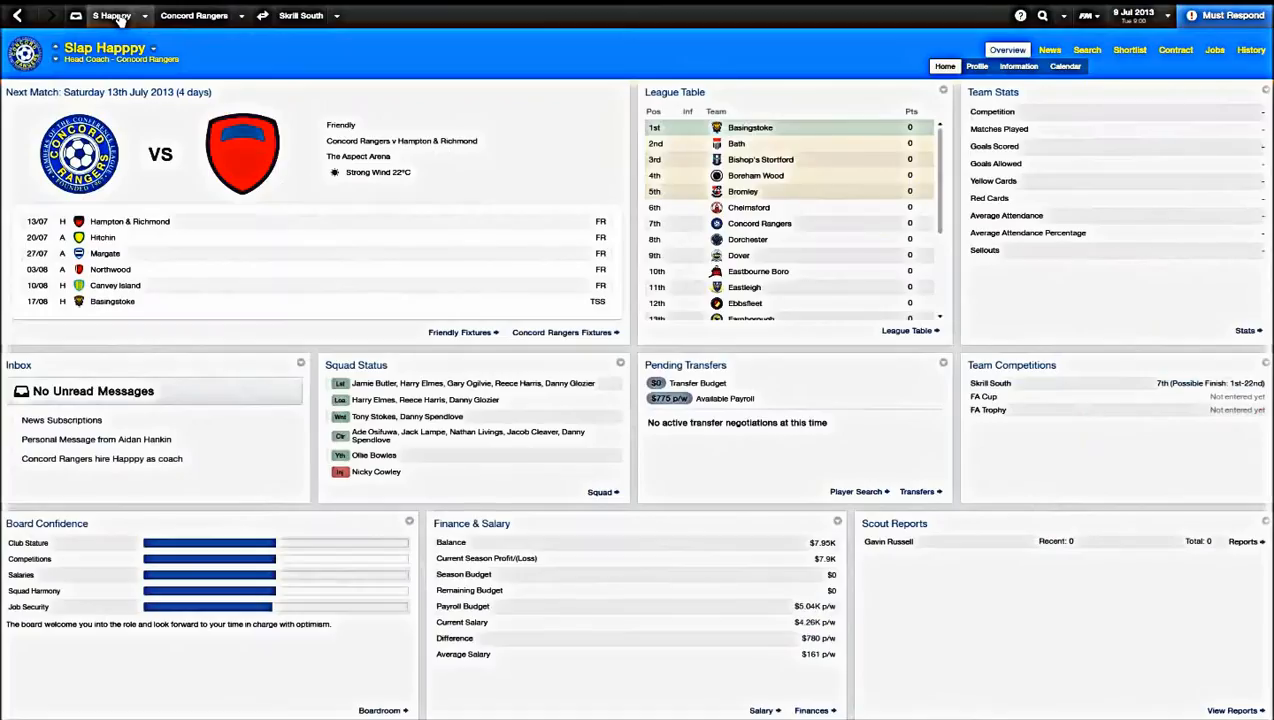
pyautogui.moveTo(376, 224)
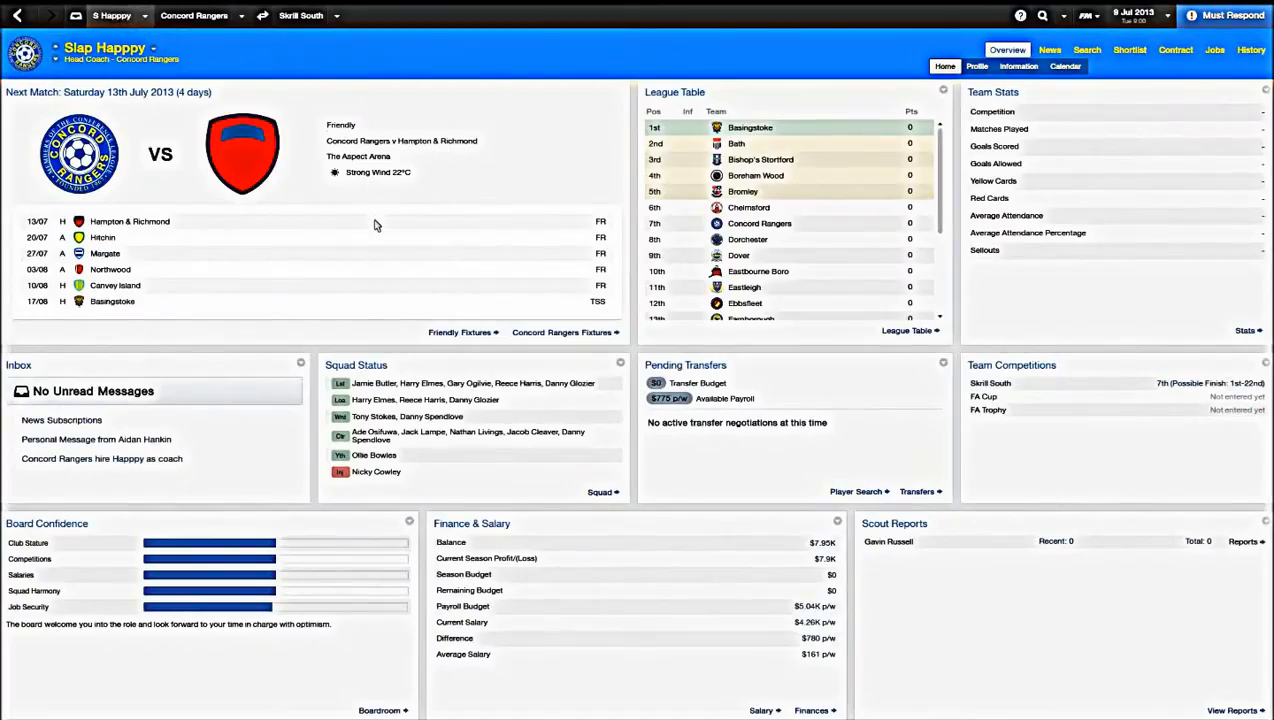
pyautogui.moveTo(376, 224)
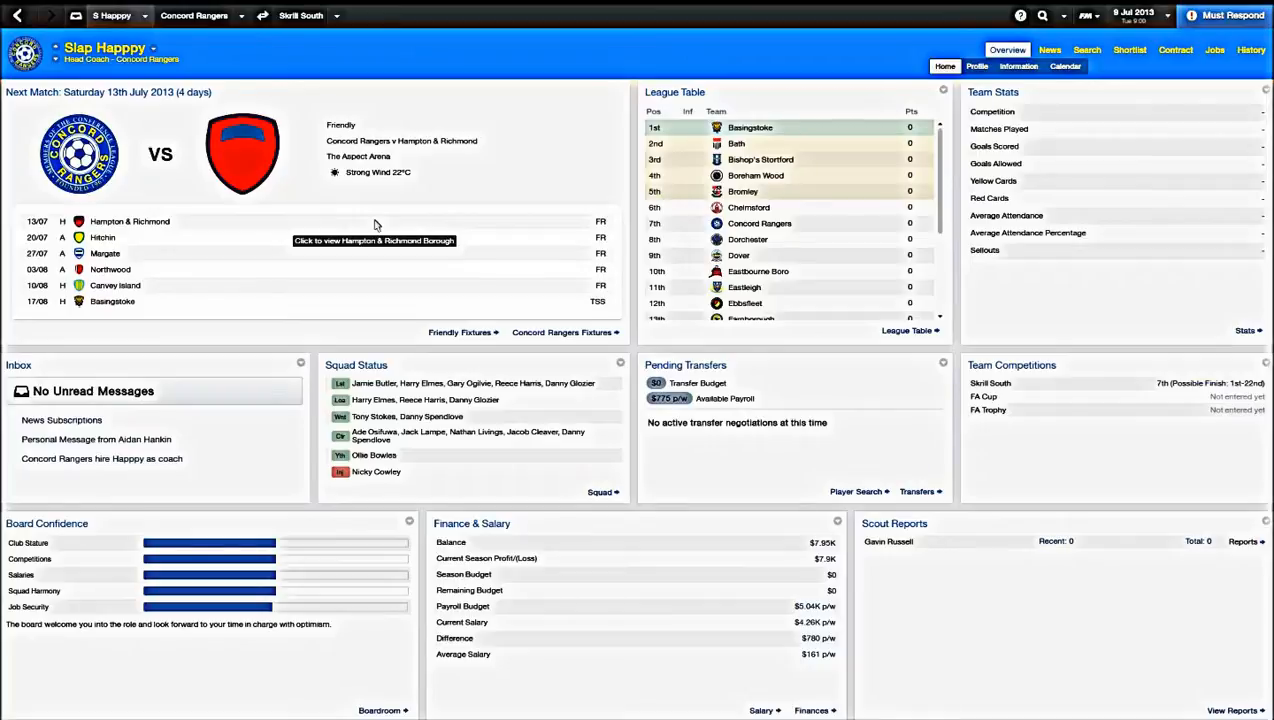
pyautogui.moveTo(378, 60)
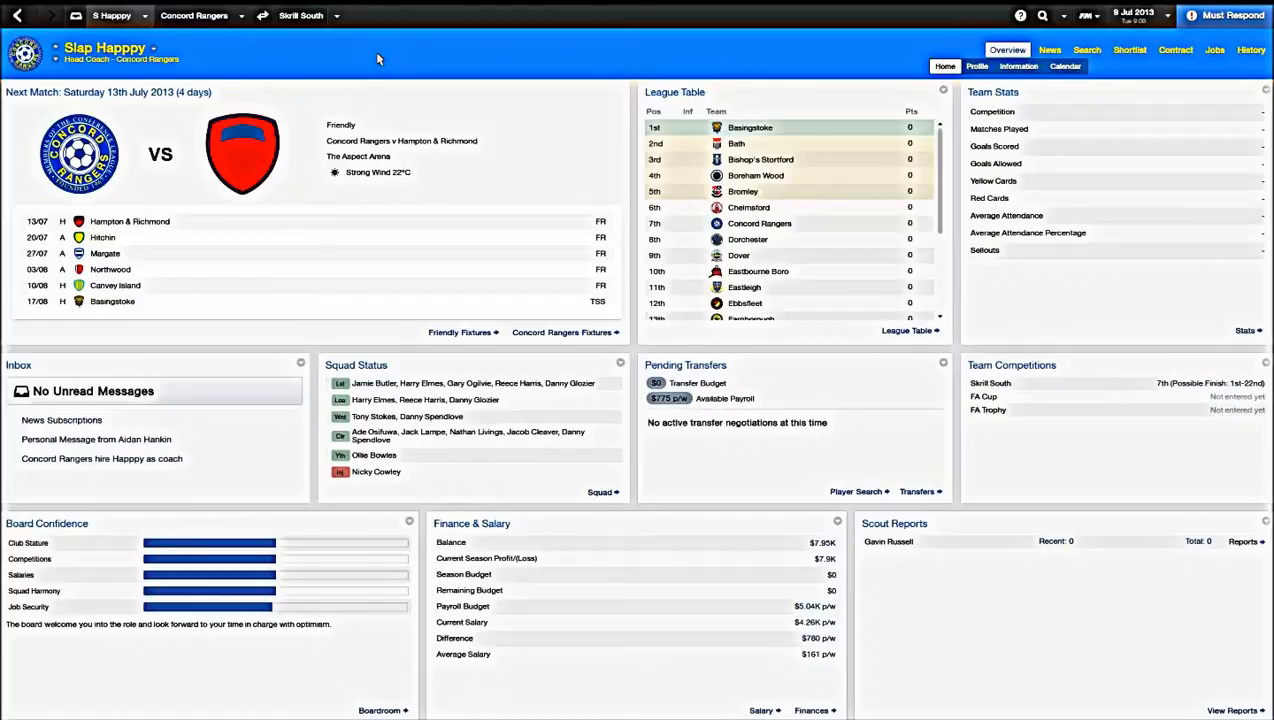
pyautogui.moveTo(352, 68)
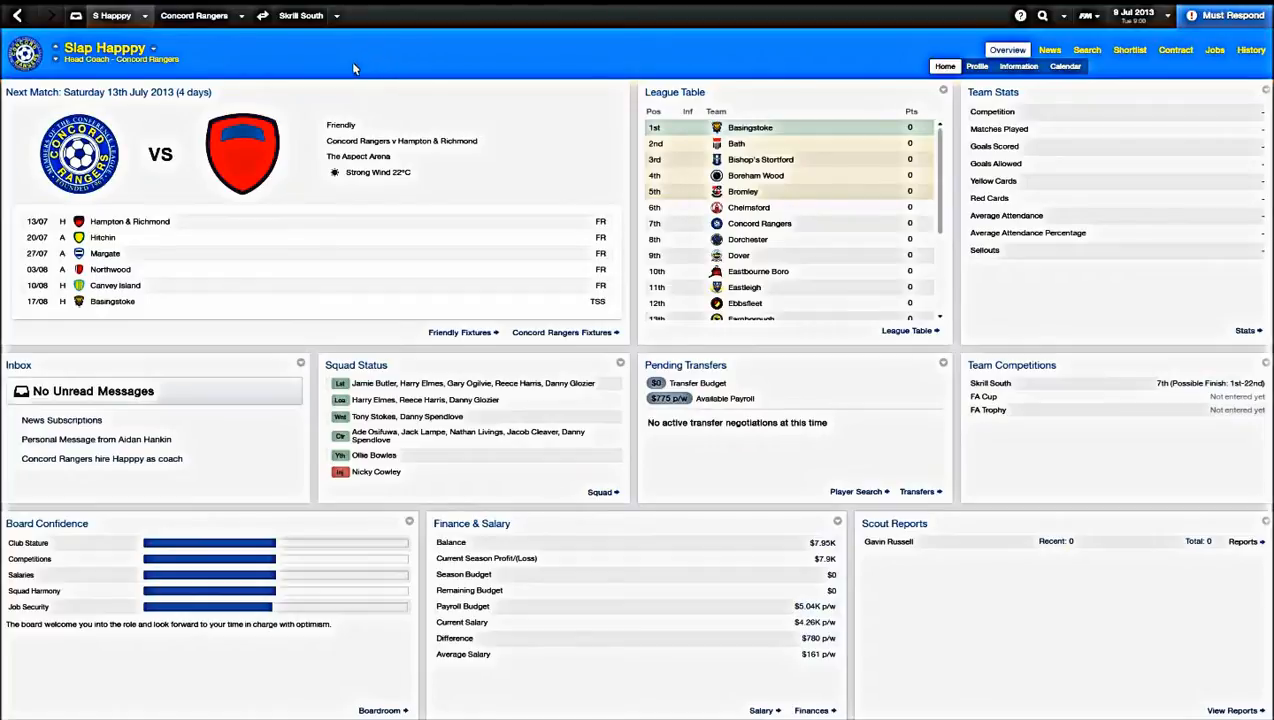